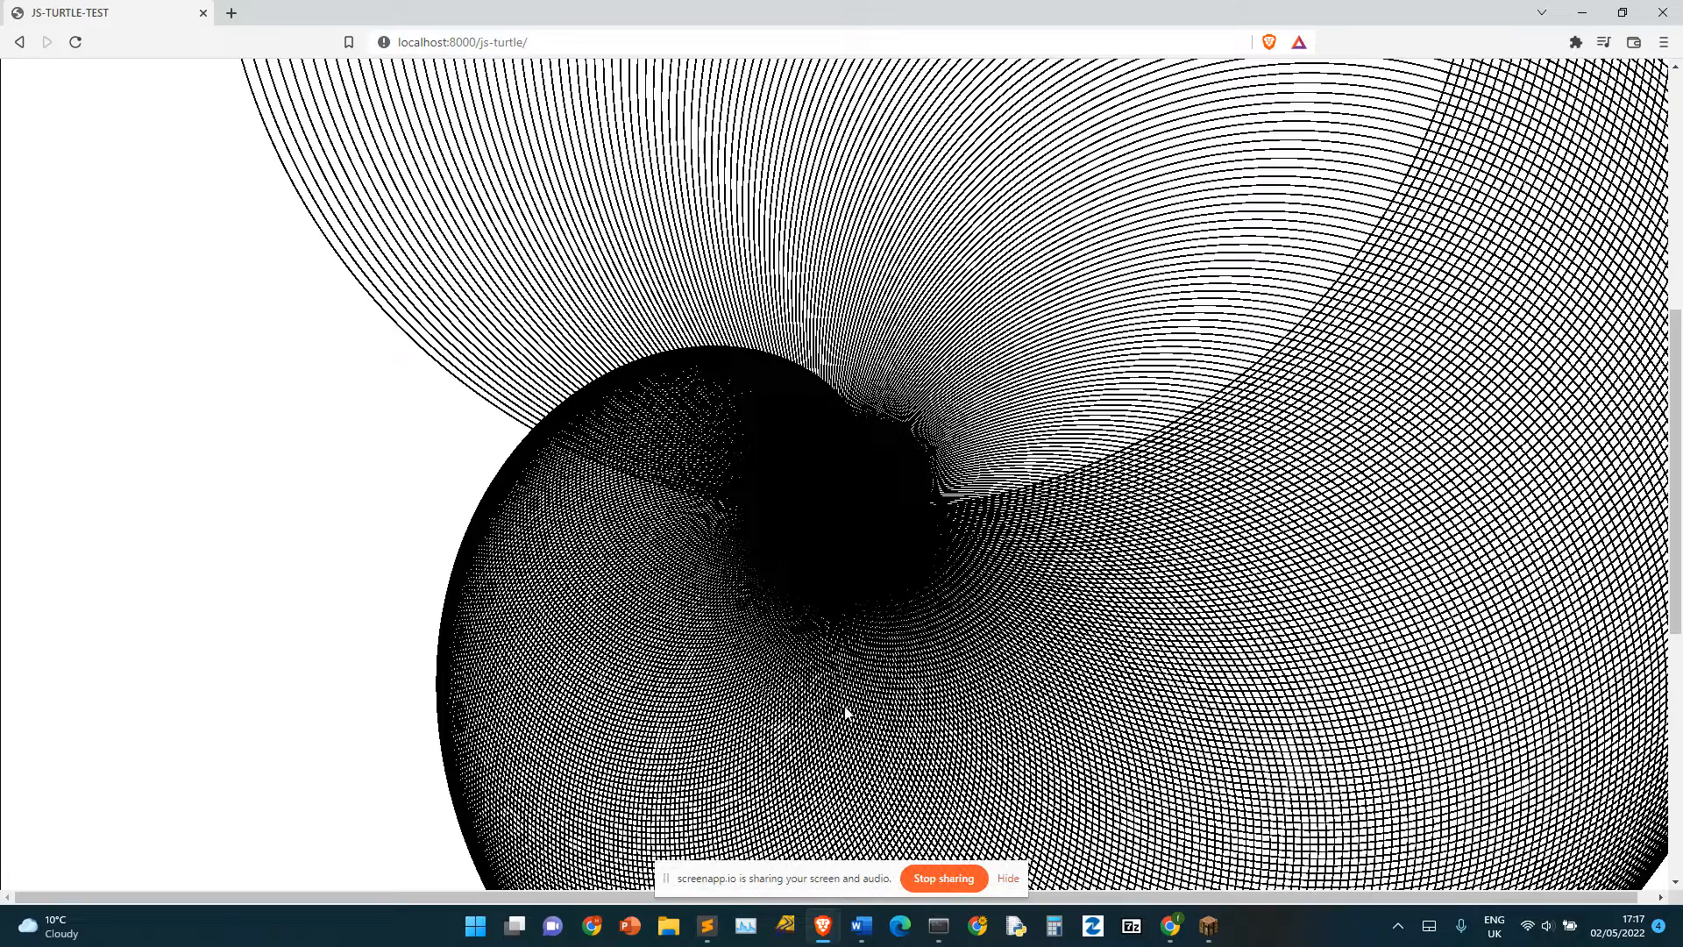
mouse_move(851, 537)
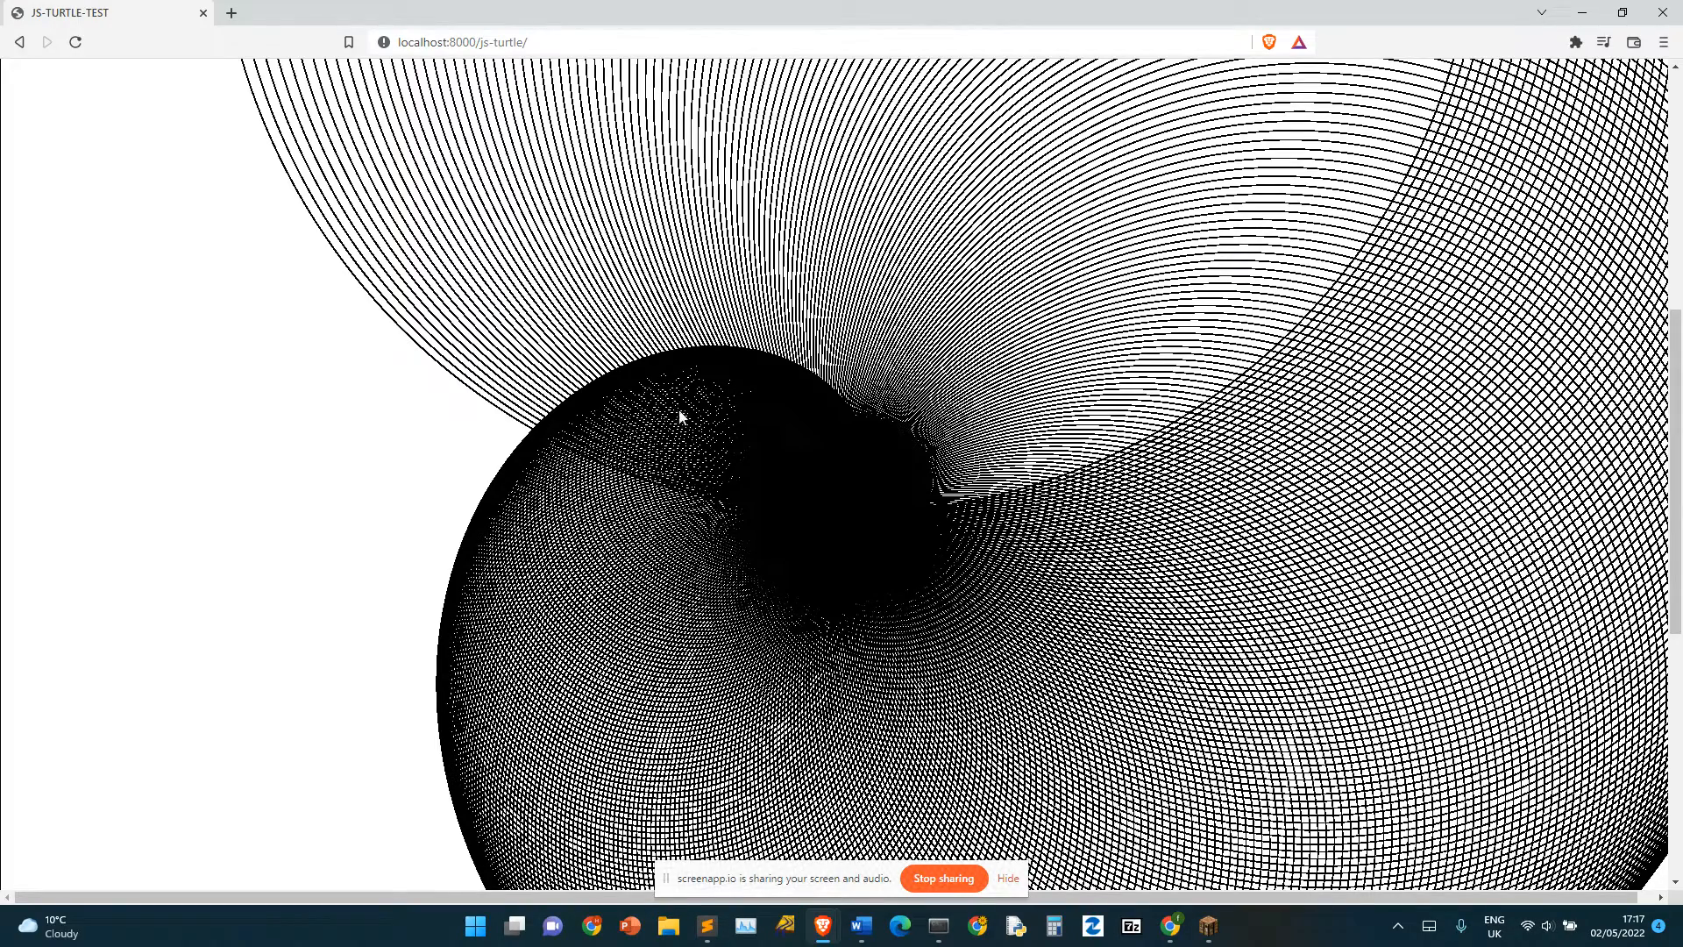
mouse_move(679, 511)
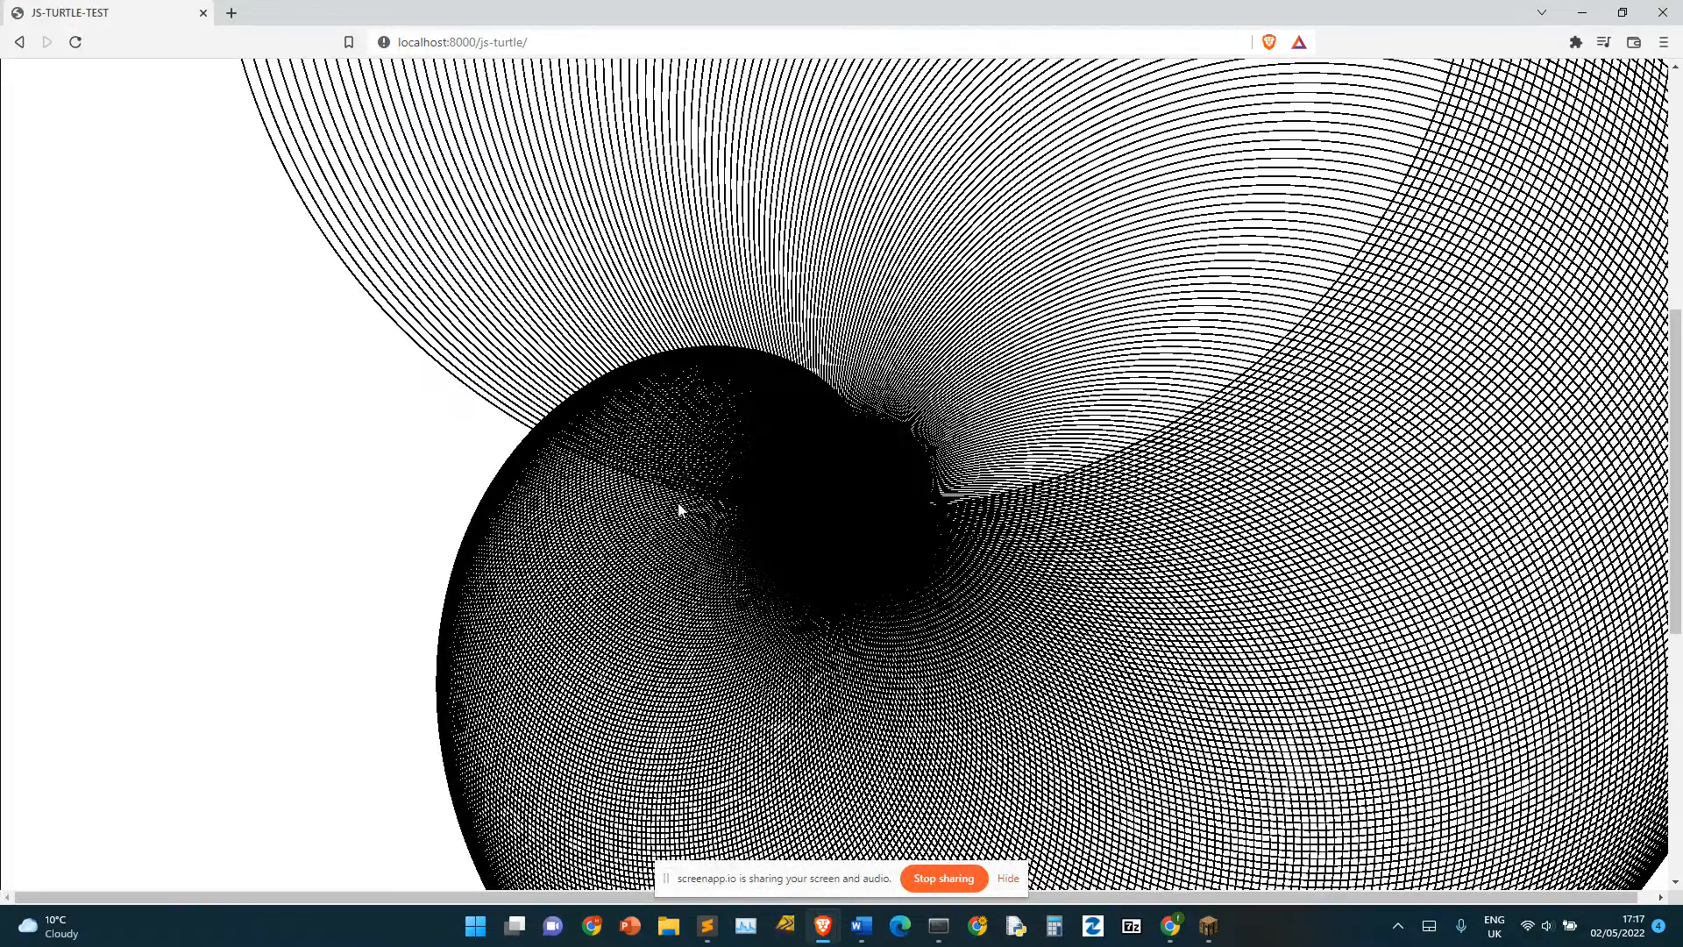
mouse_move(762, 457)
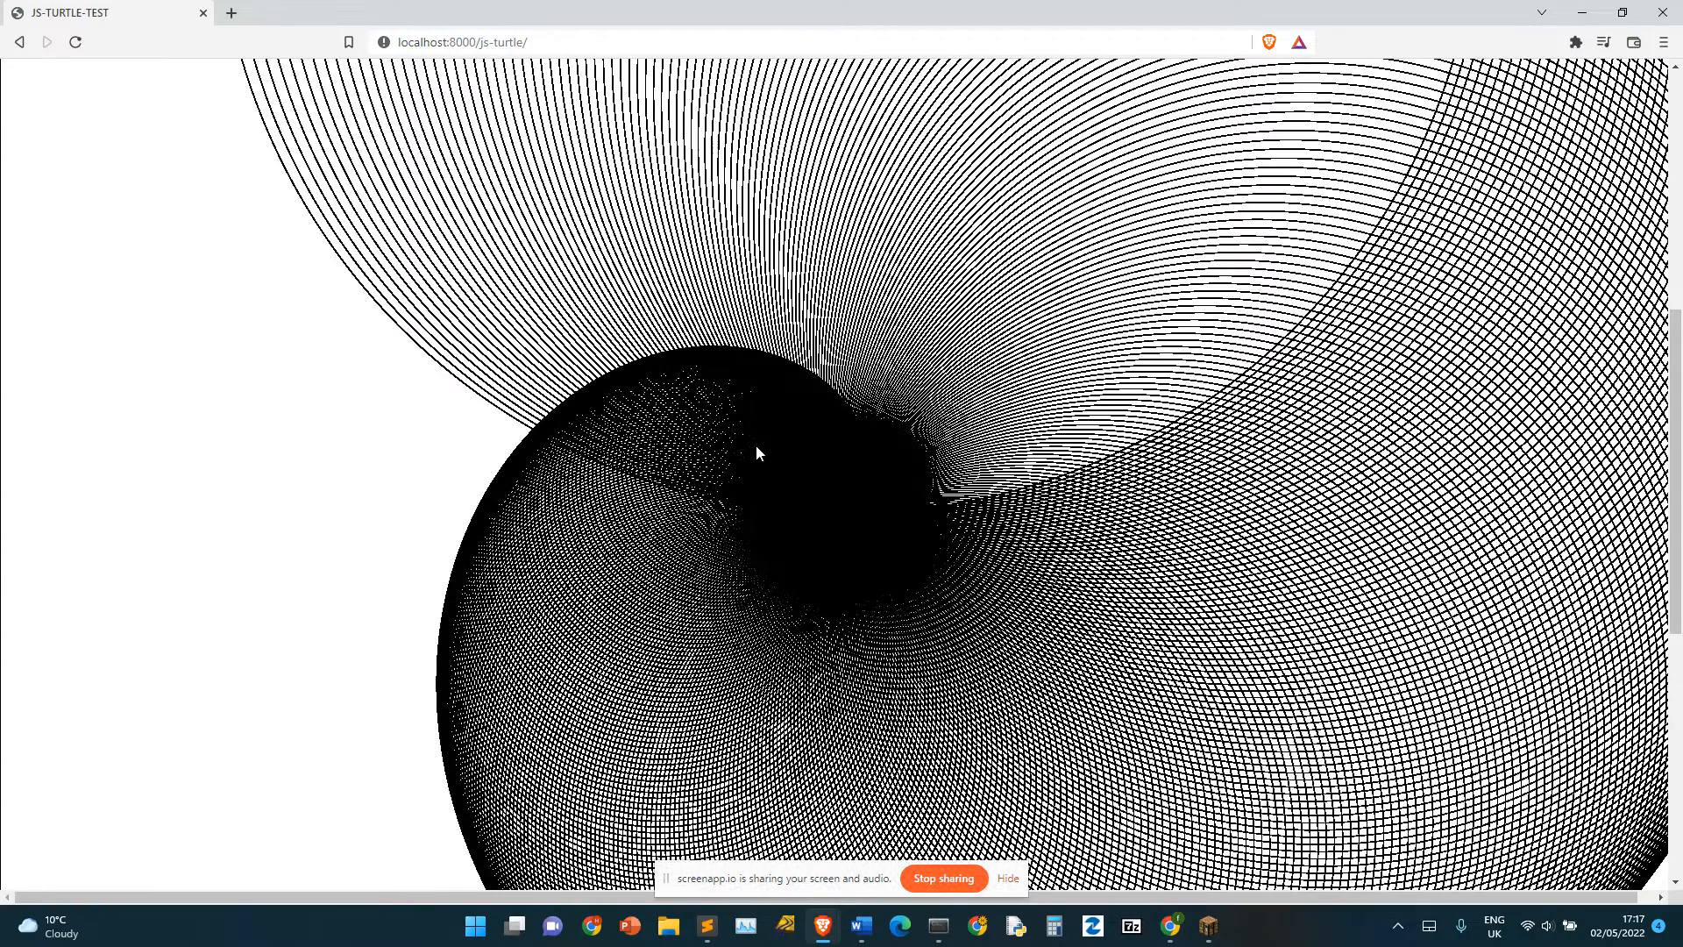
mouse_move(752, 467)
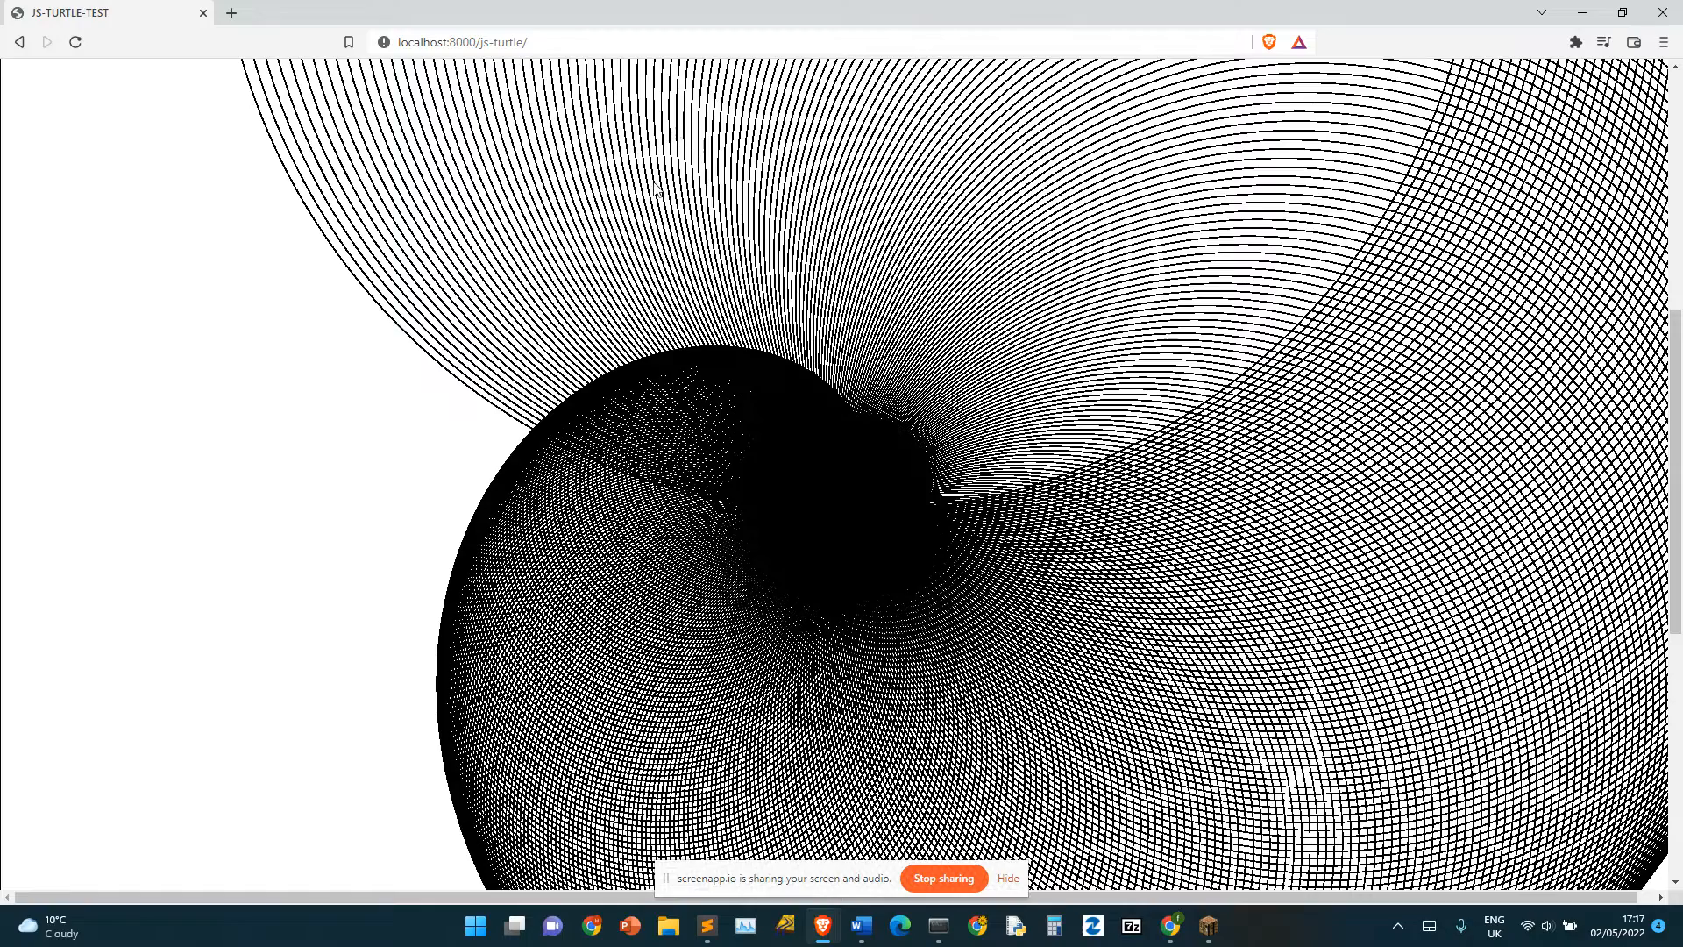
mouse_move(860, 444)
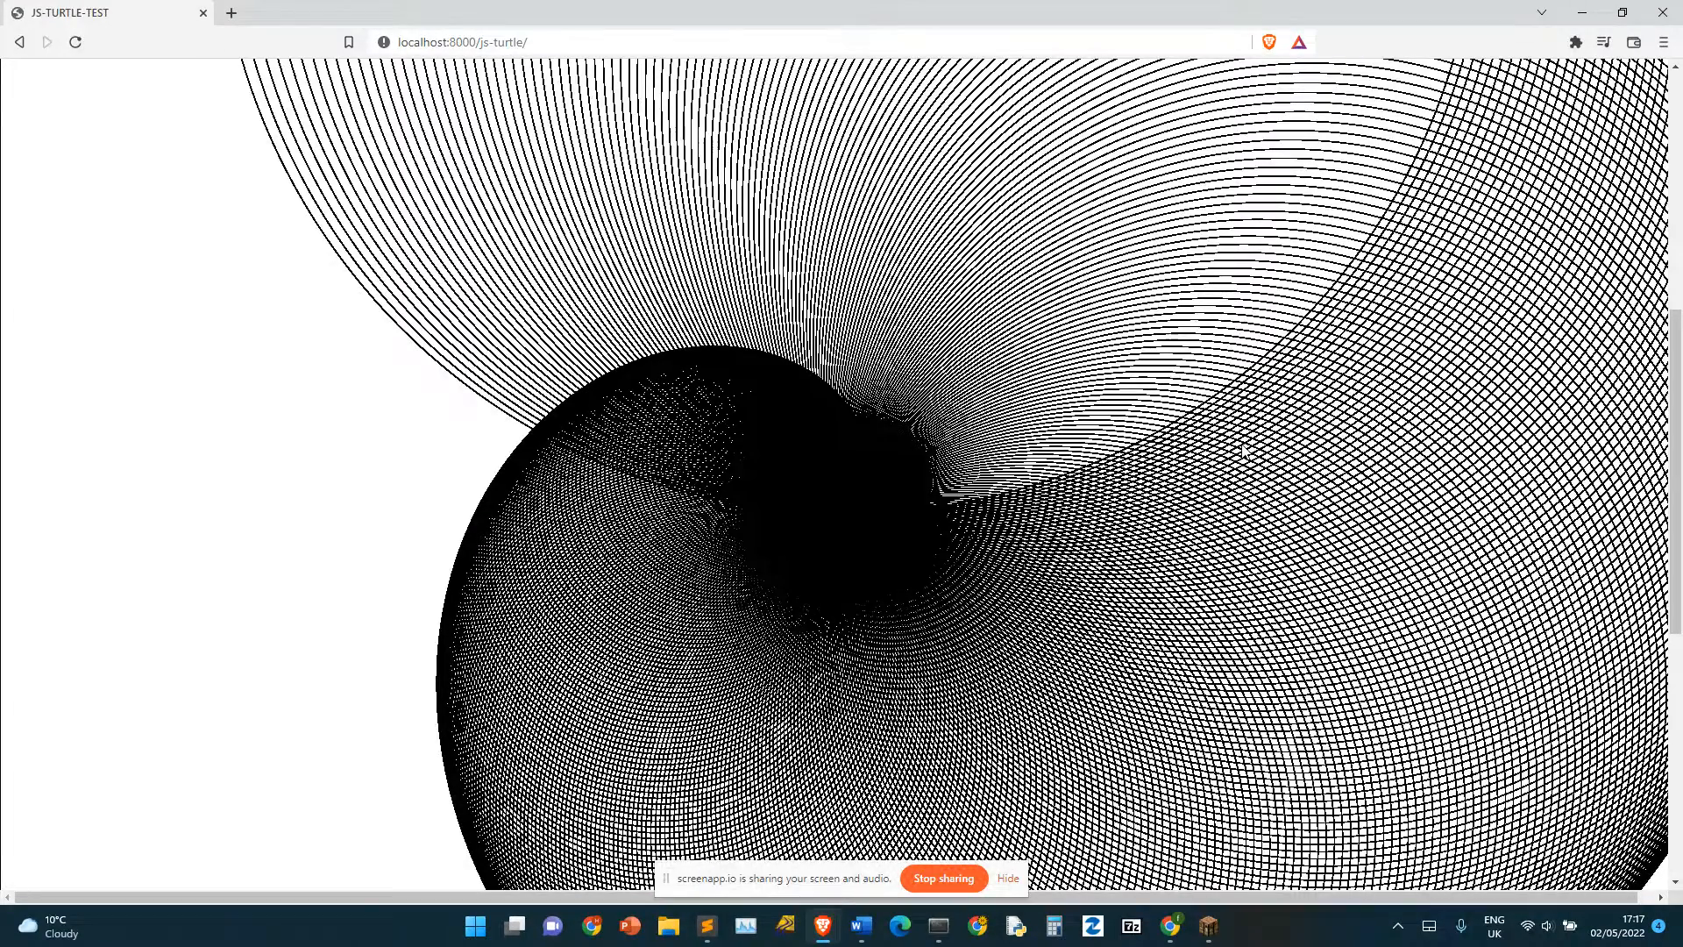
mouse_move(821, 442)
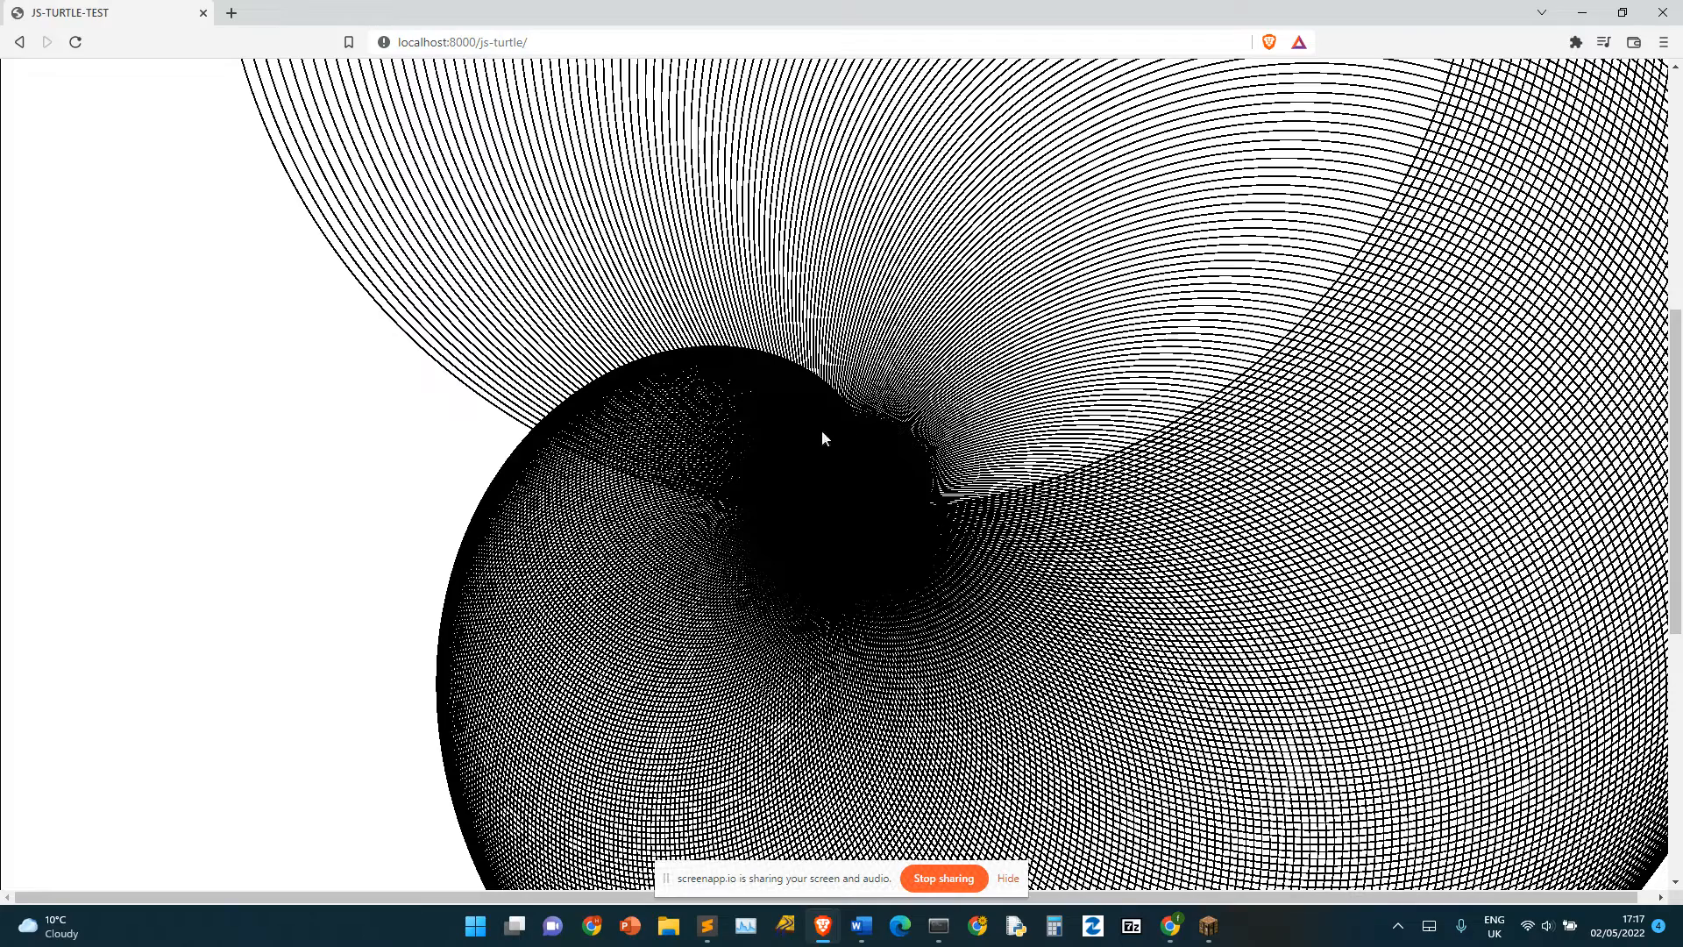
mouse_move(359, 280)
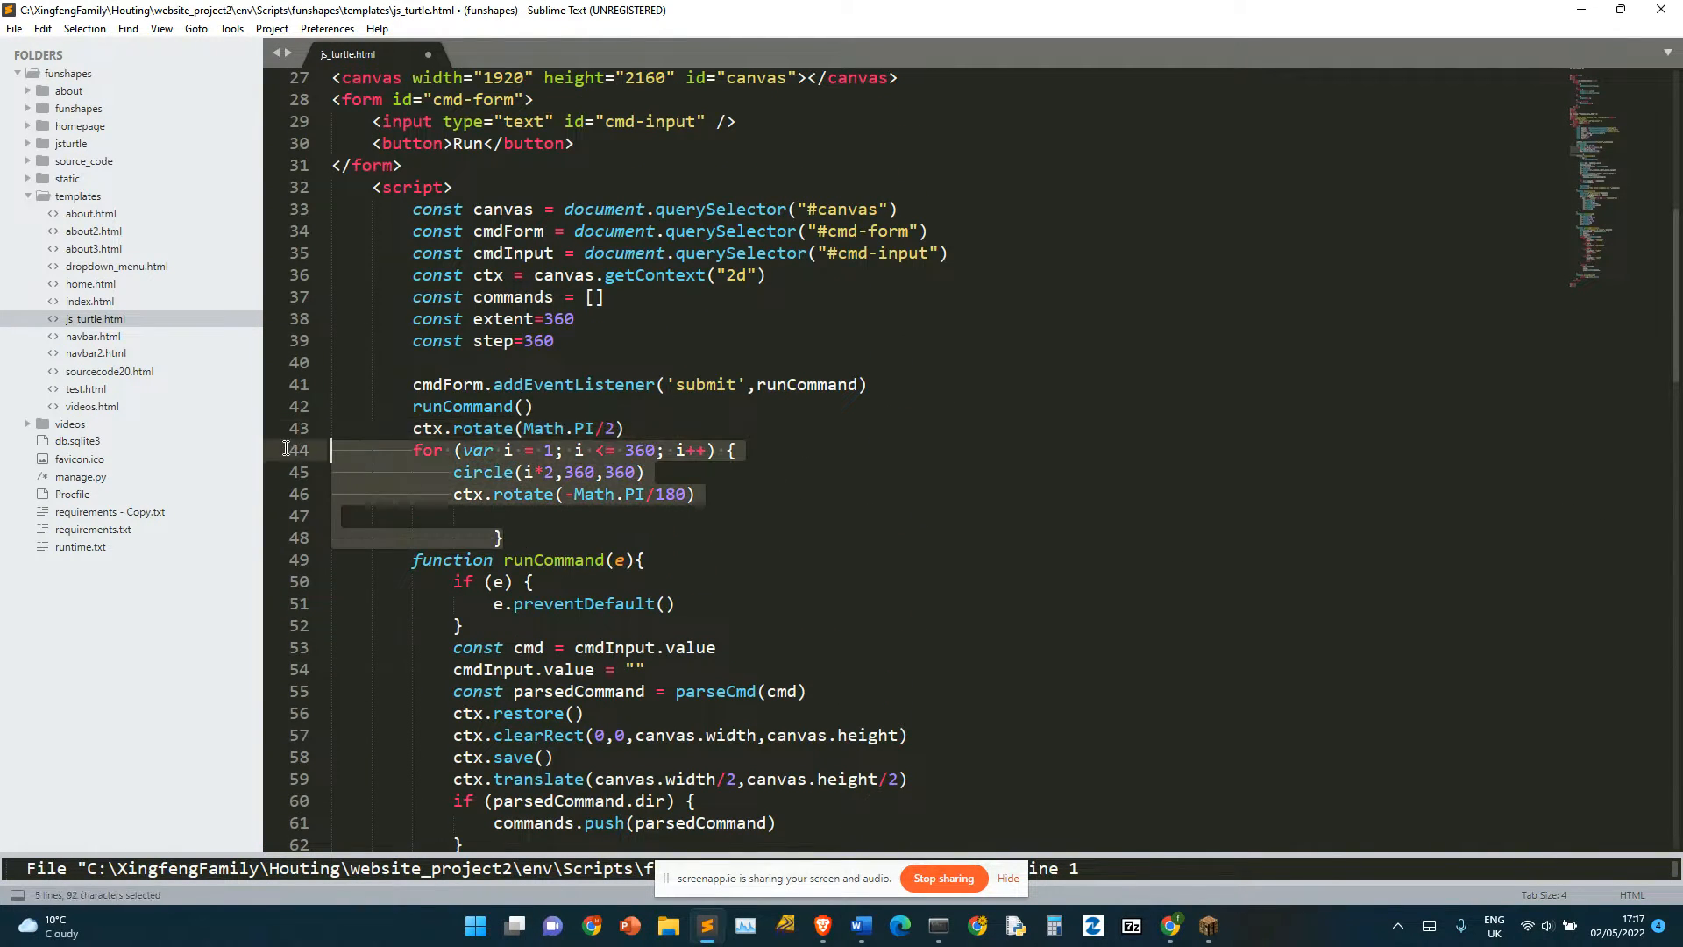
Step: Declare an empty function circle(r) { } below the draw function
scroll(down, 3)
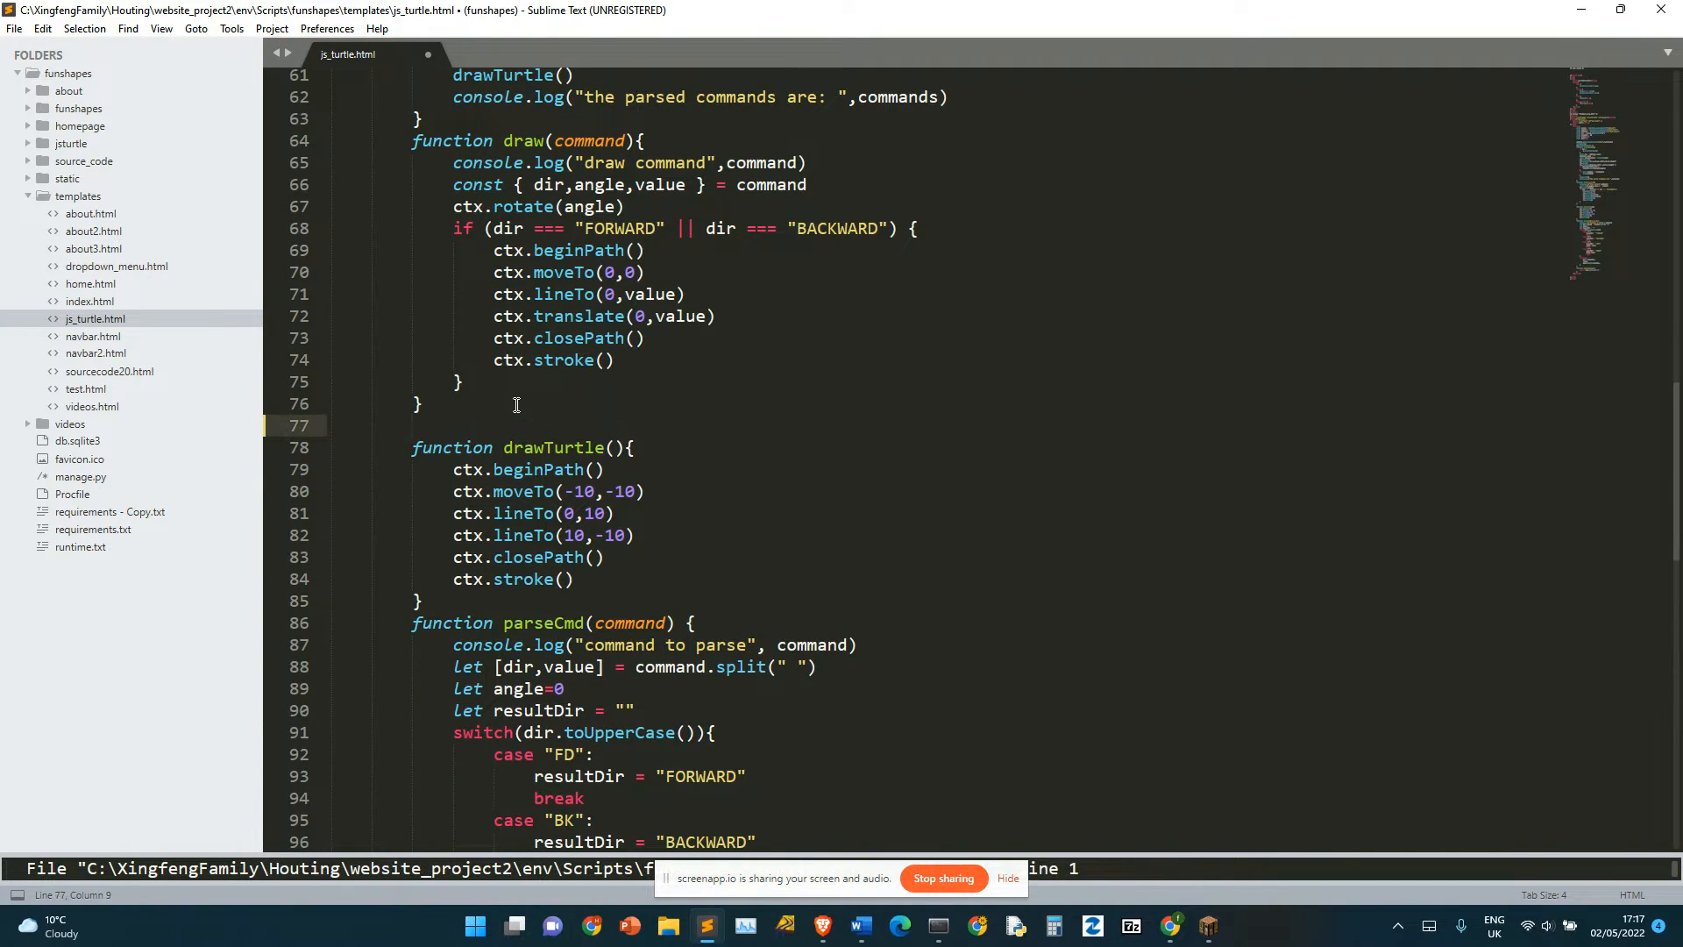
text(function)
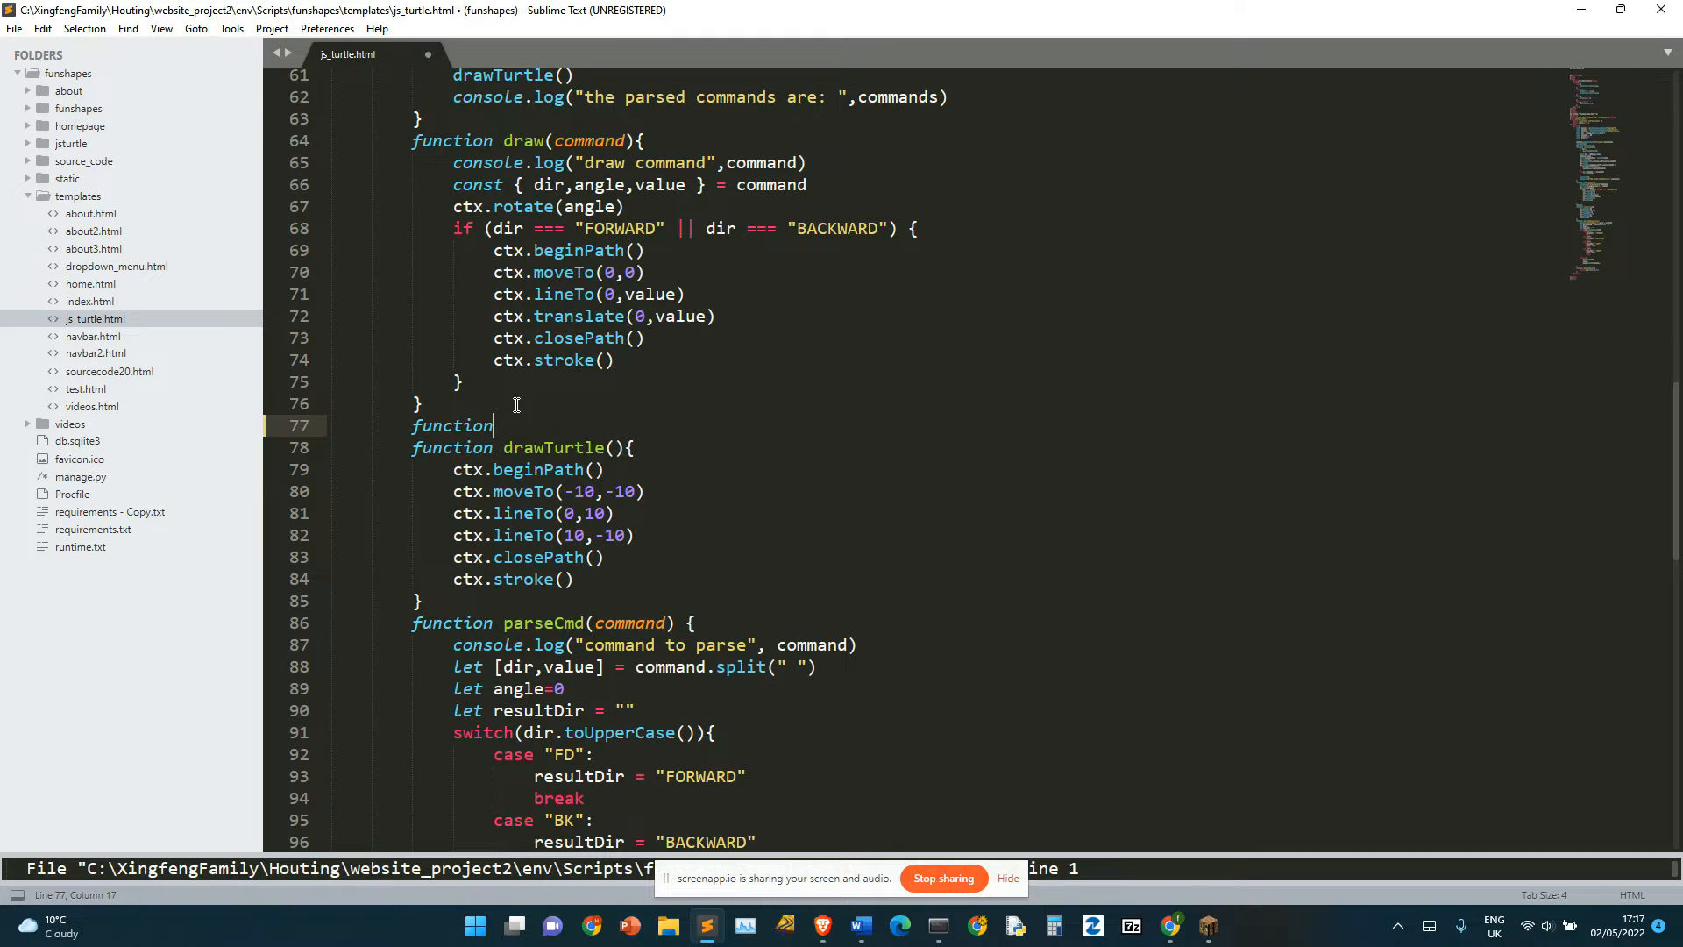
text(" ")
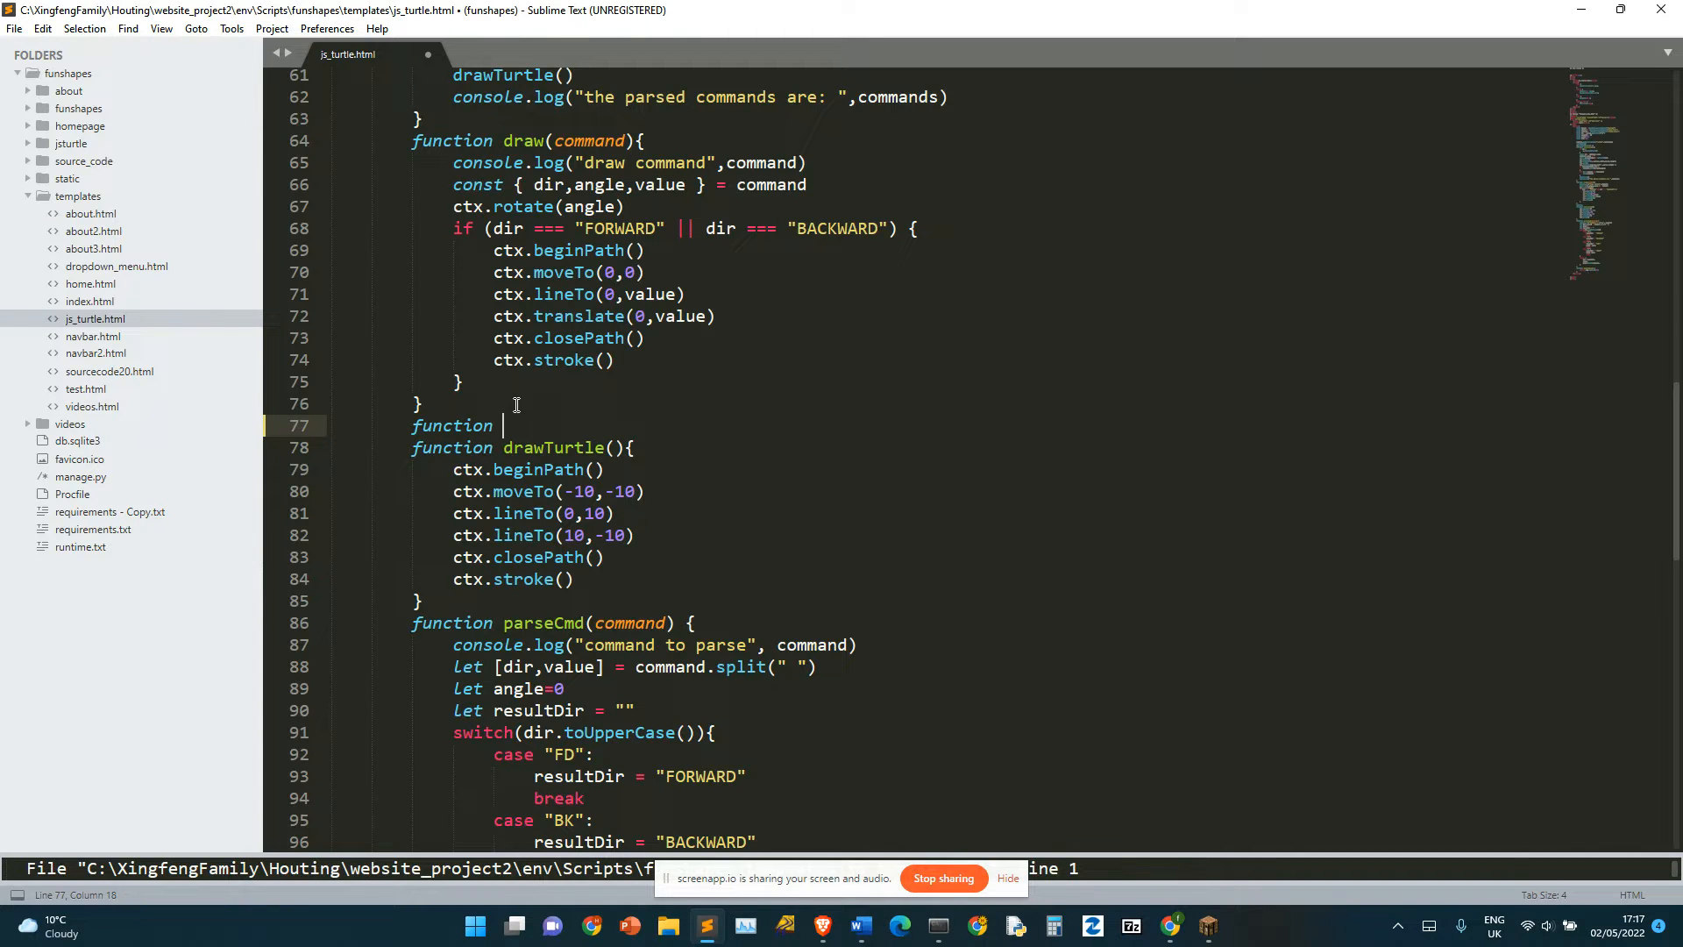
text(circle())
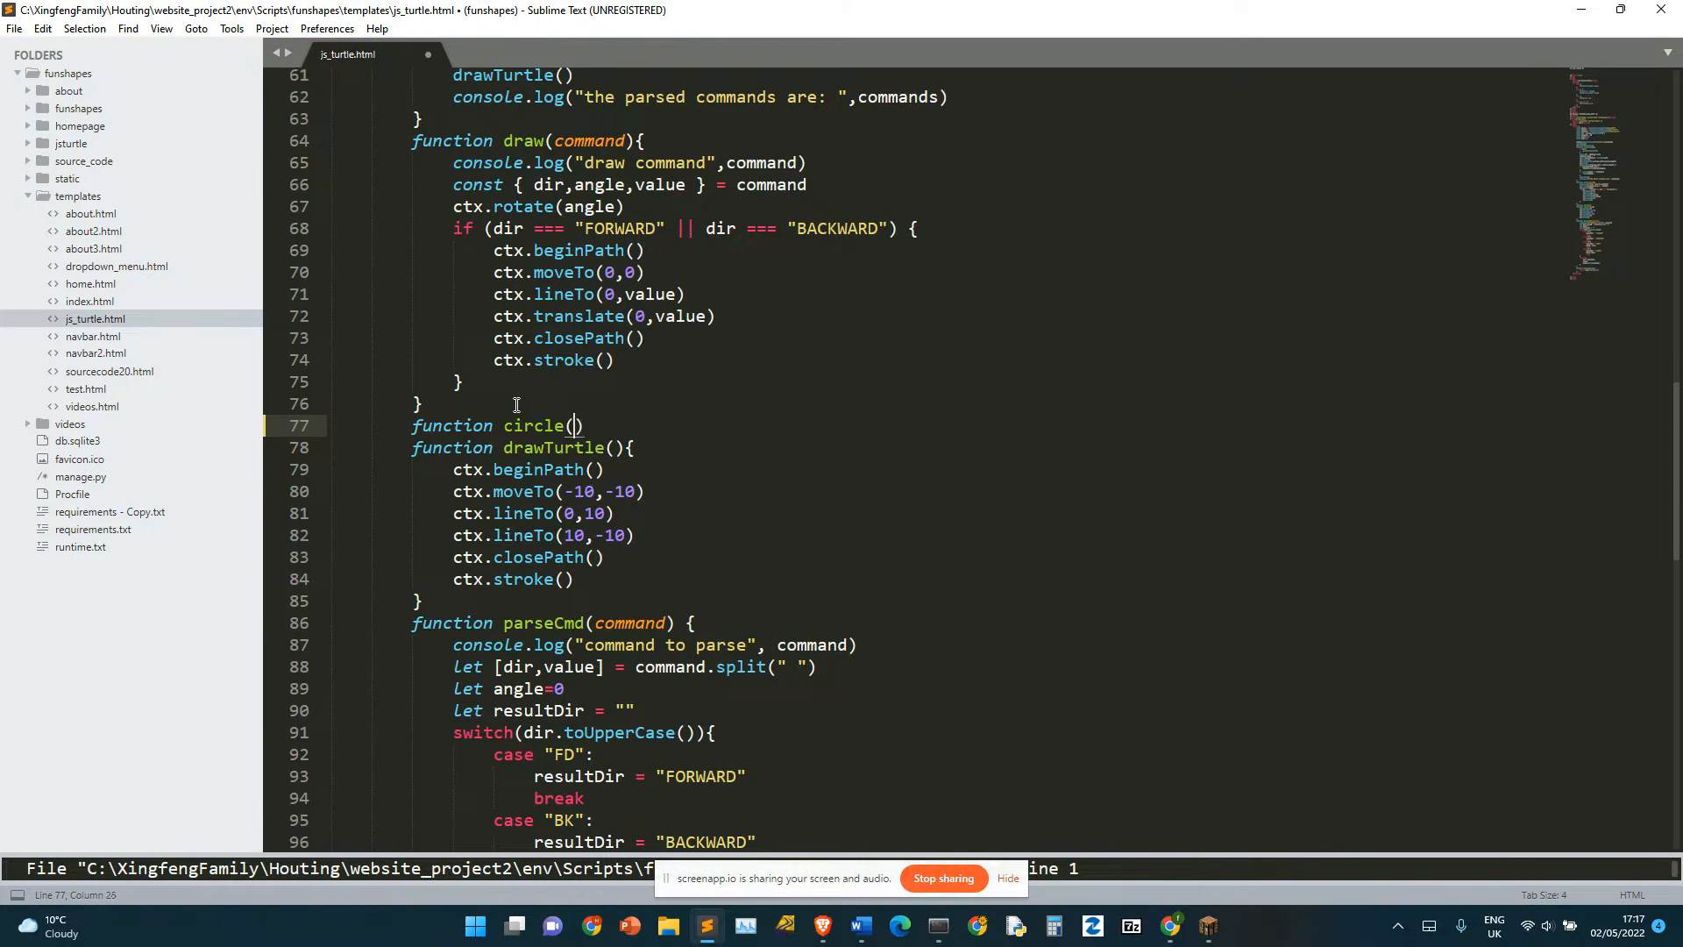
text(r) {)
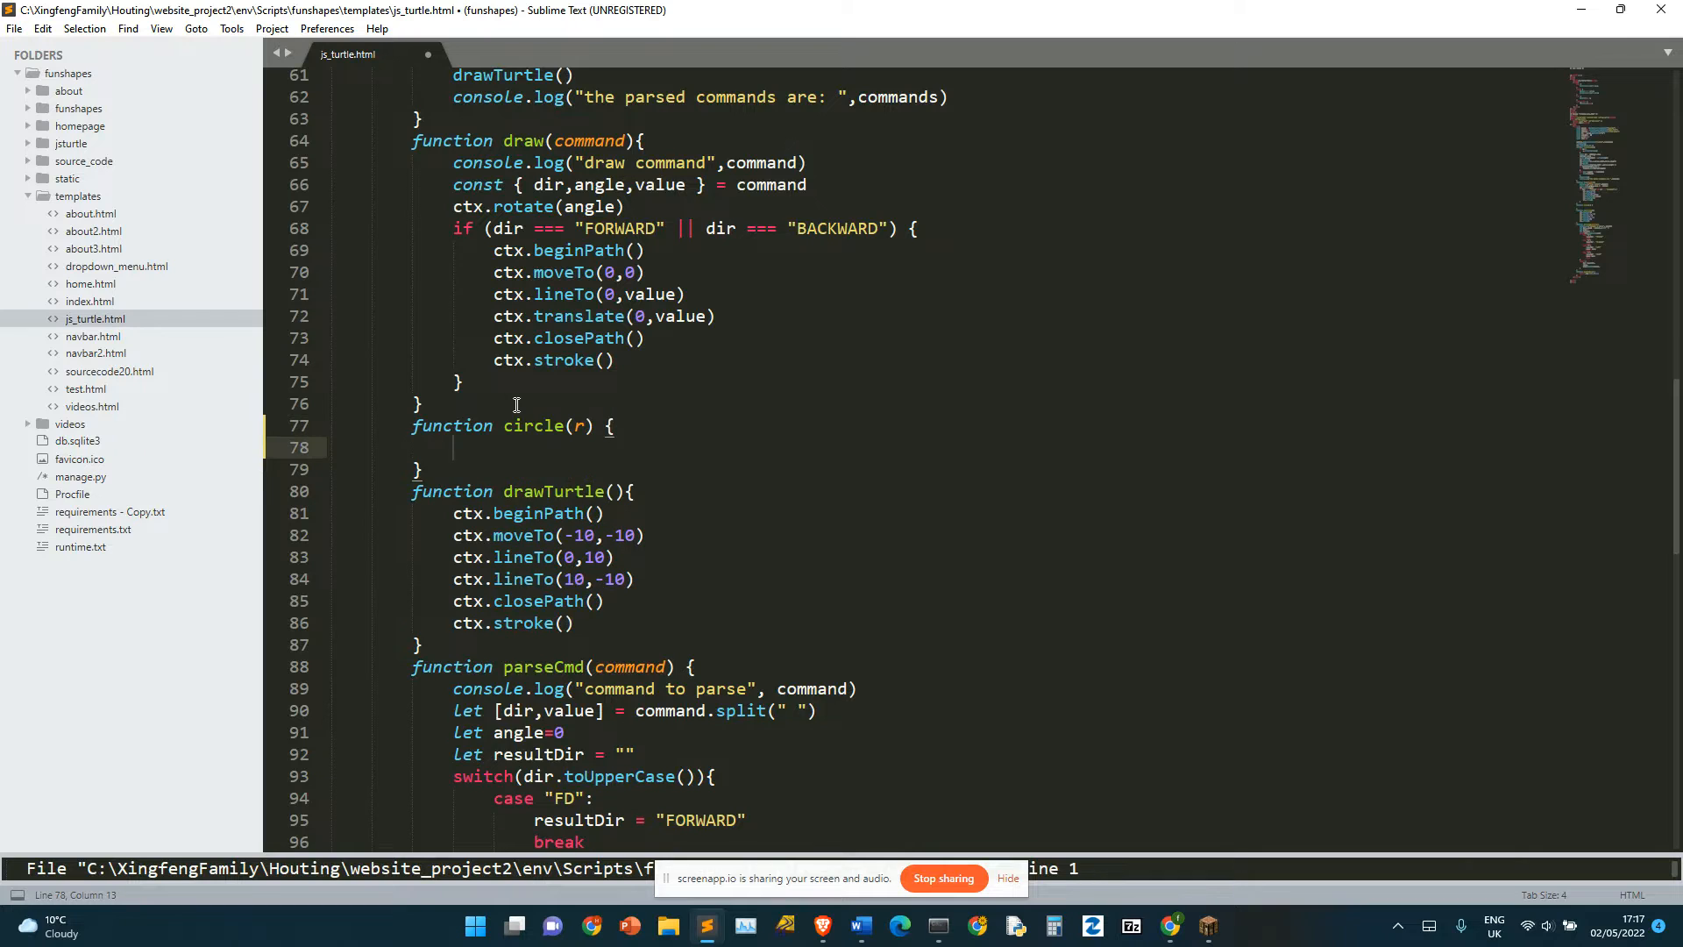
Step: Add ctx.beginPath() and a for loop running i from 0 to 360
text(ctx.beginPath())
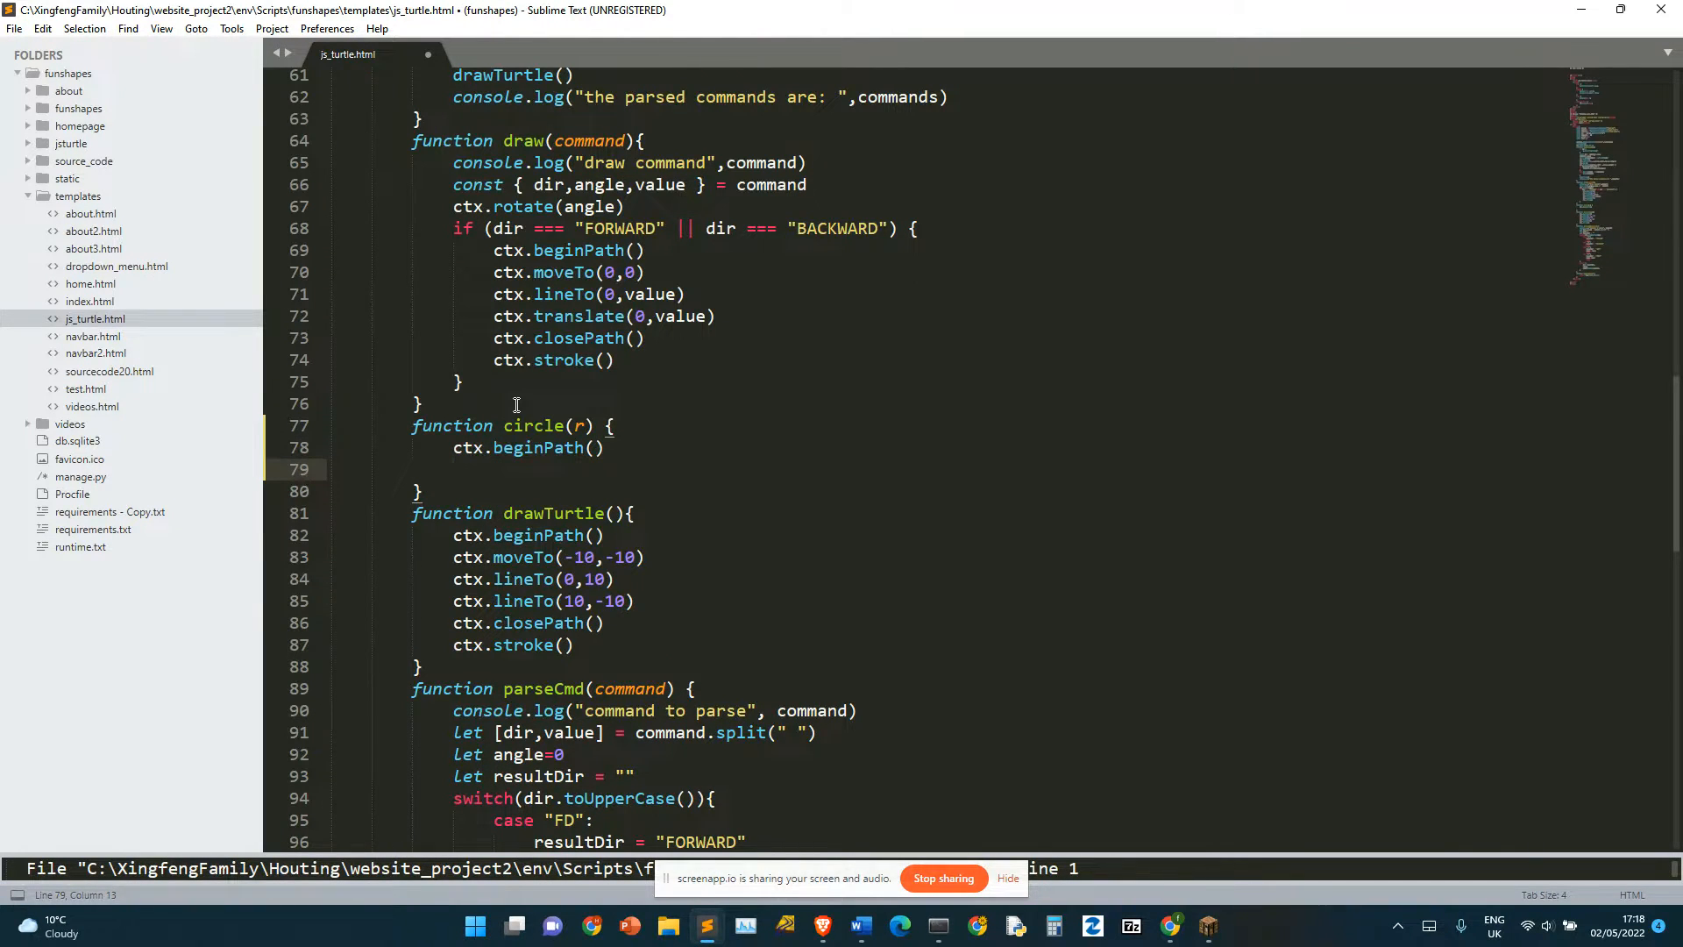
text(for (var i = Things.length - 1; i >= 0; i--) {)
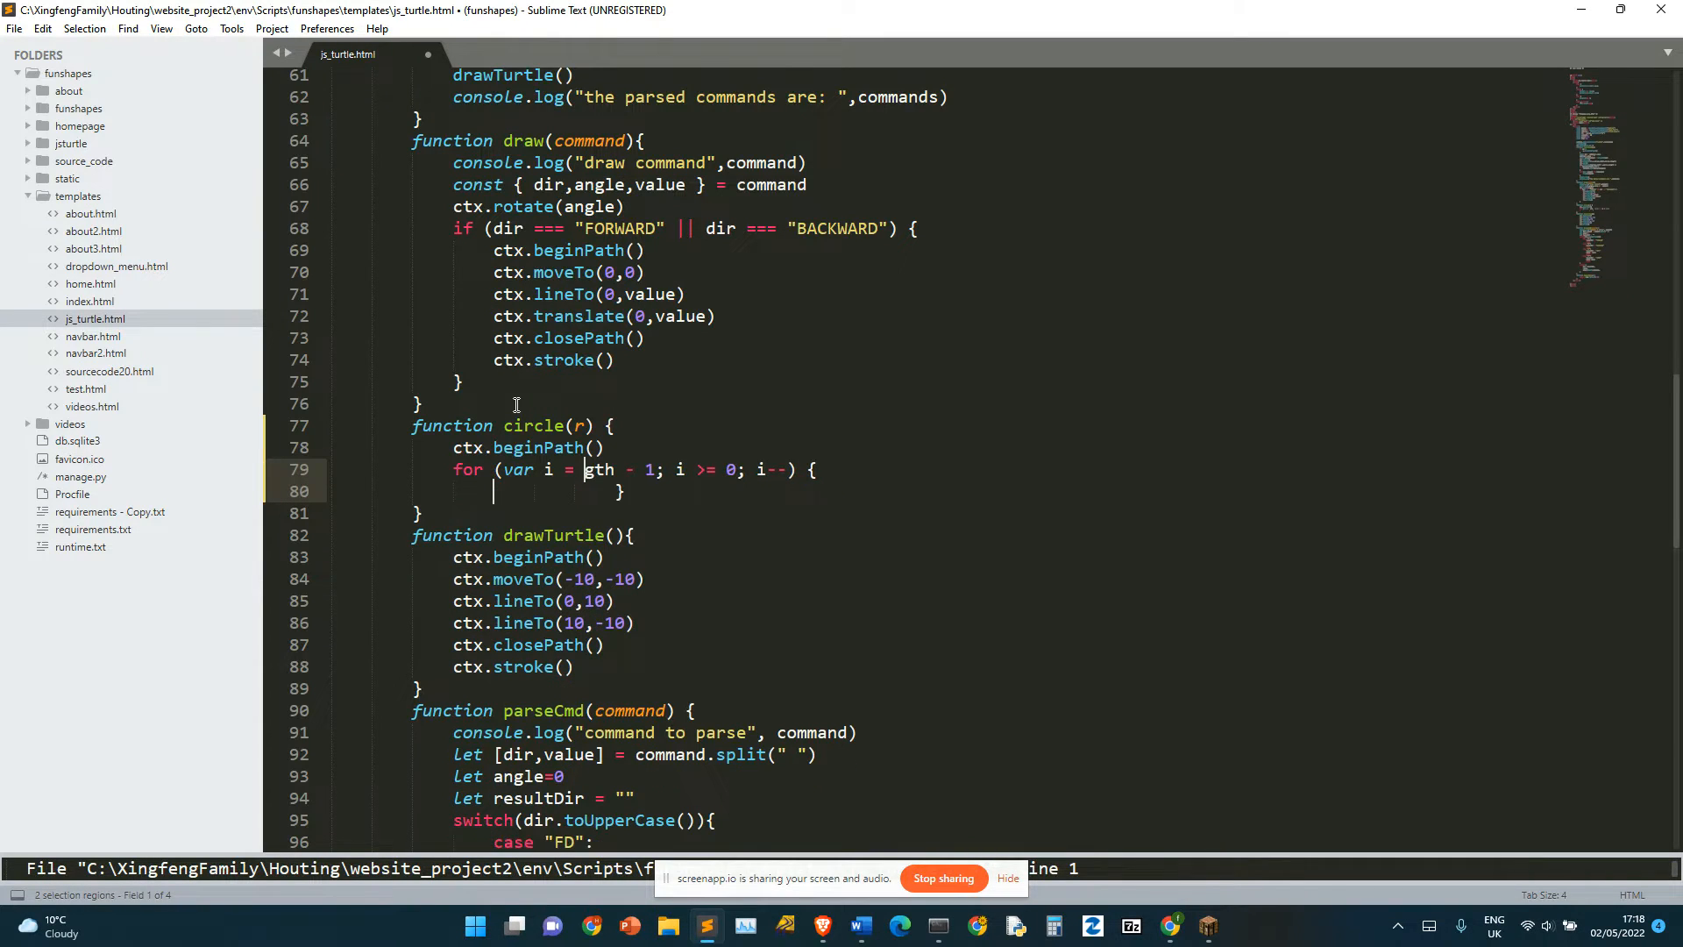
key(BackSpace)
text(0)
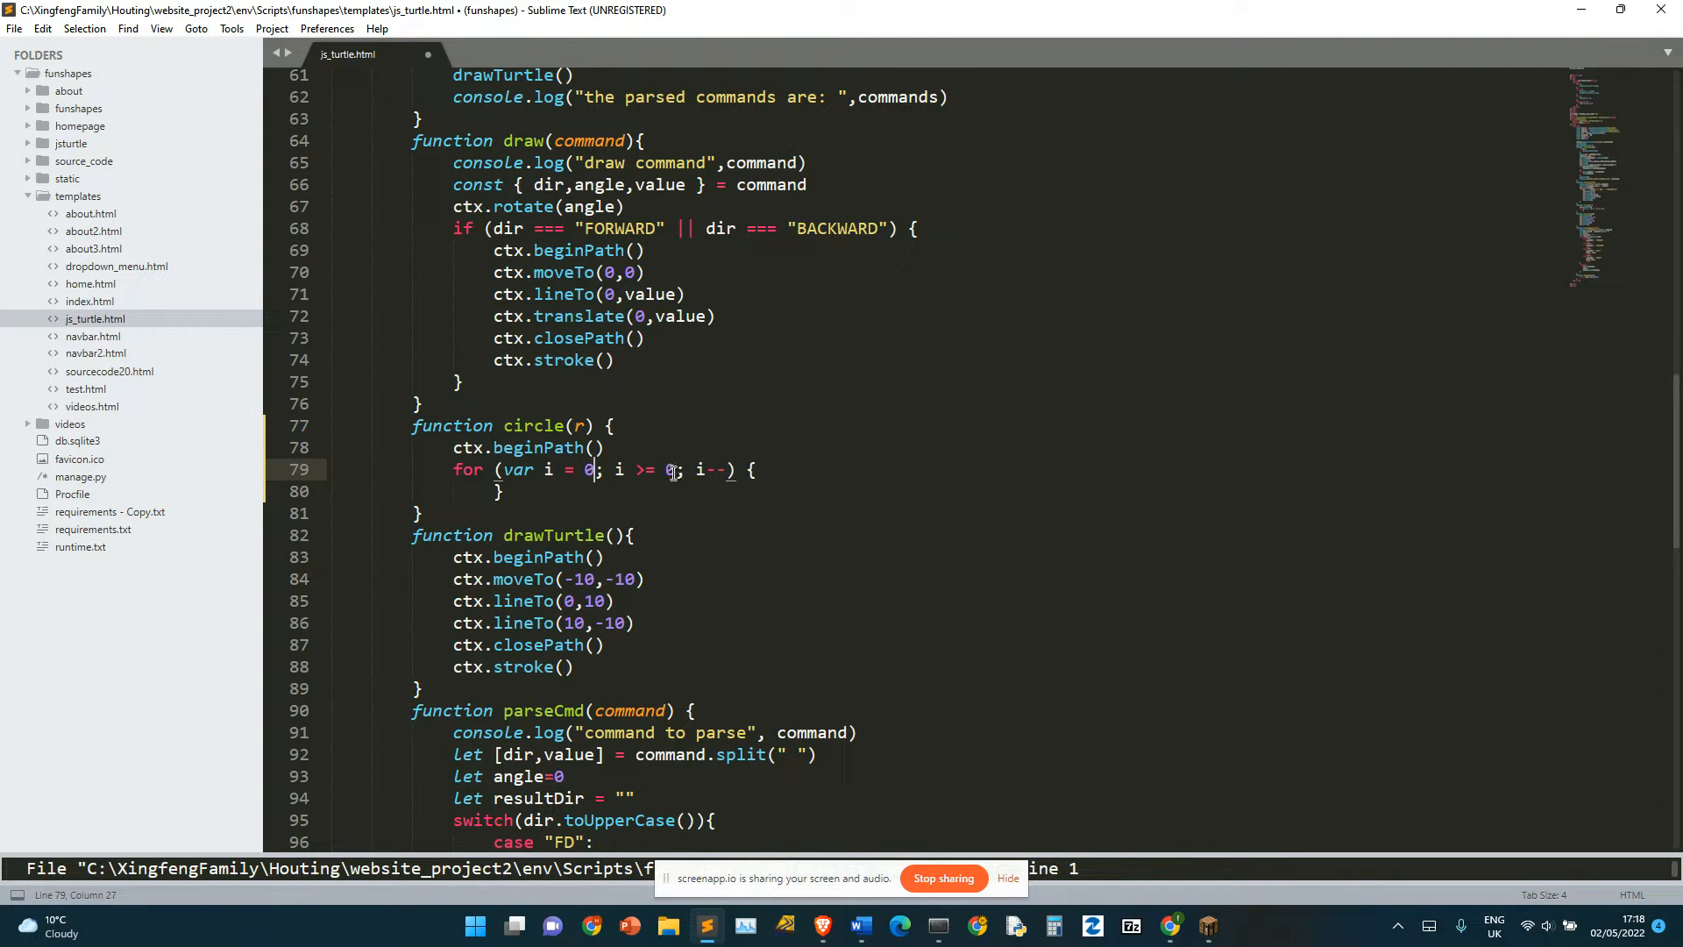
text(360)
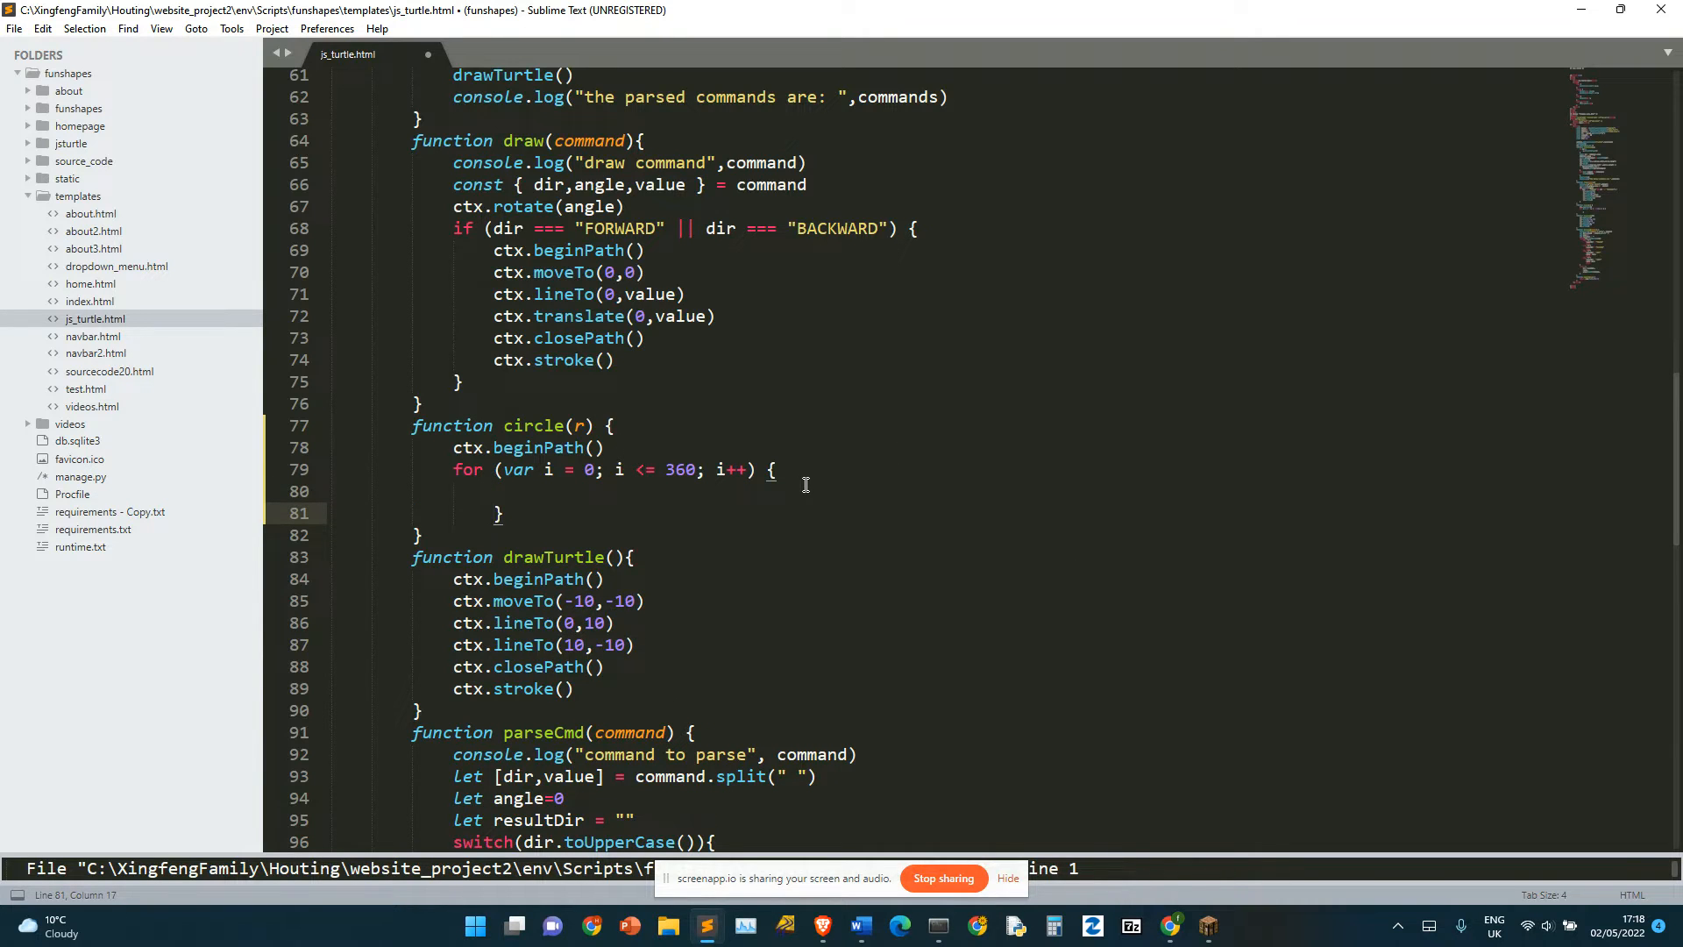
Step: Inside the loop, add ctx.moveTo(0,0) and start a ctx.lineTo(0, …) call
text(ctx.)
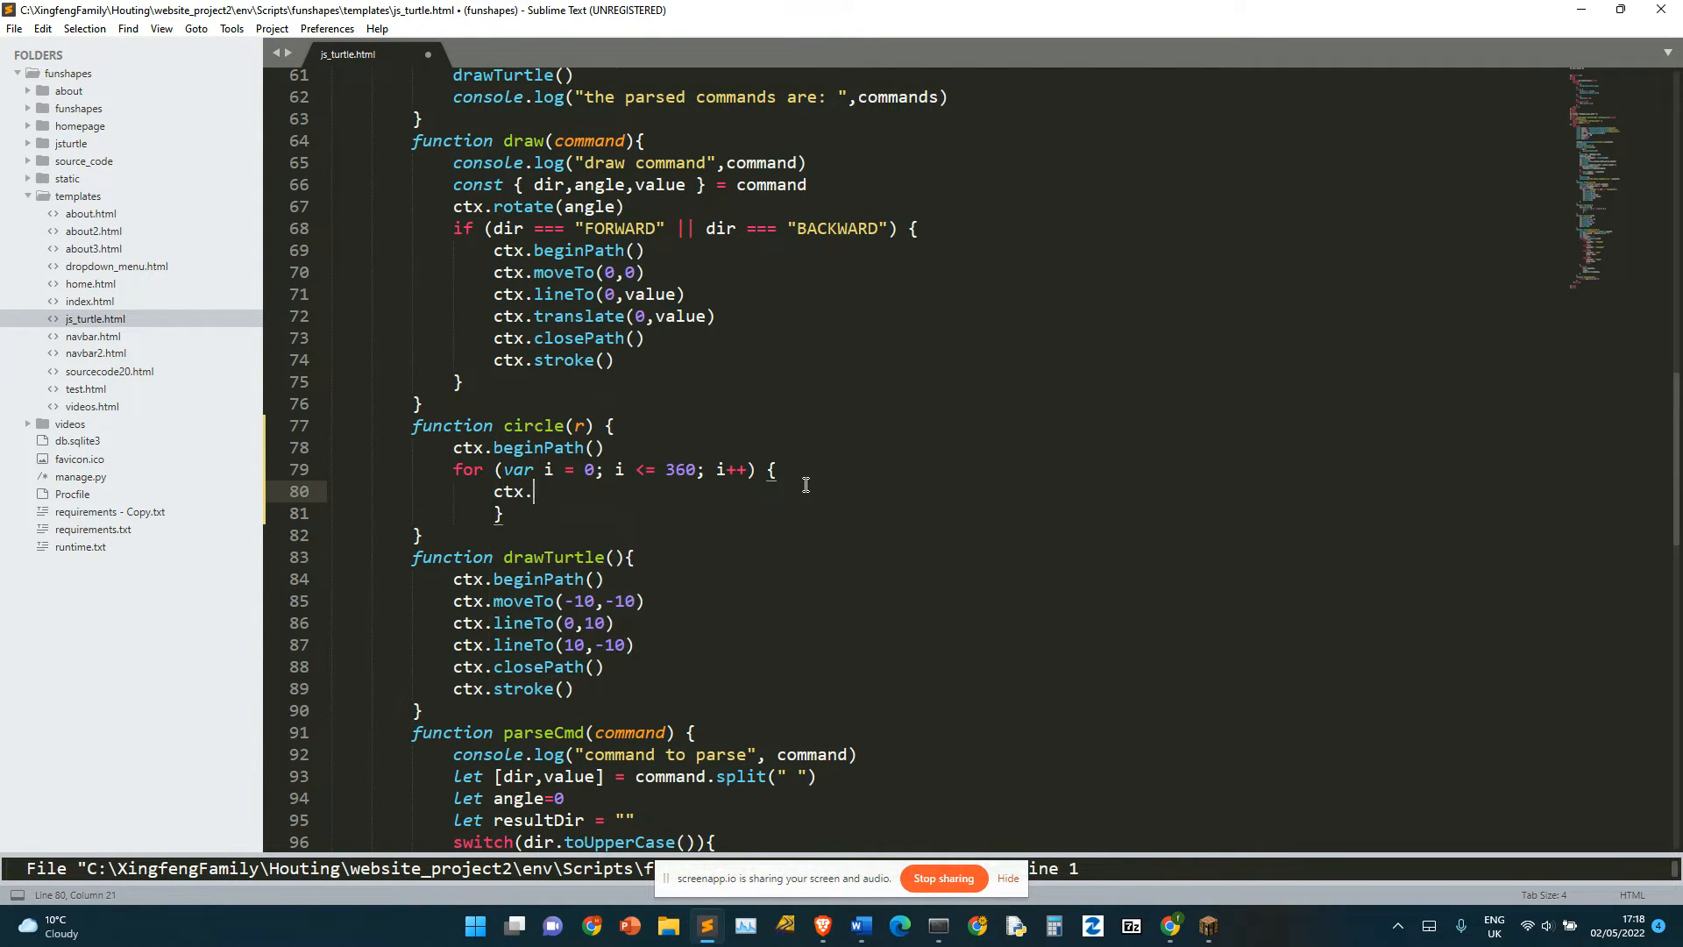
text(moveTo())
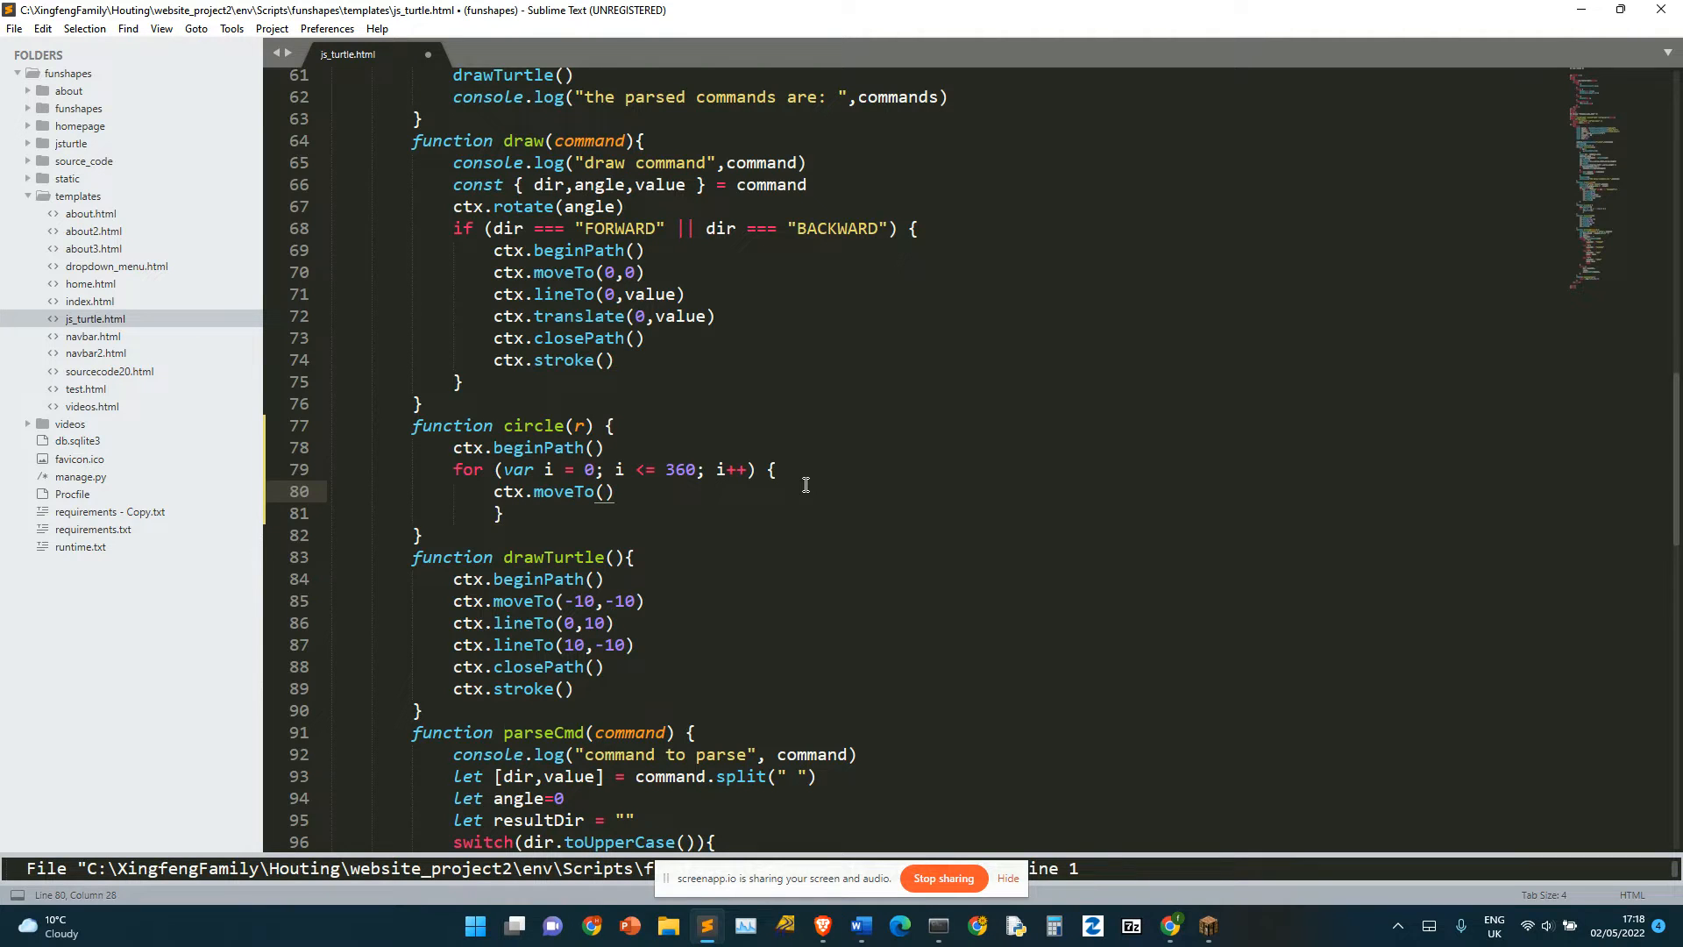
text(0,0)
text(ctx.lineTo(0)
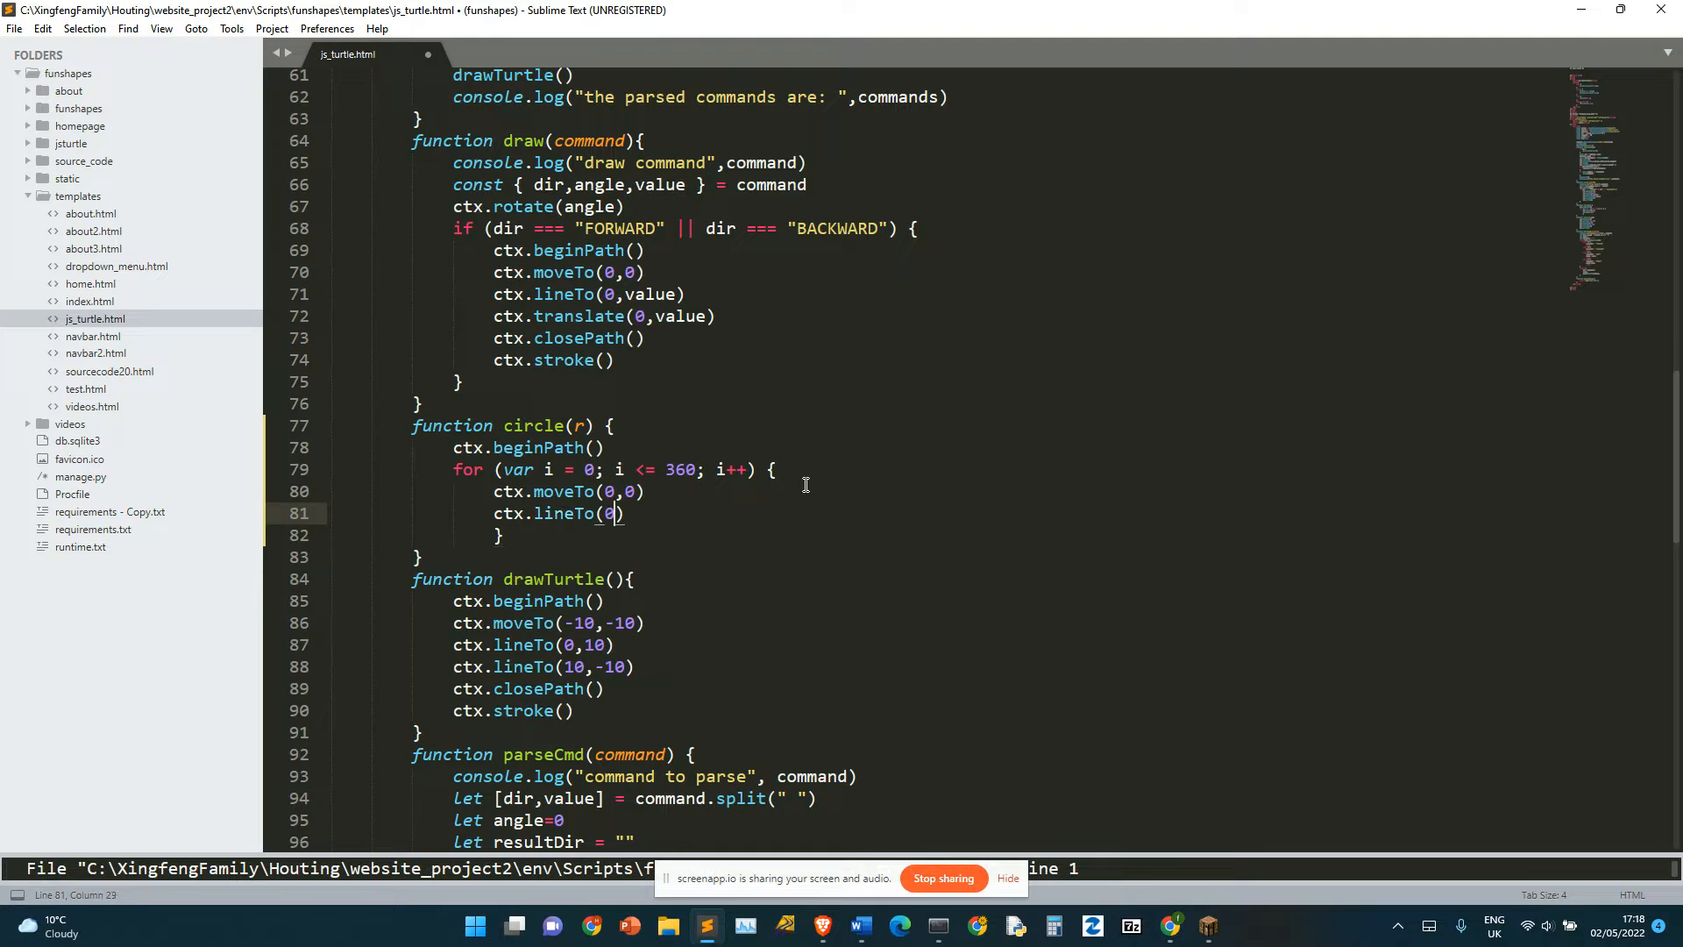
text(,val)
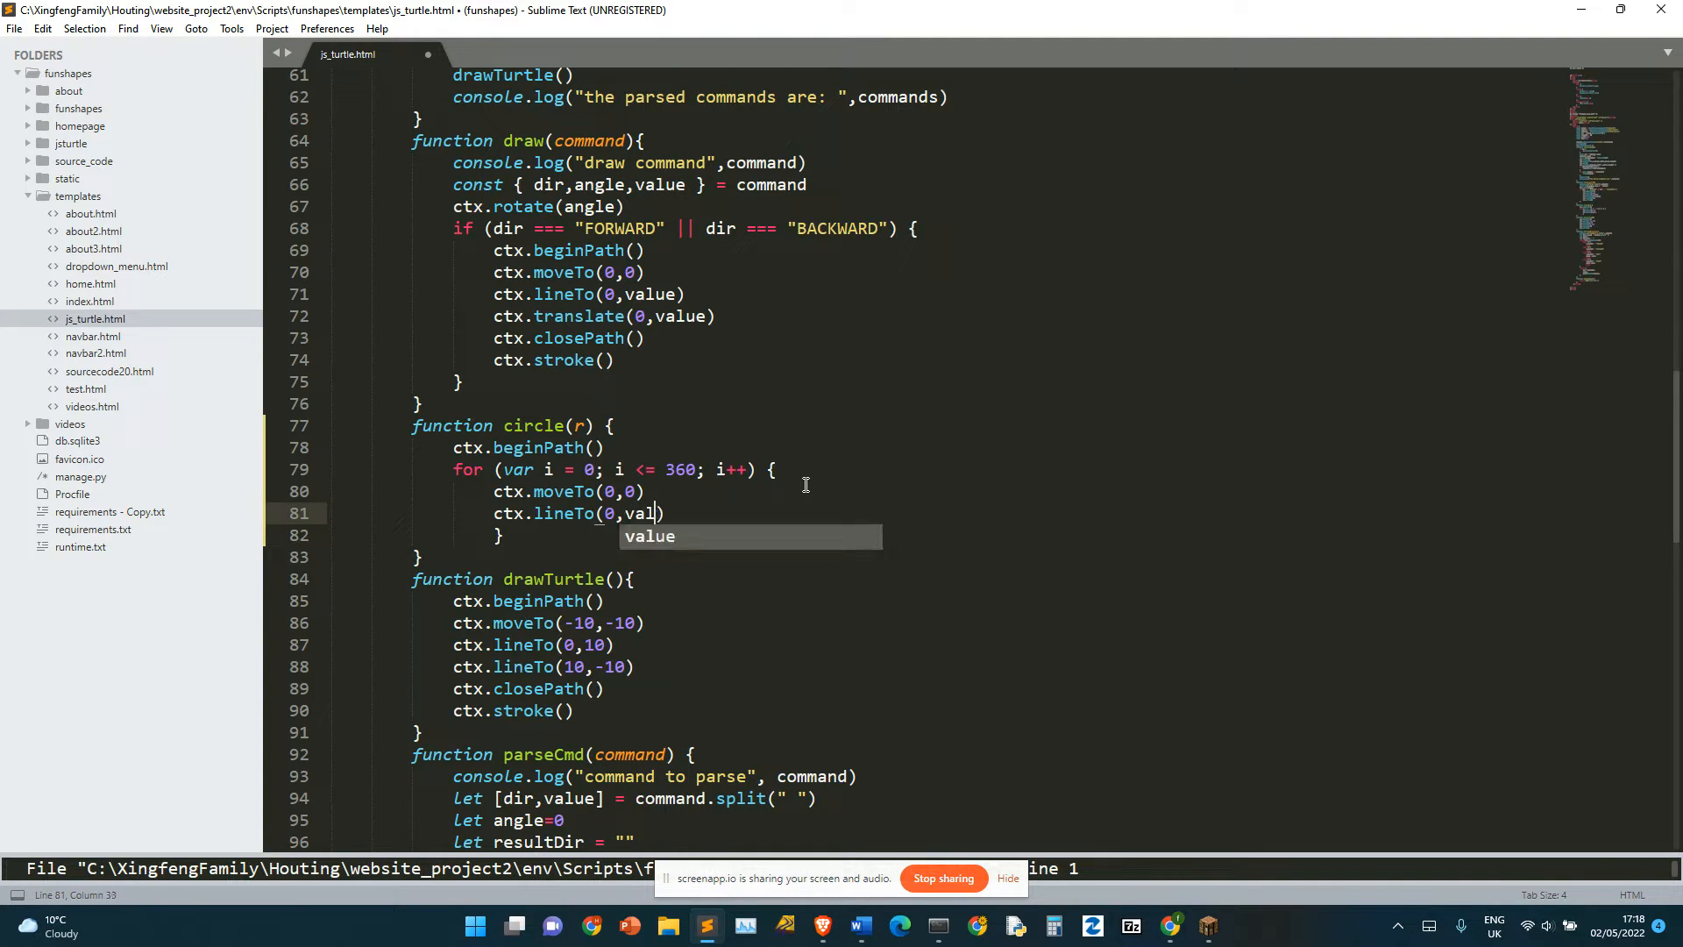
Step: Make the lineTo call read ctx.lineTo(0, Math.PI*r/180)
key(backspace)
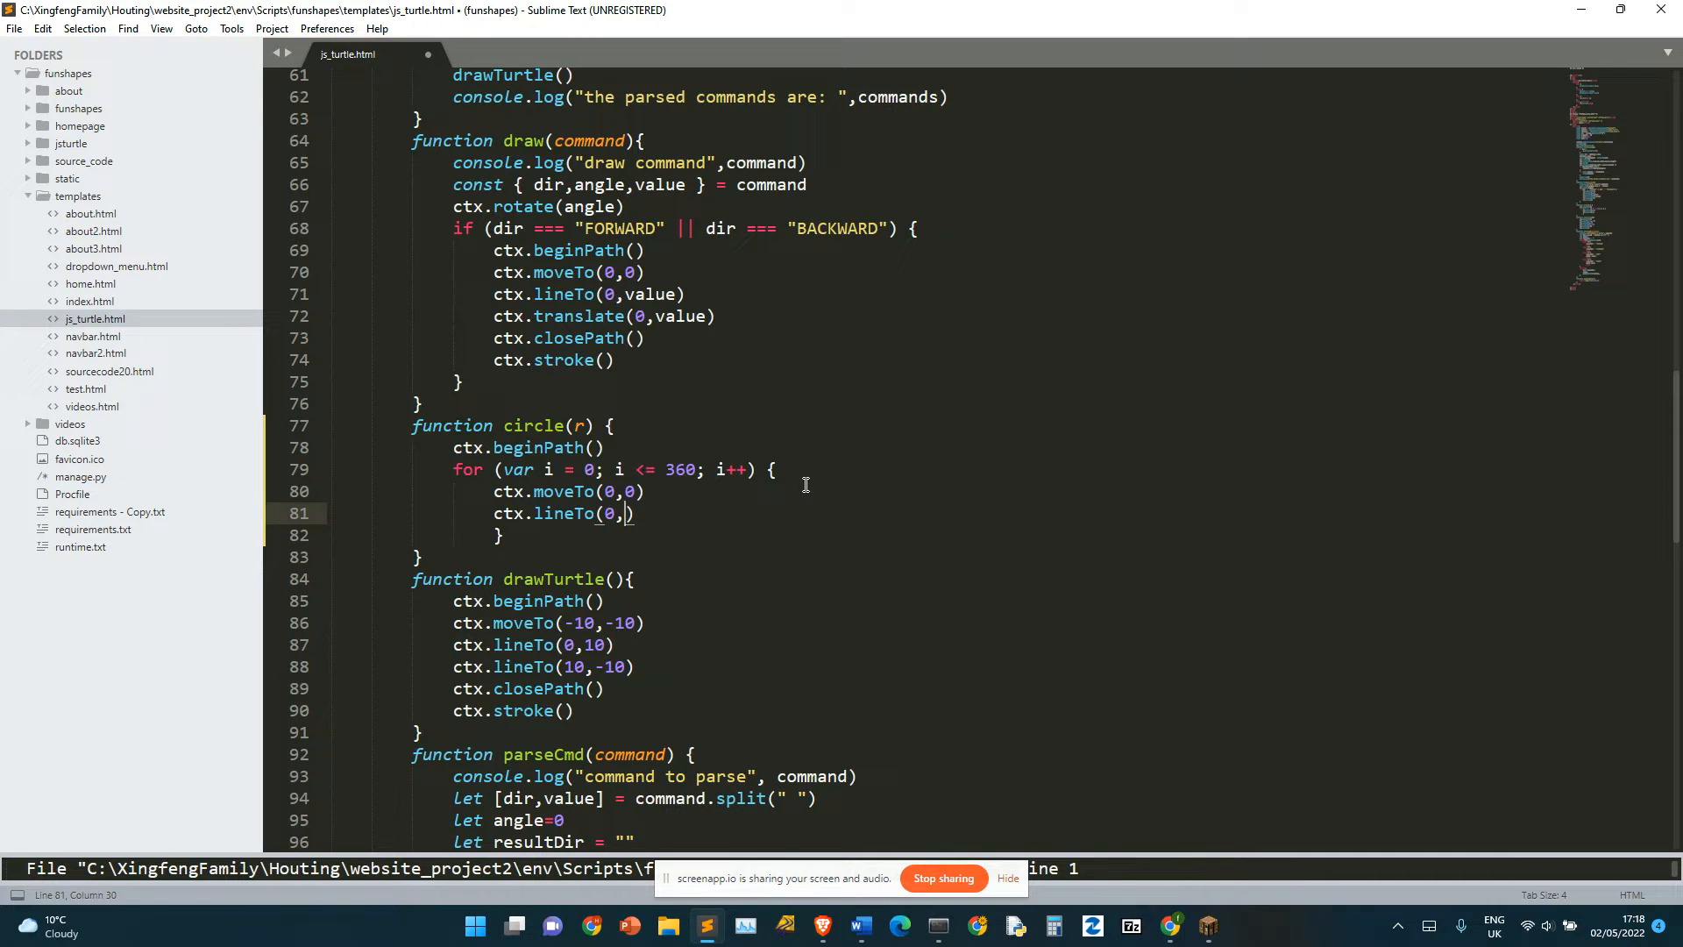
text(2r)
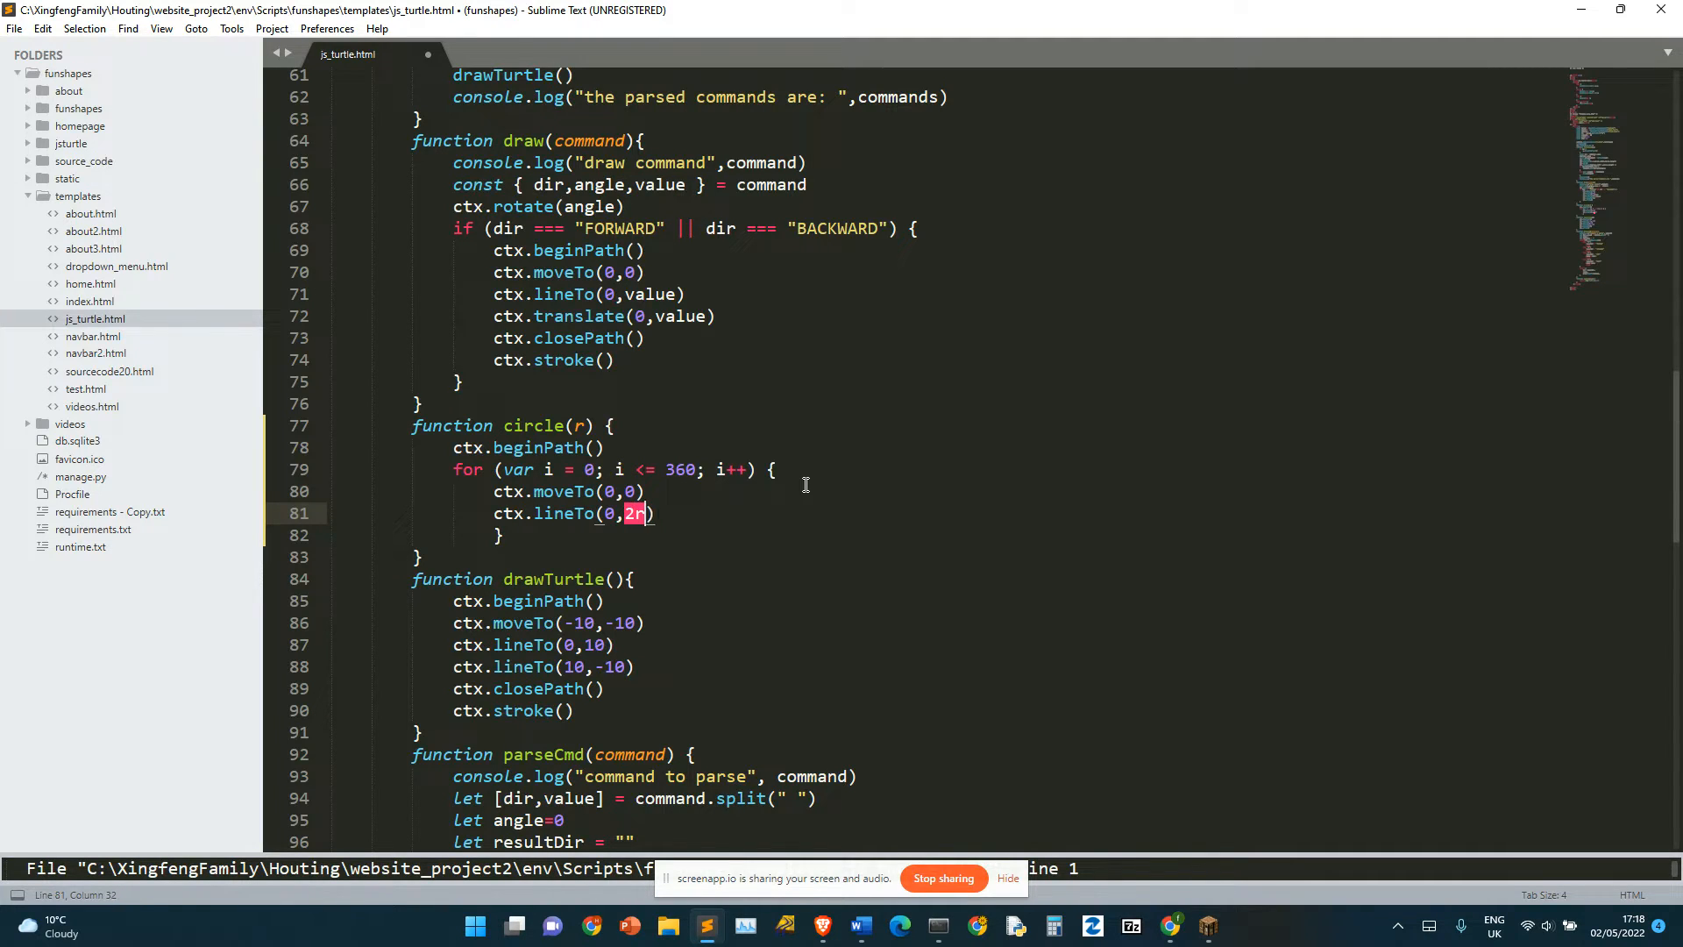
text(*r)
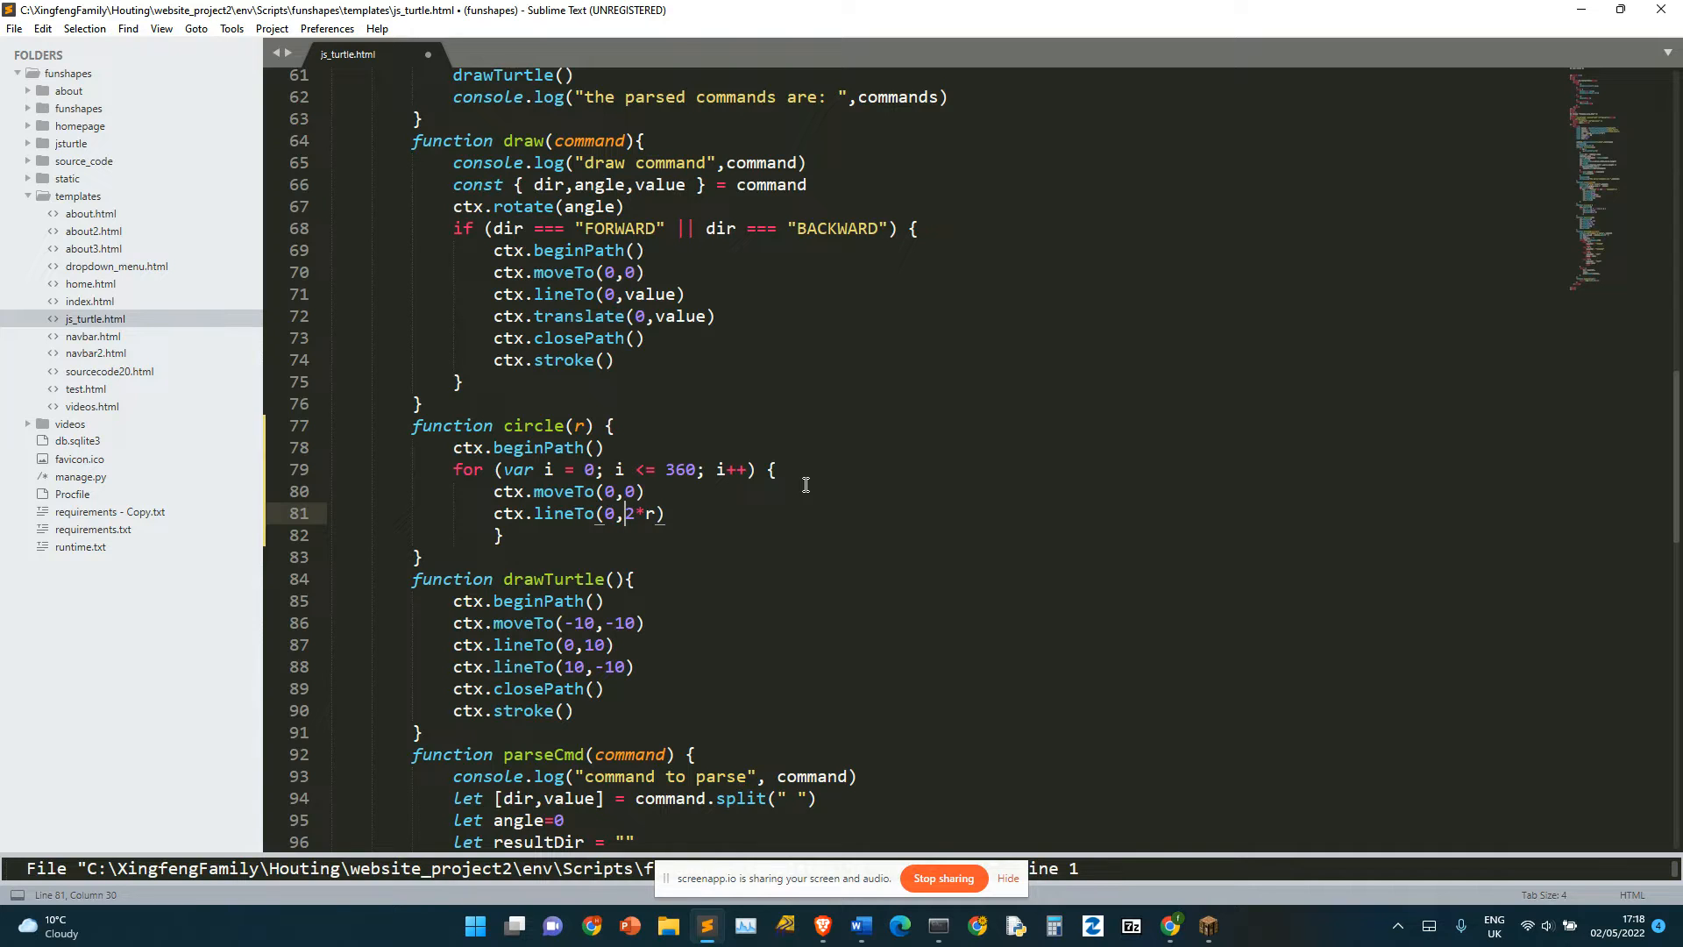
text(Math)
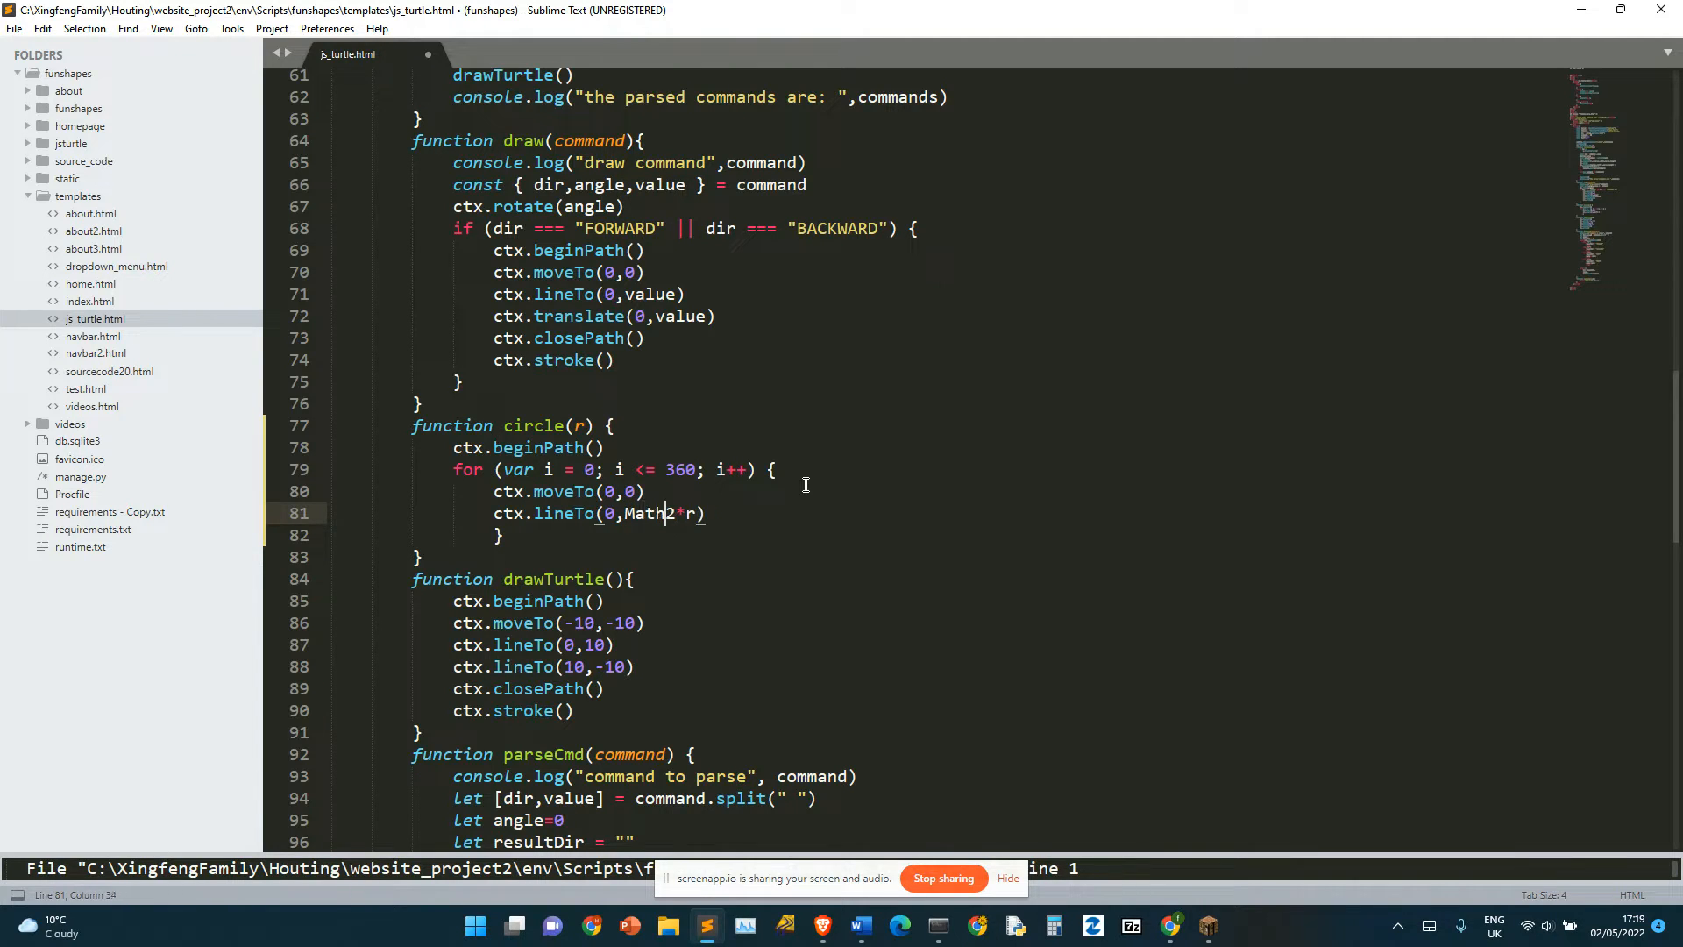
text(.PI)
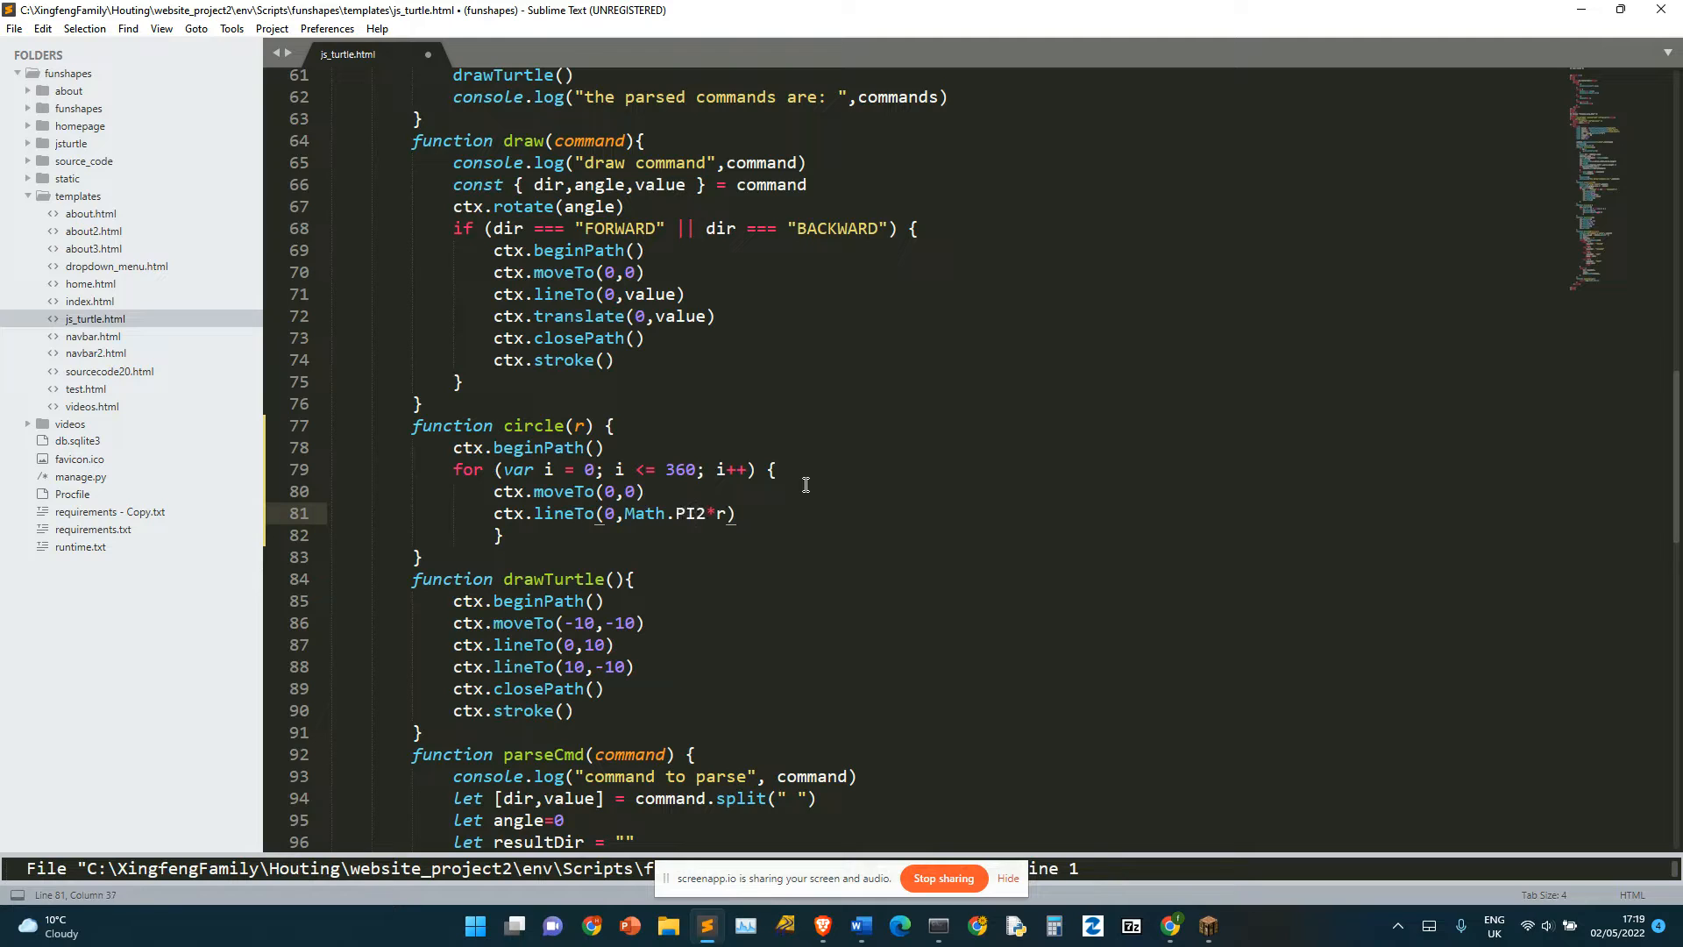
text(*)
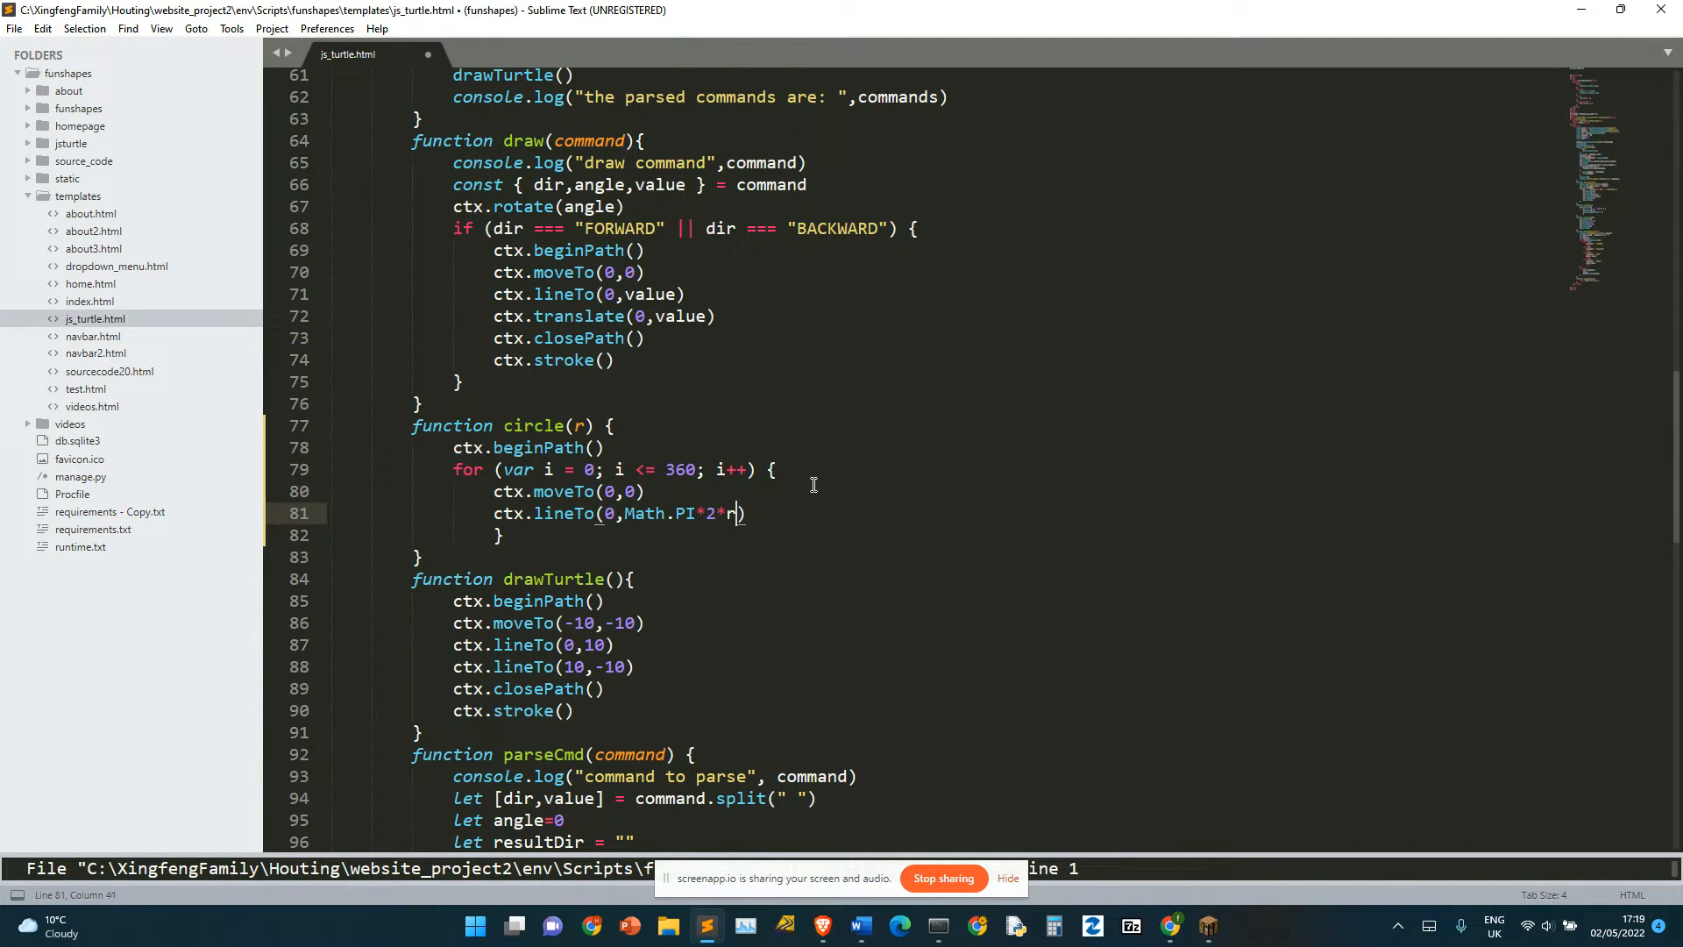
text(/1)
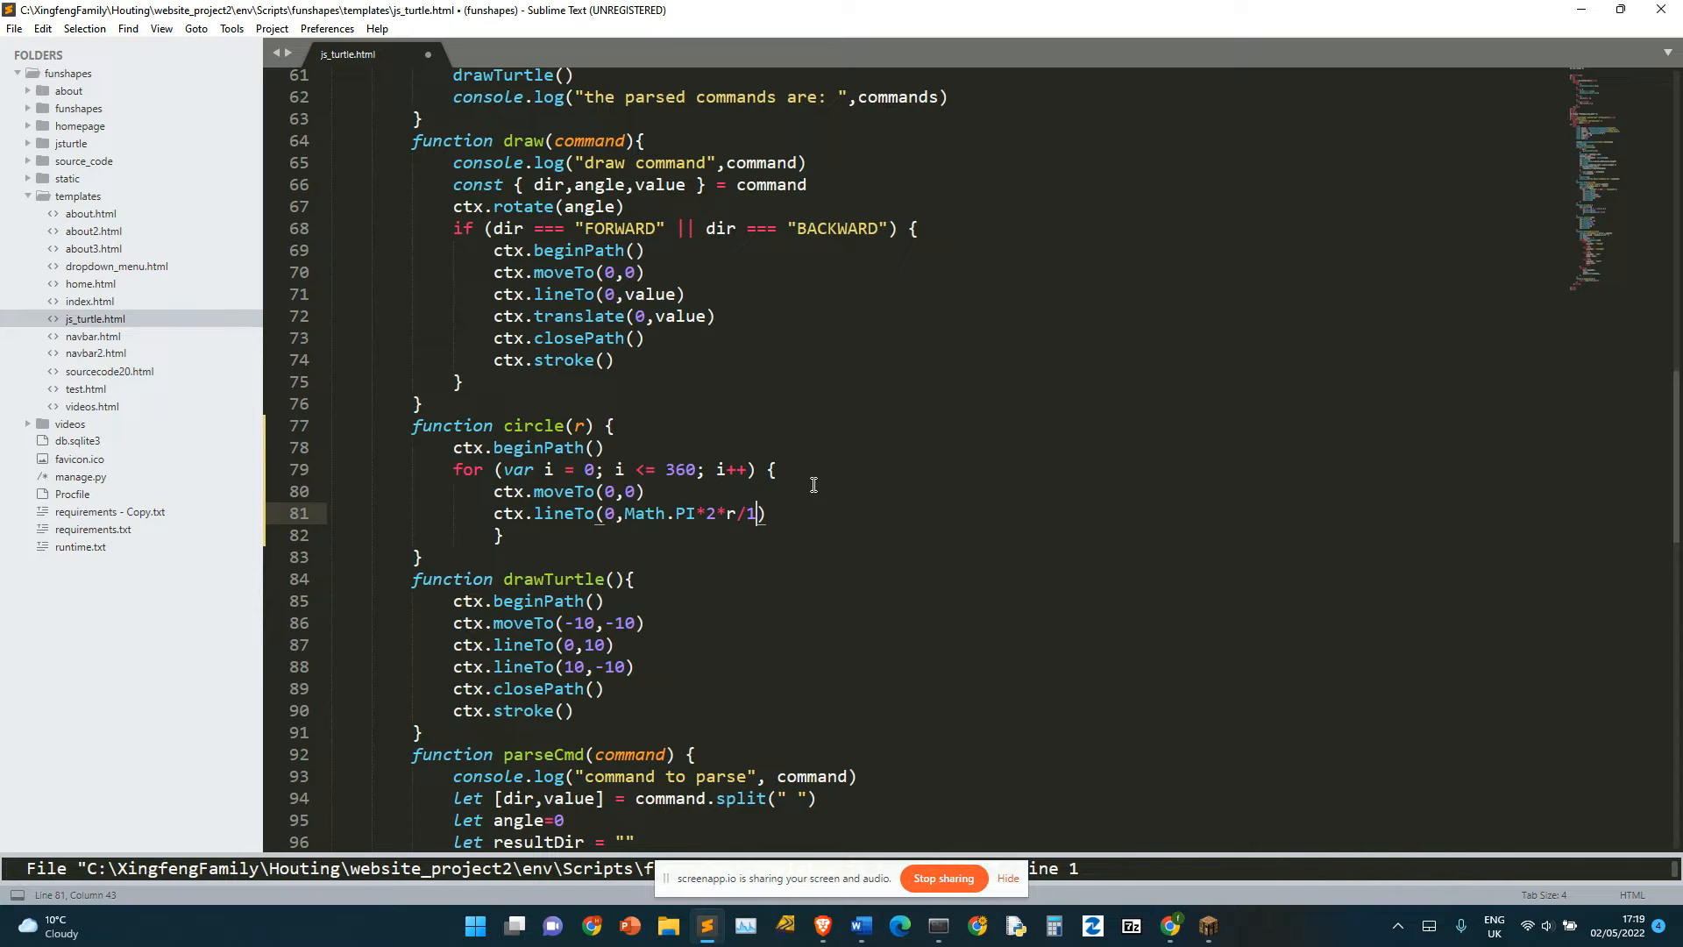
text(360)
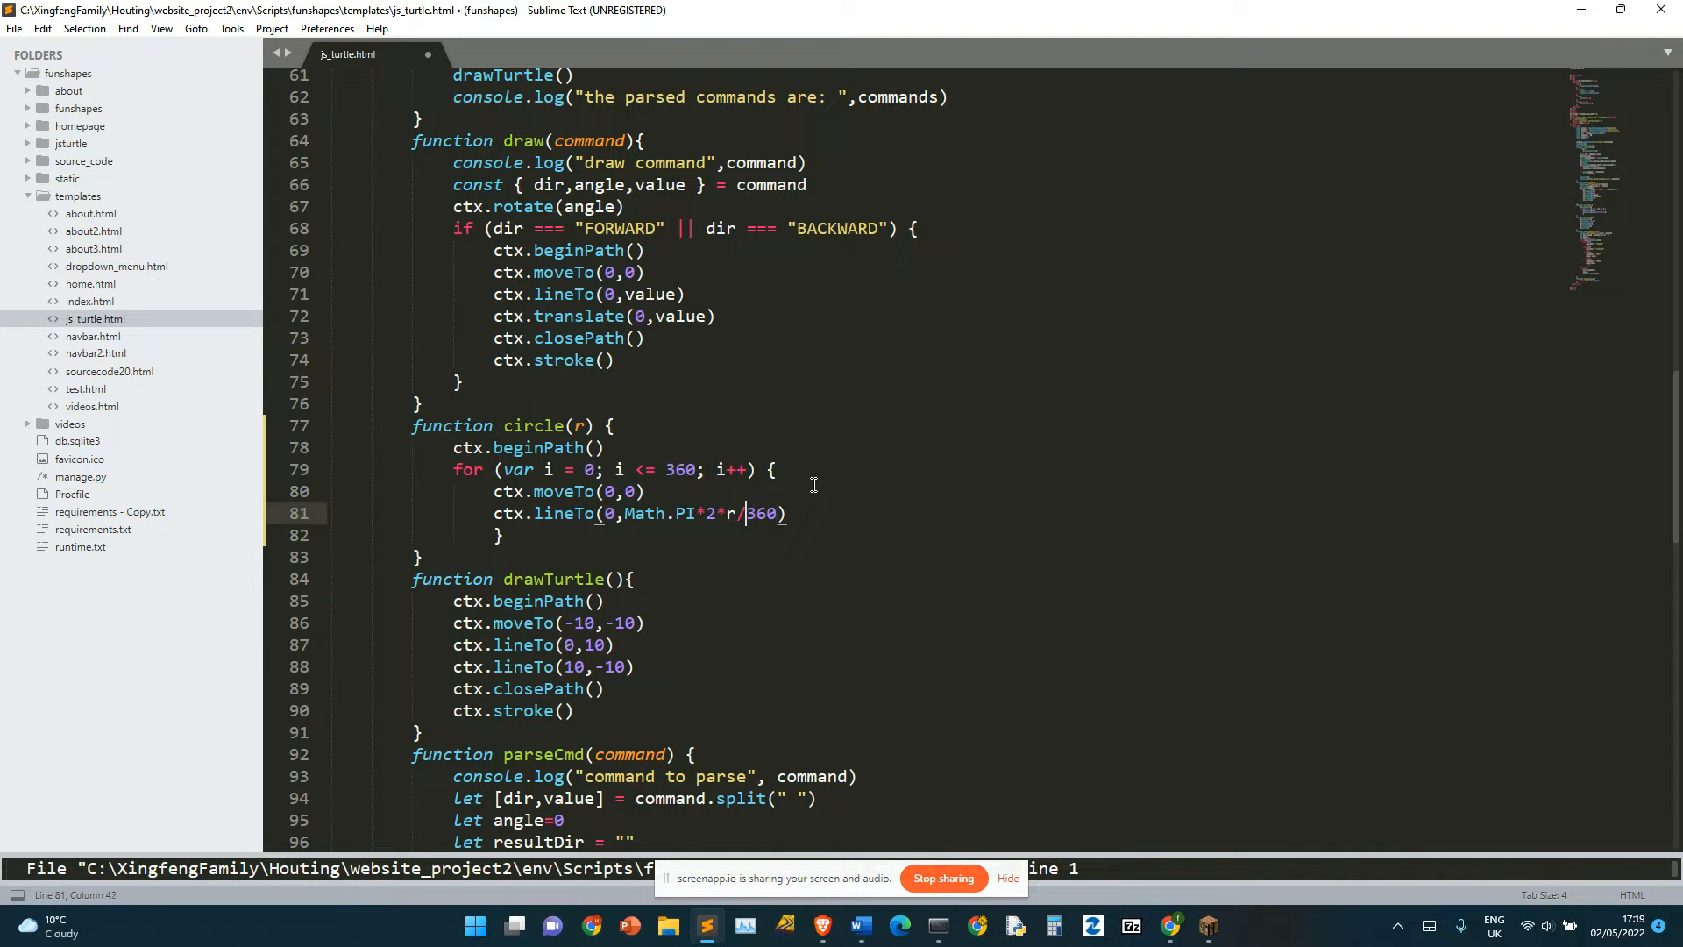
key(Backspace)
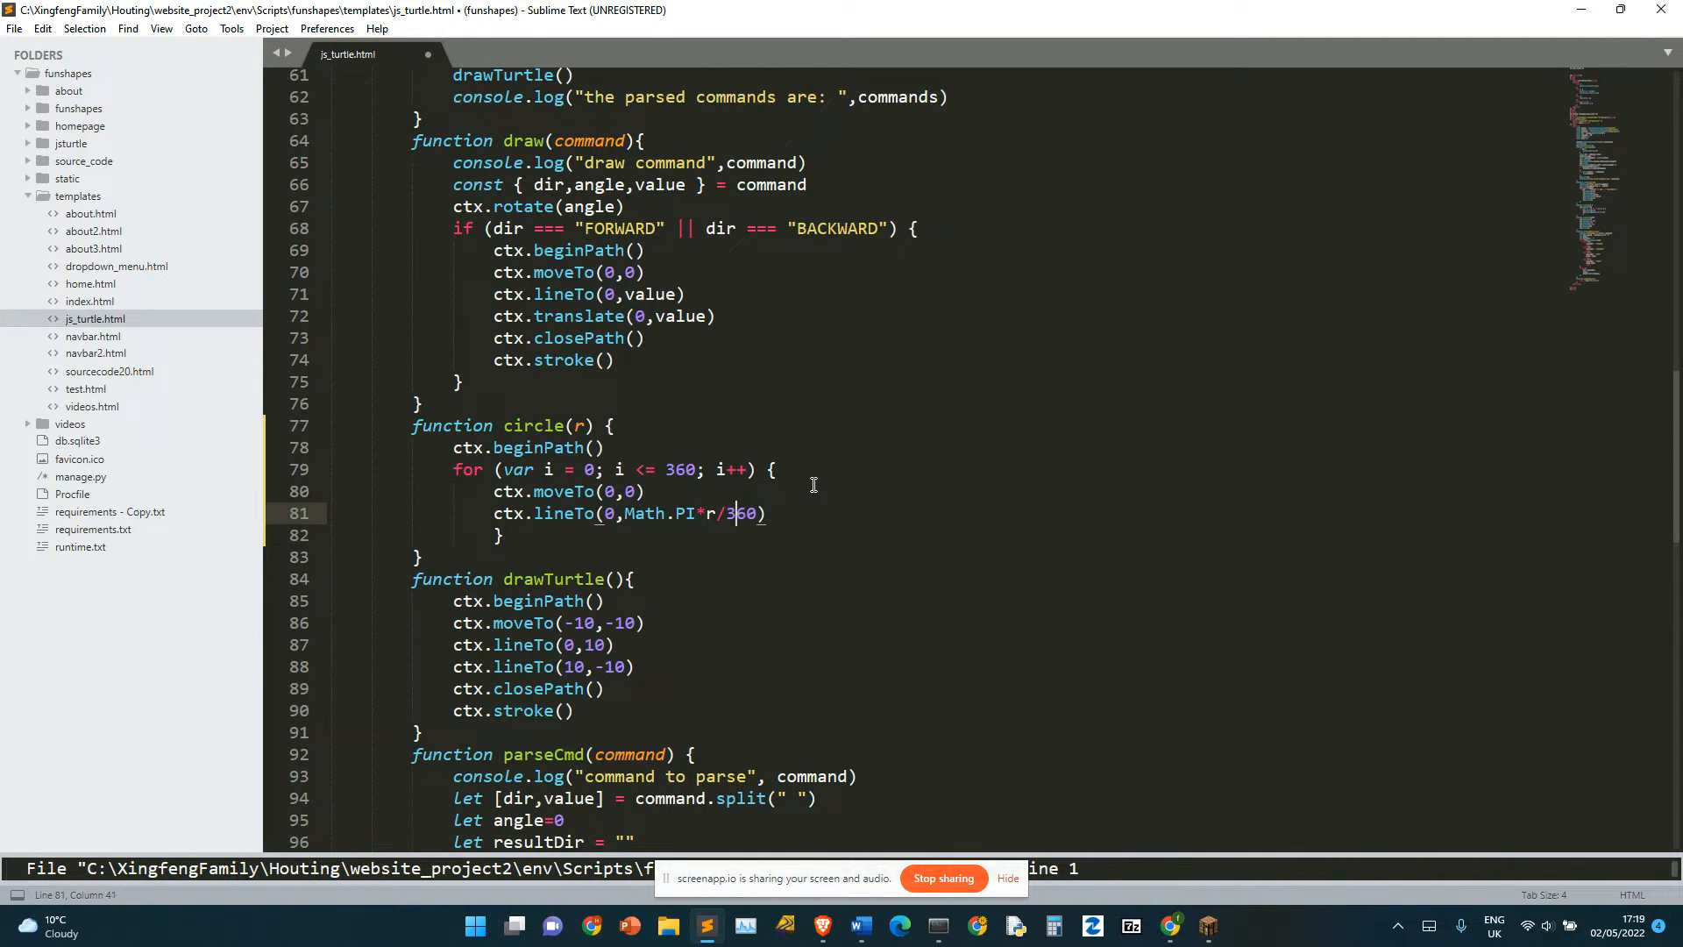
text(180)
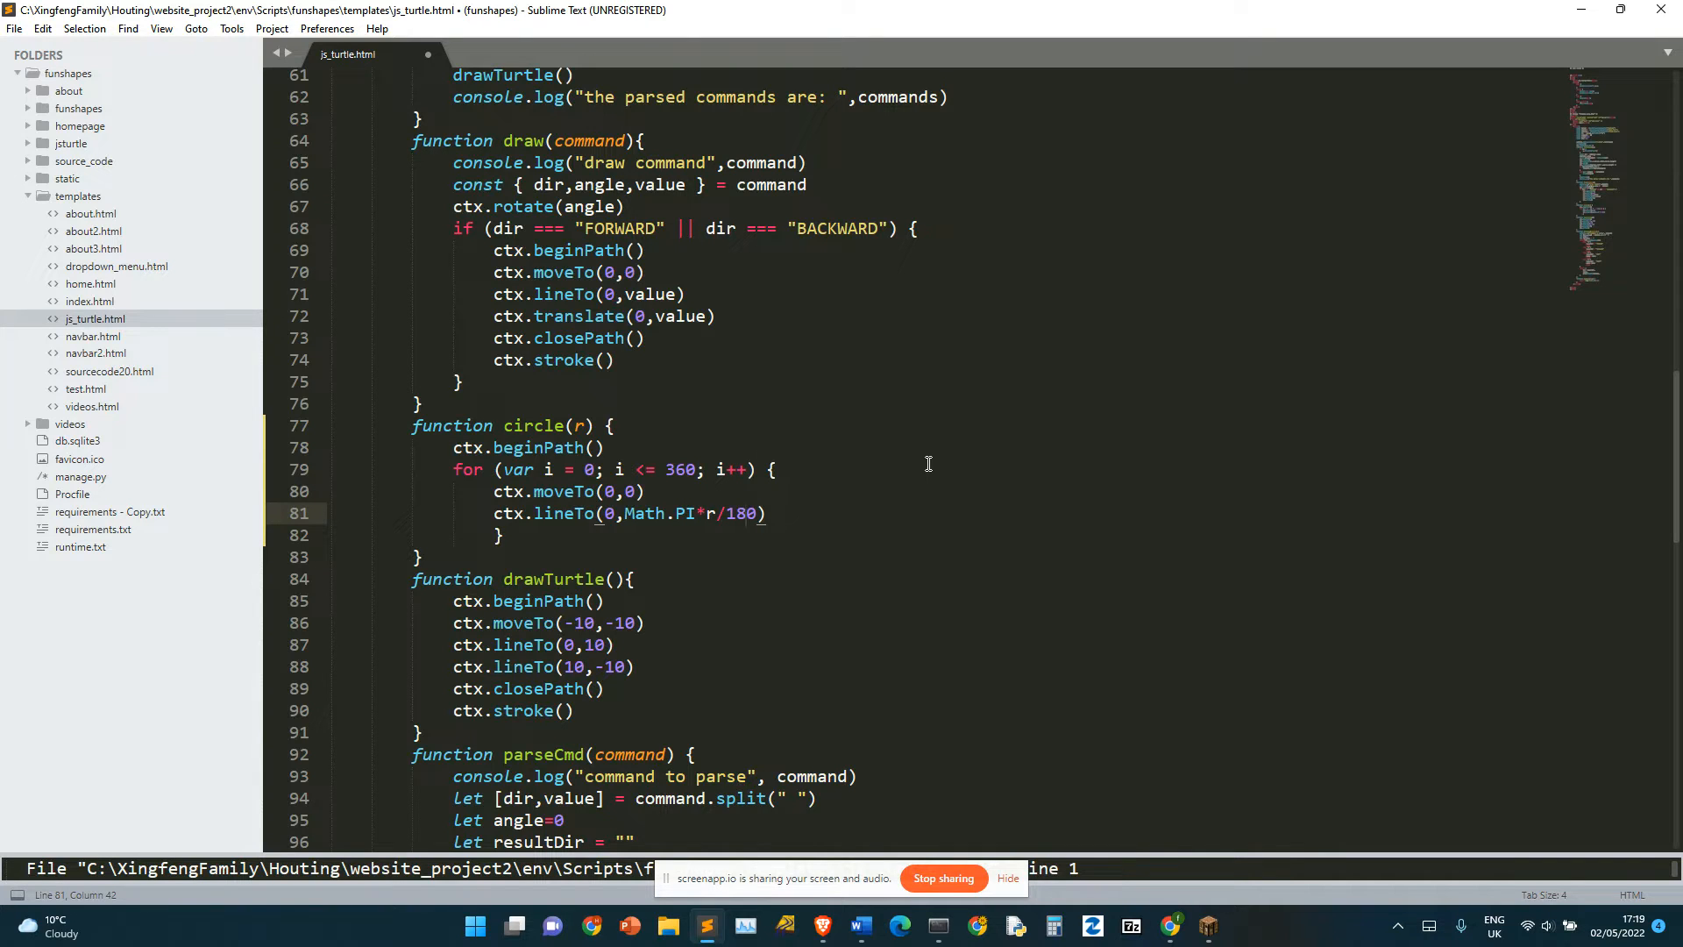
Step: Add ctx.translate(0, Math.PI*r/180) and a stroke call inside the circle loop
text(ct)
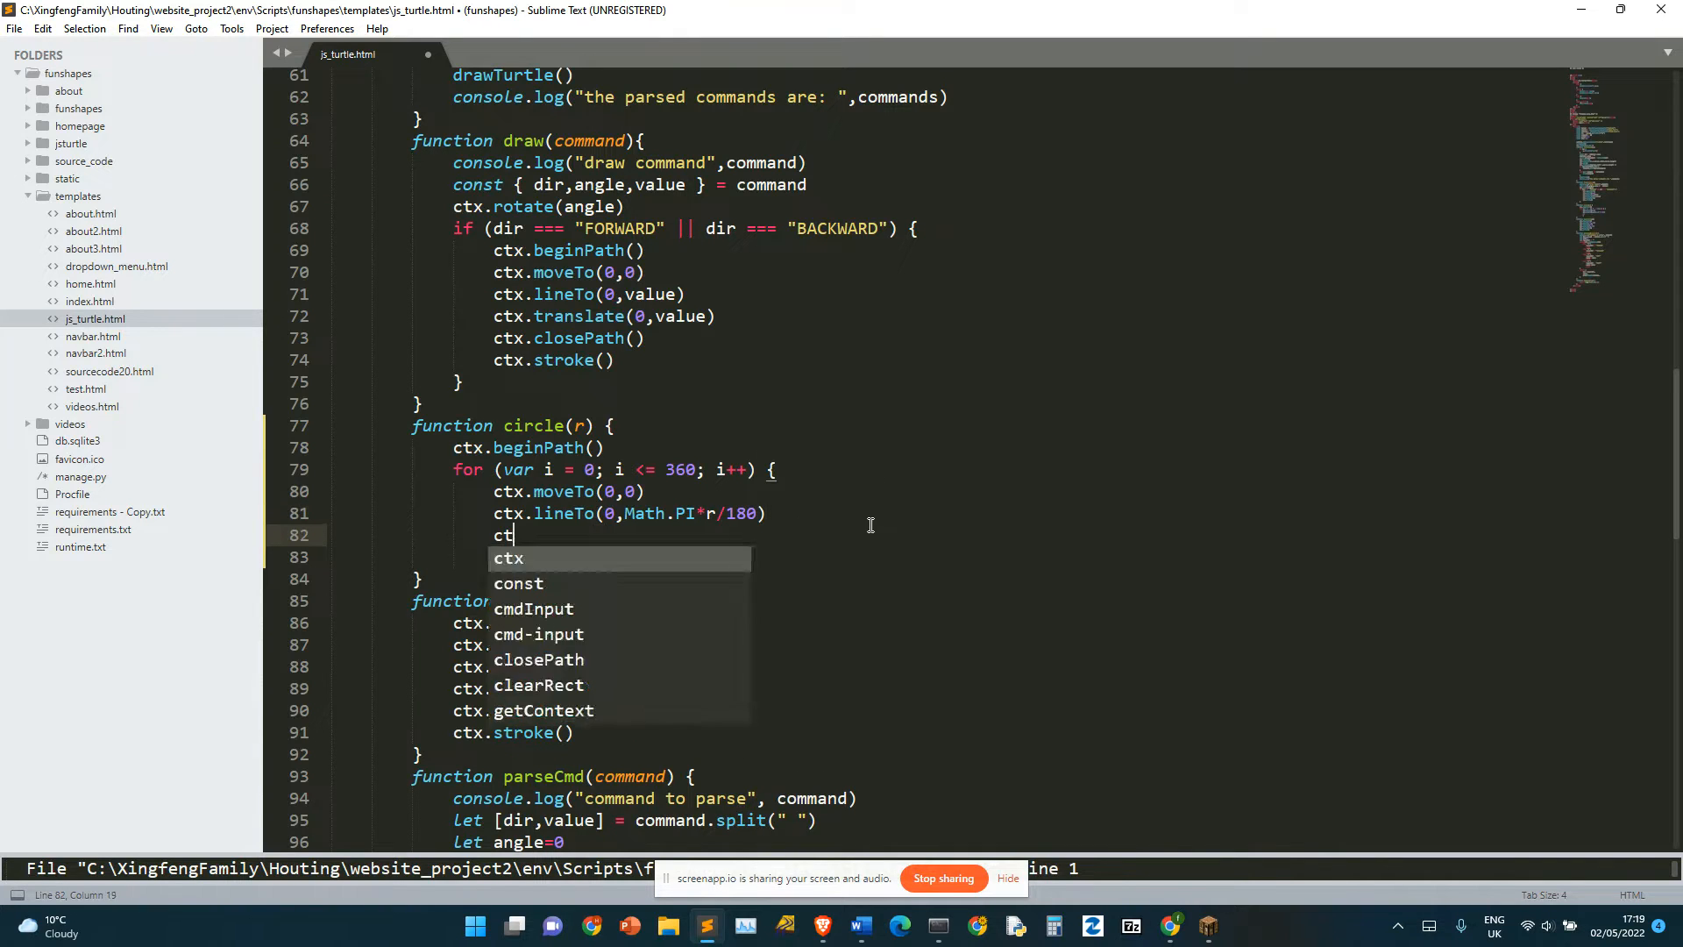
text(x.)
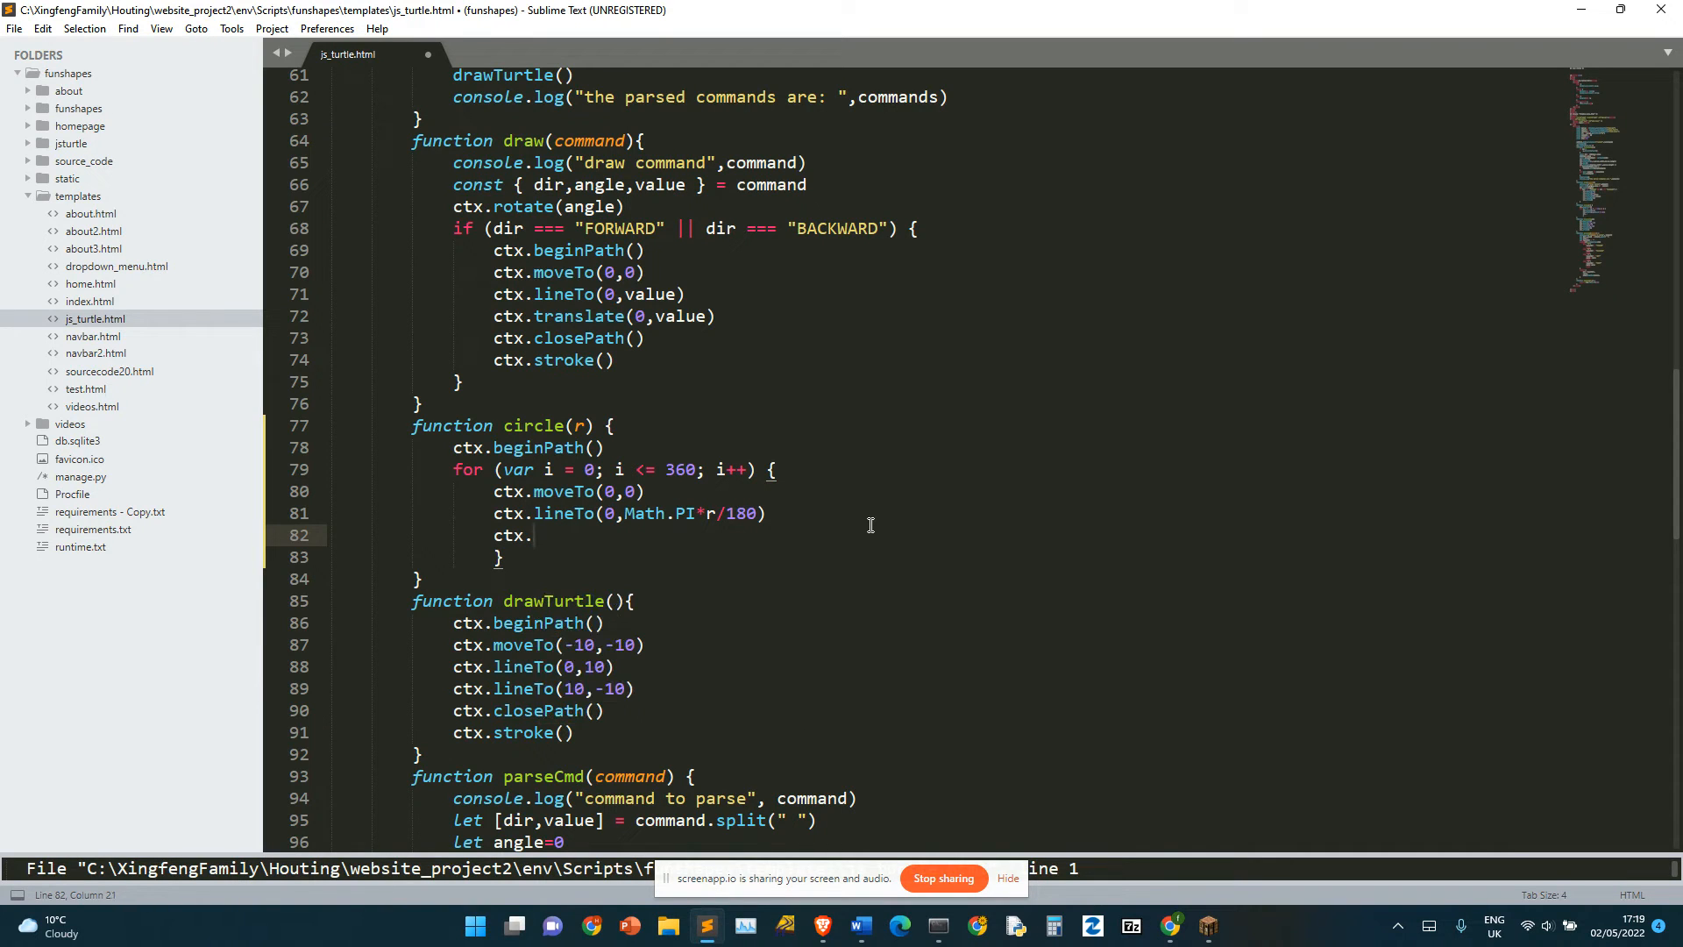
text(translate(0)
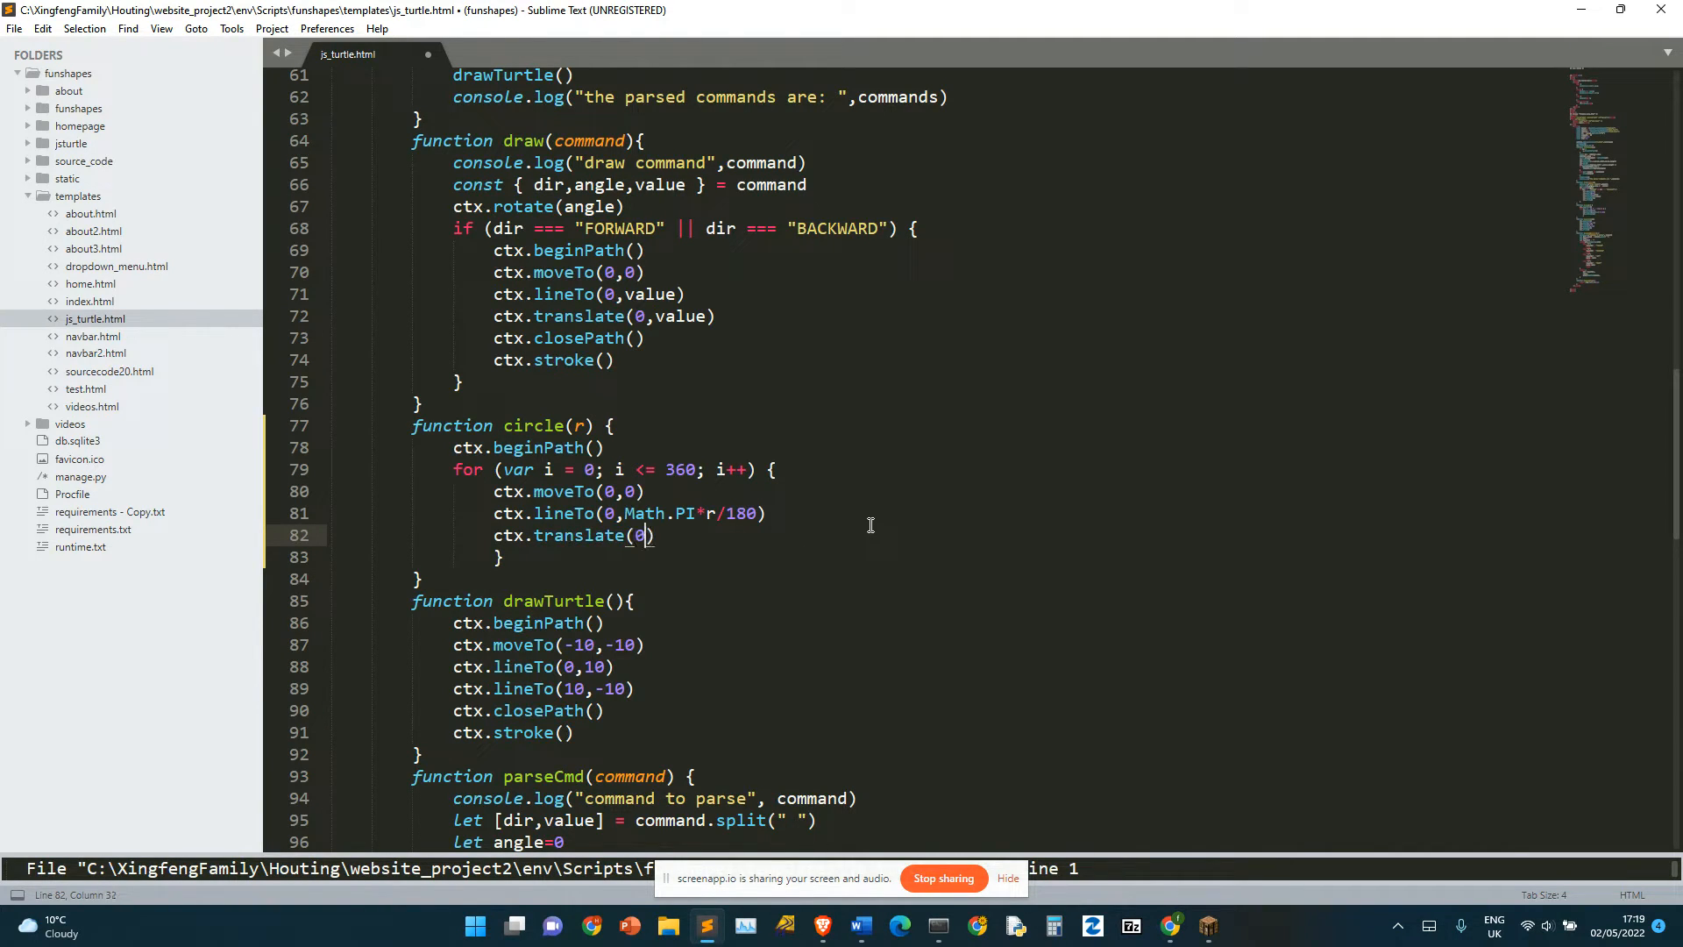
text(,)
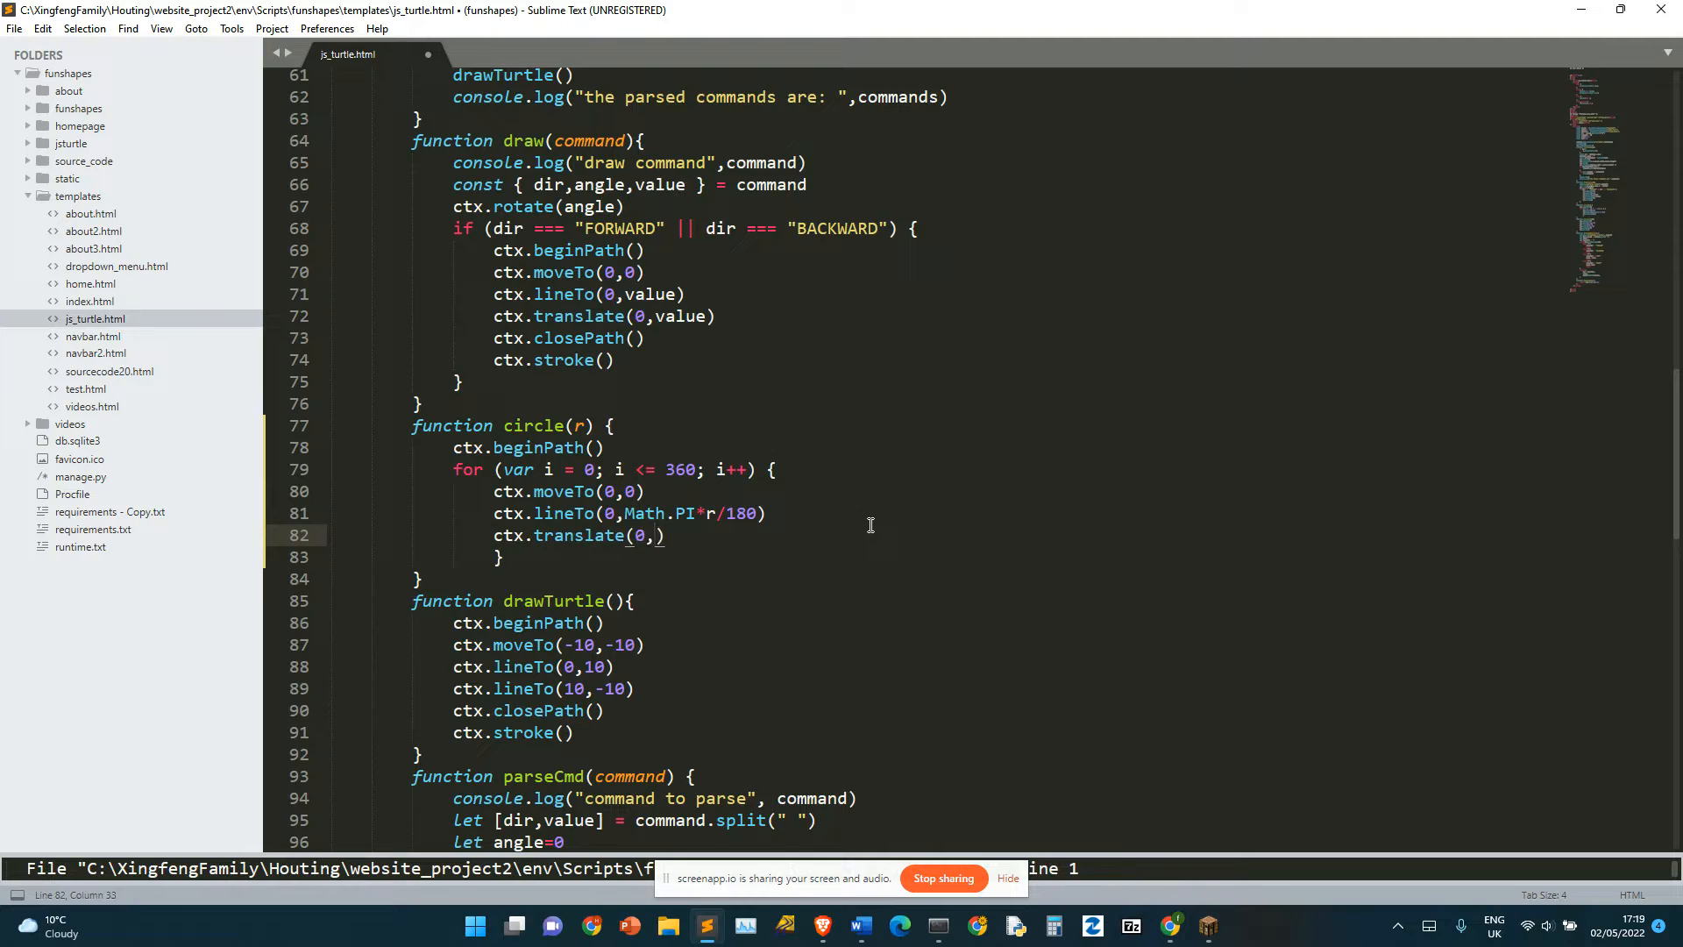
drag(626, 513, 765, 513)
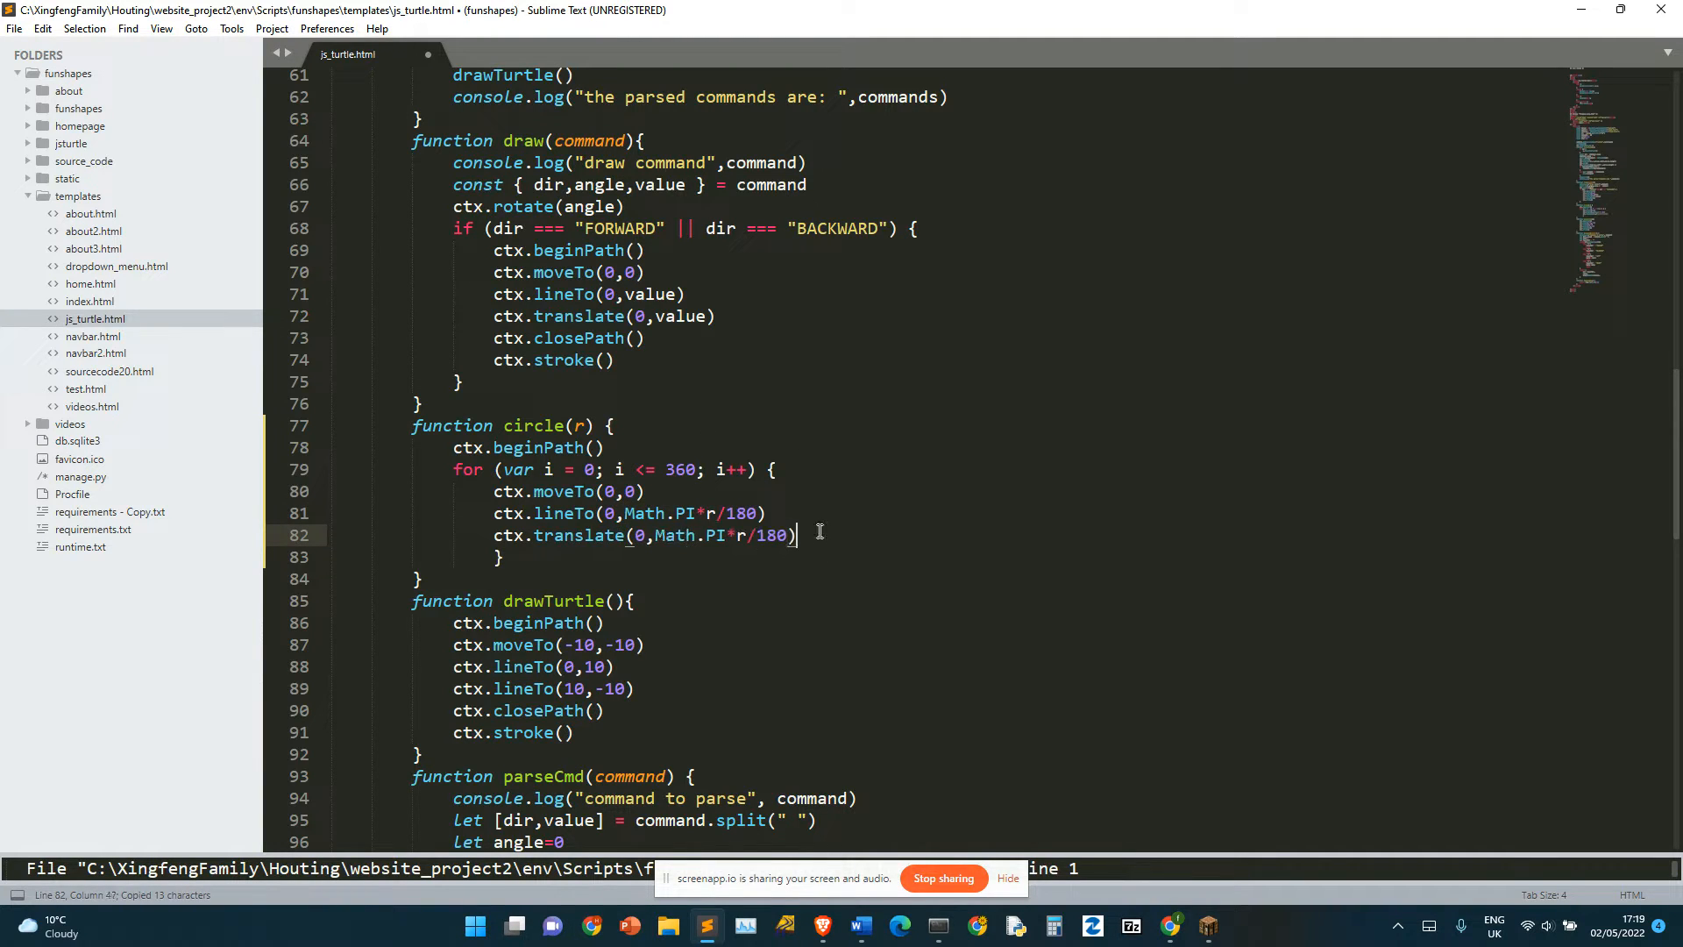
text(ctx.sstroke()
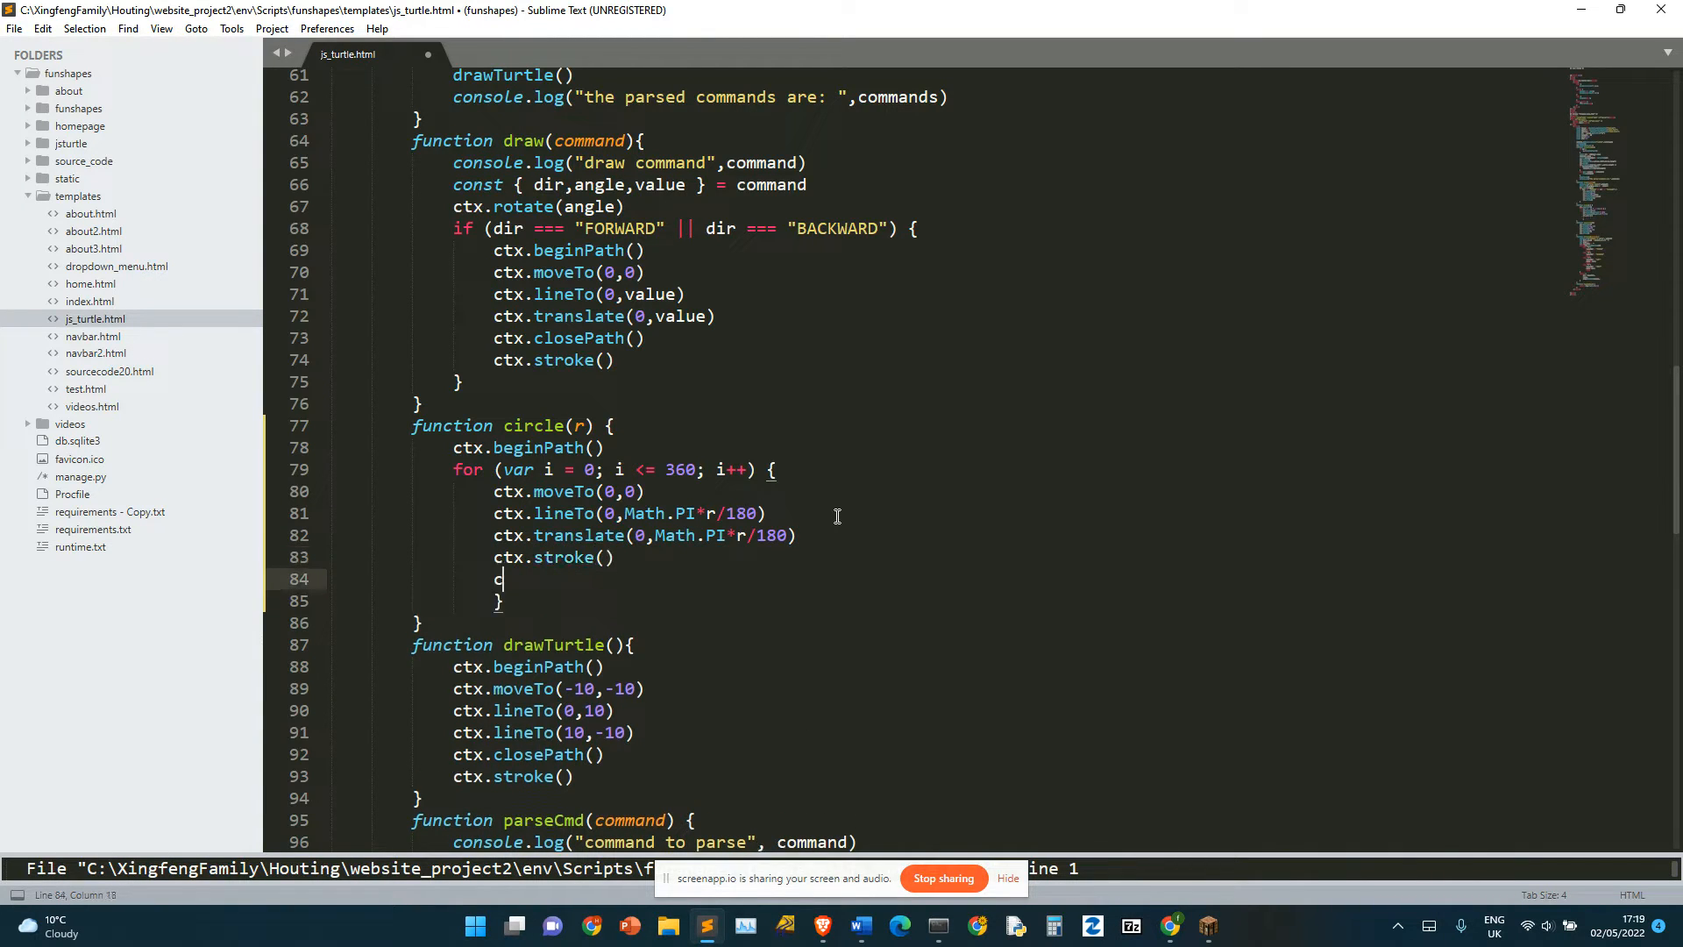
Step: Rotate the context by Math.PI/180 on each loop step and save
text(ctx.rotate)
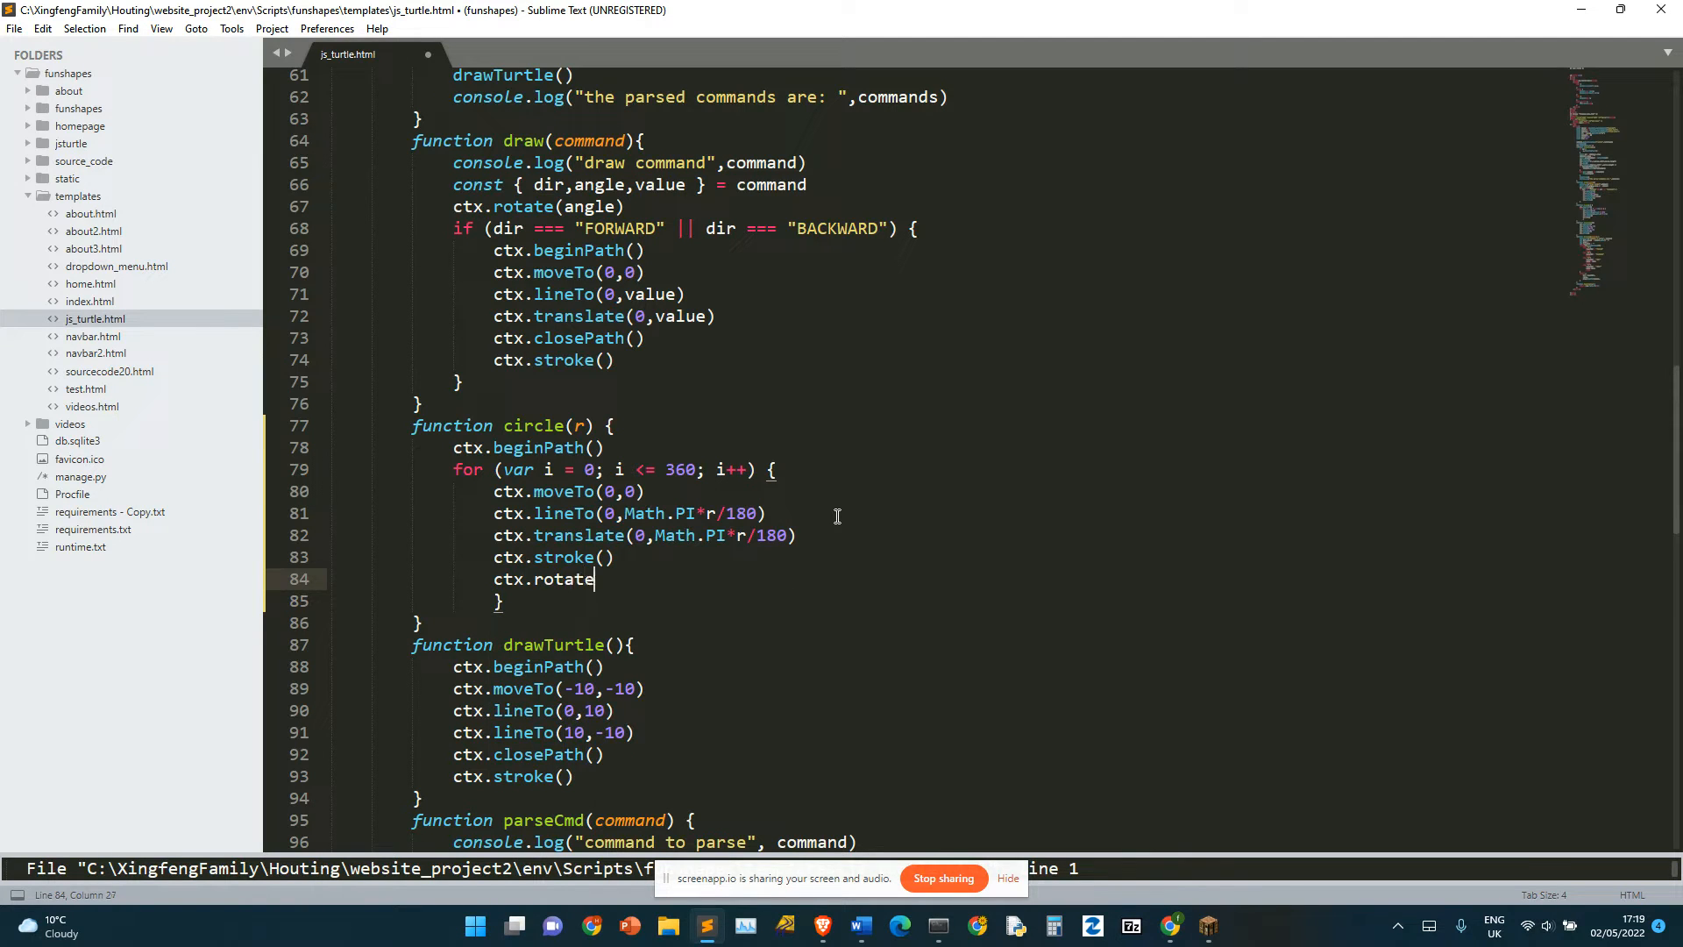
text((1))
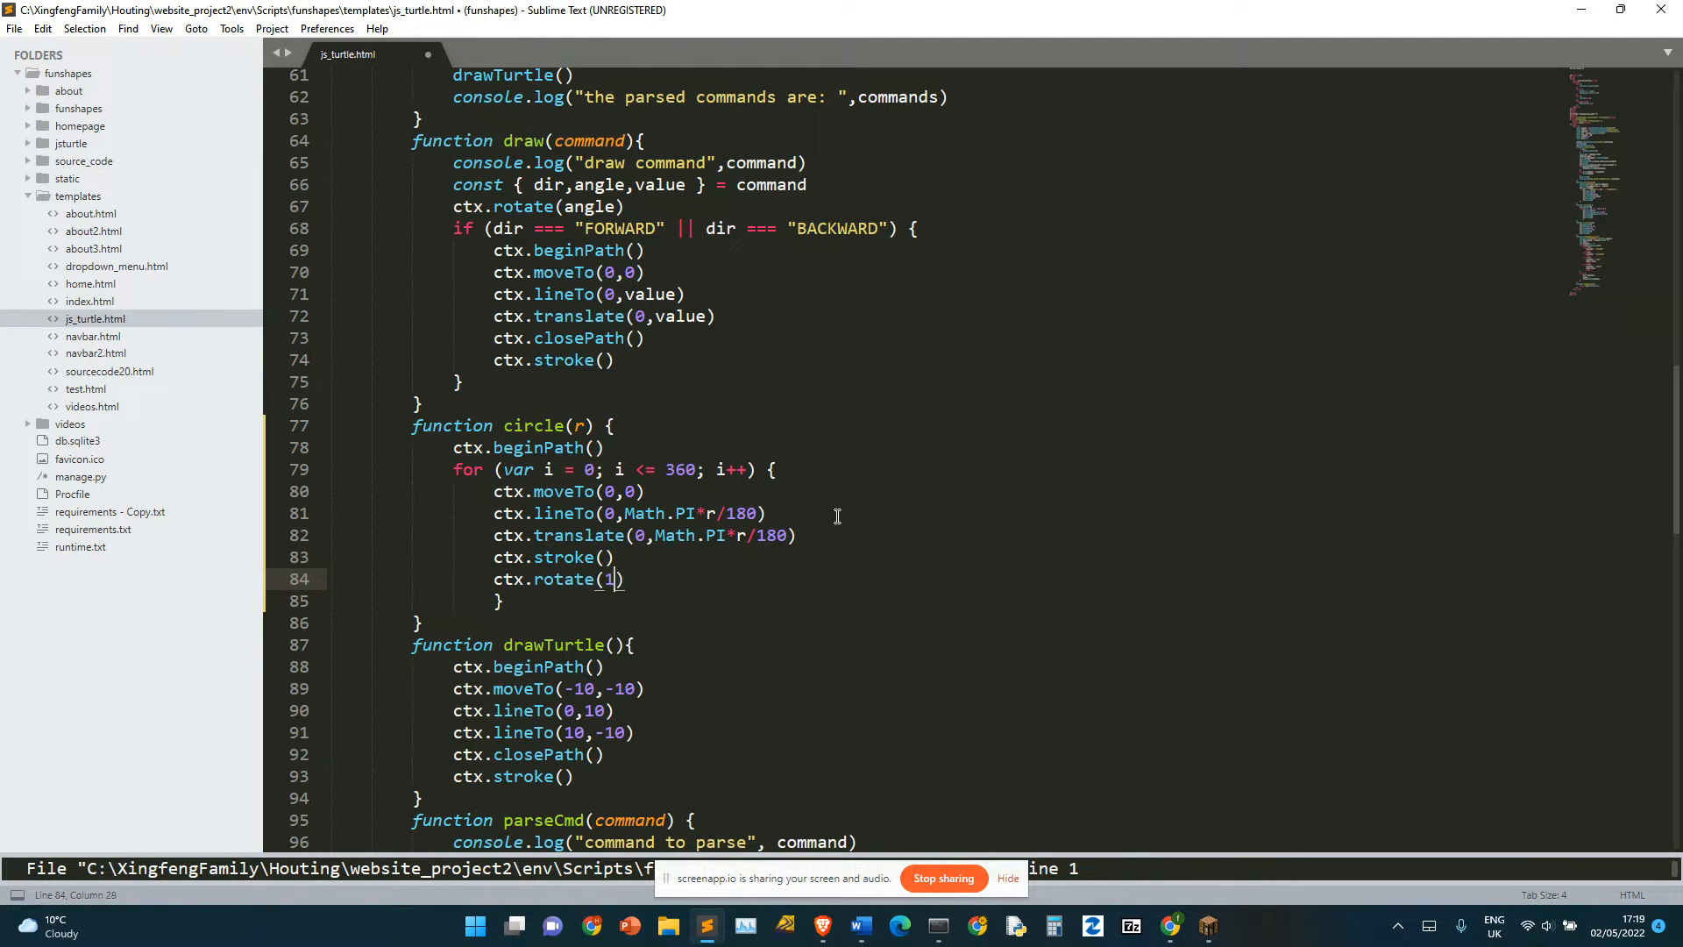
text(*)
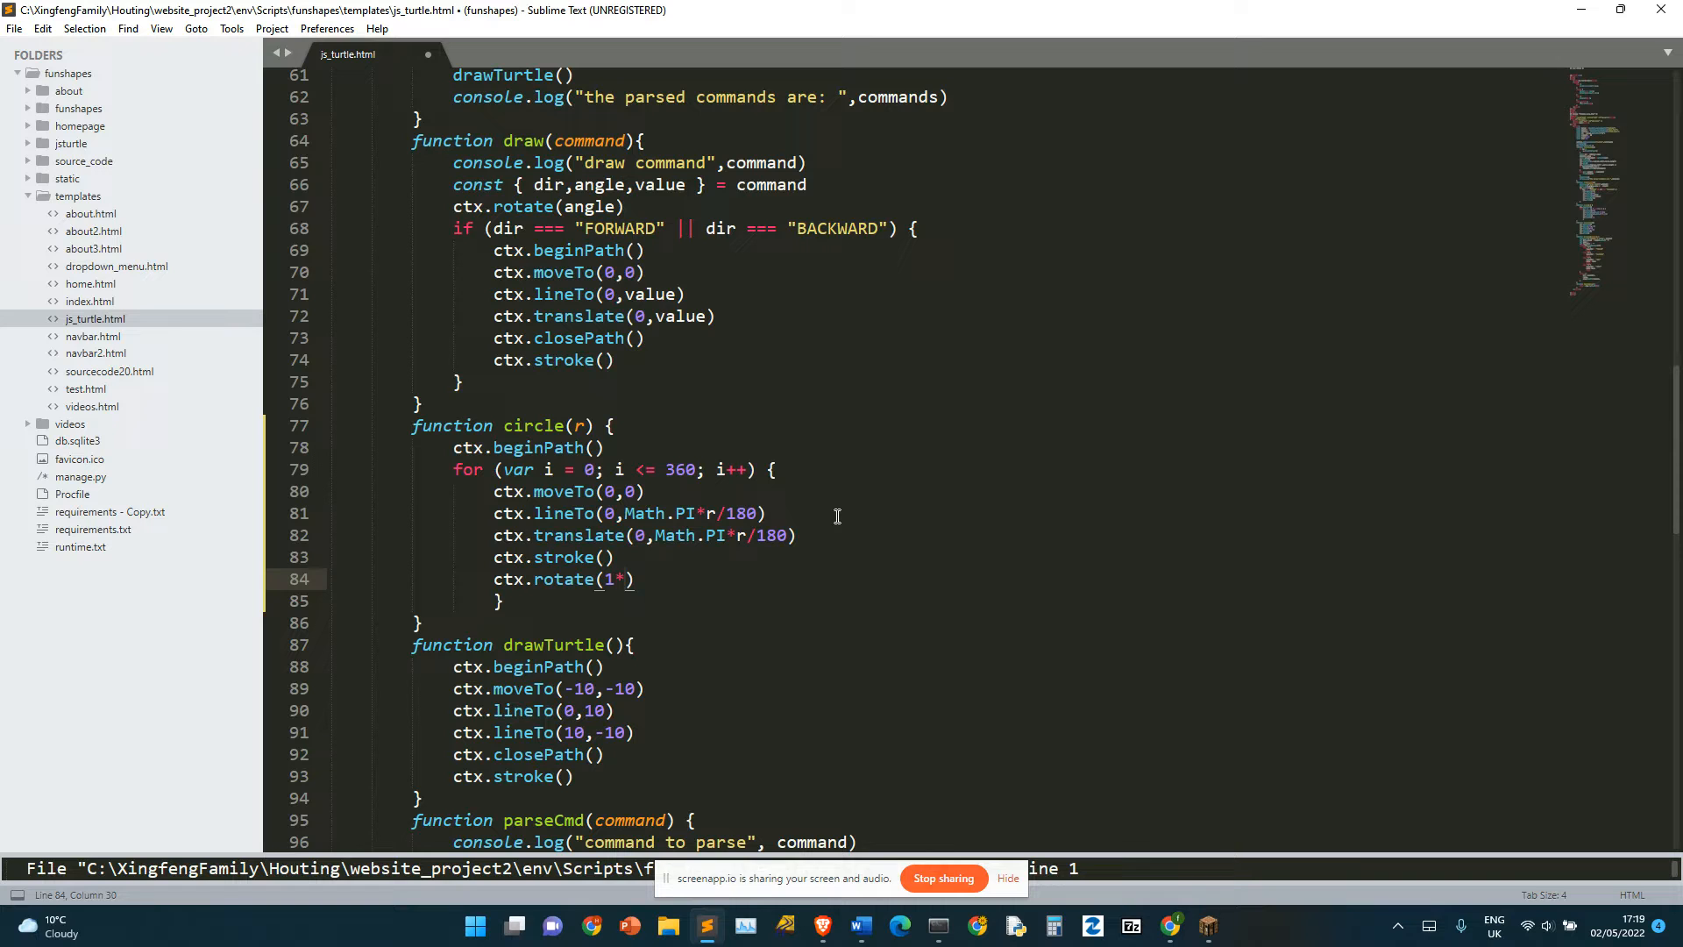
key(BackSpace)
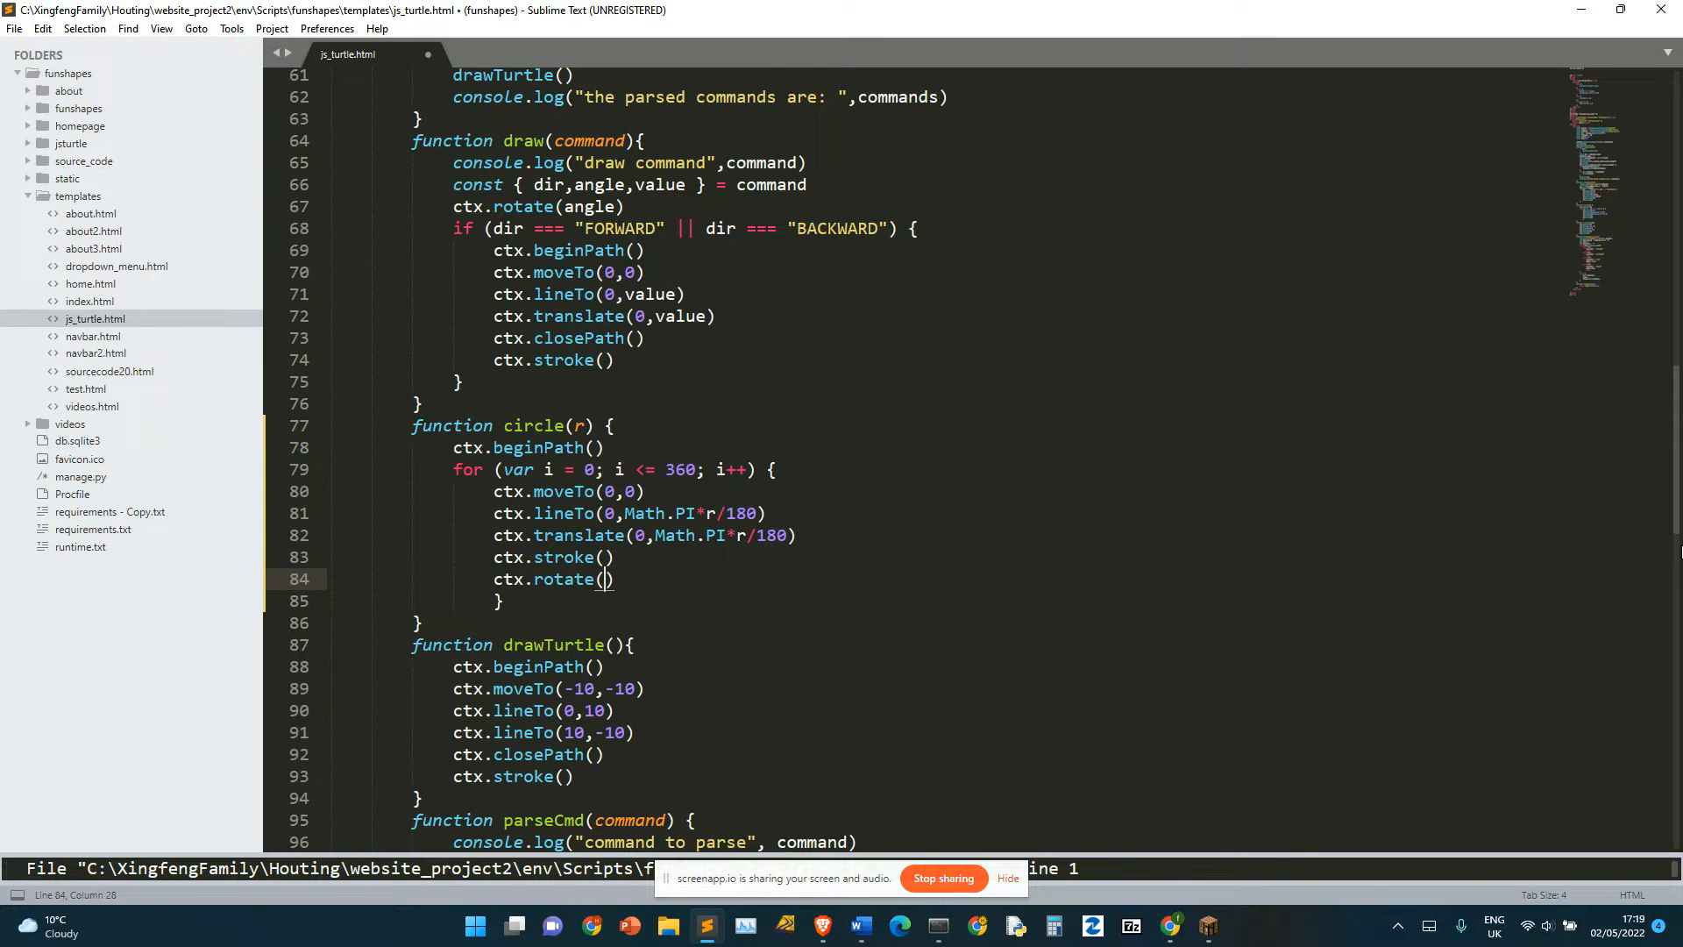
scroll(down, 3)
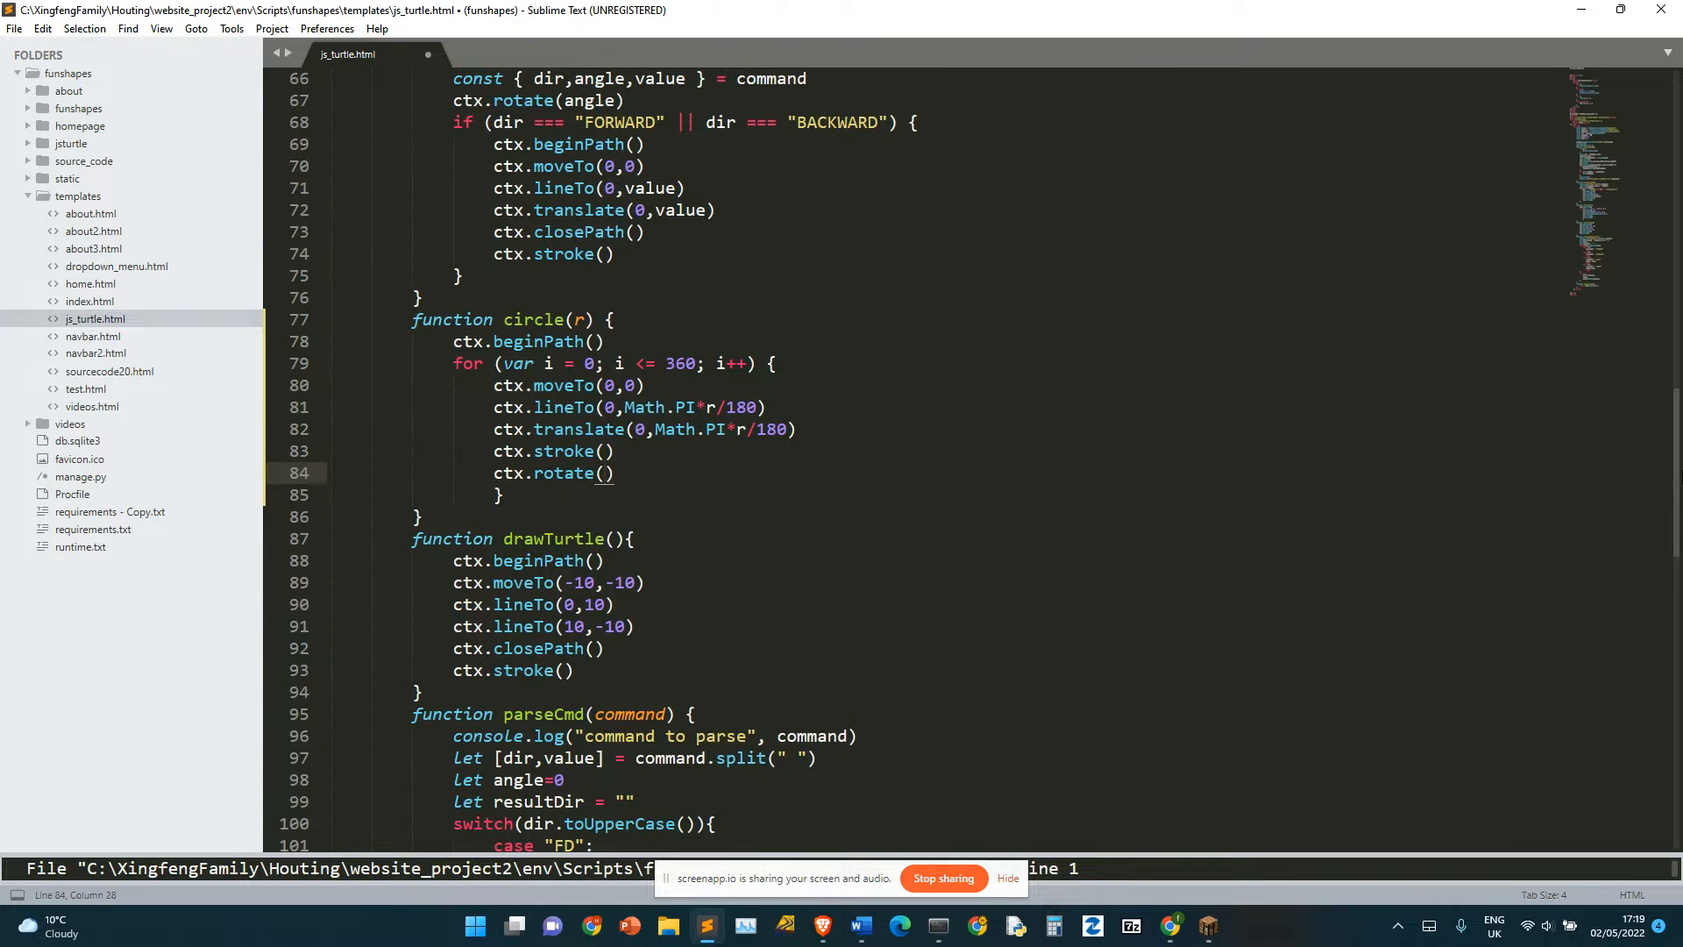
text(Math.)
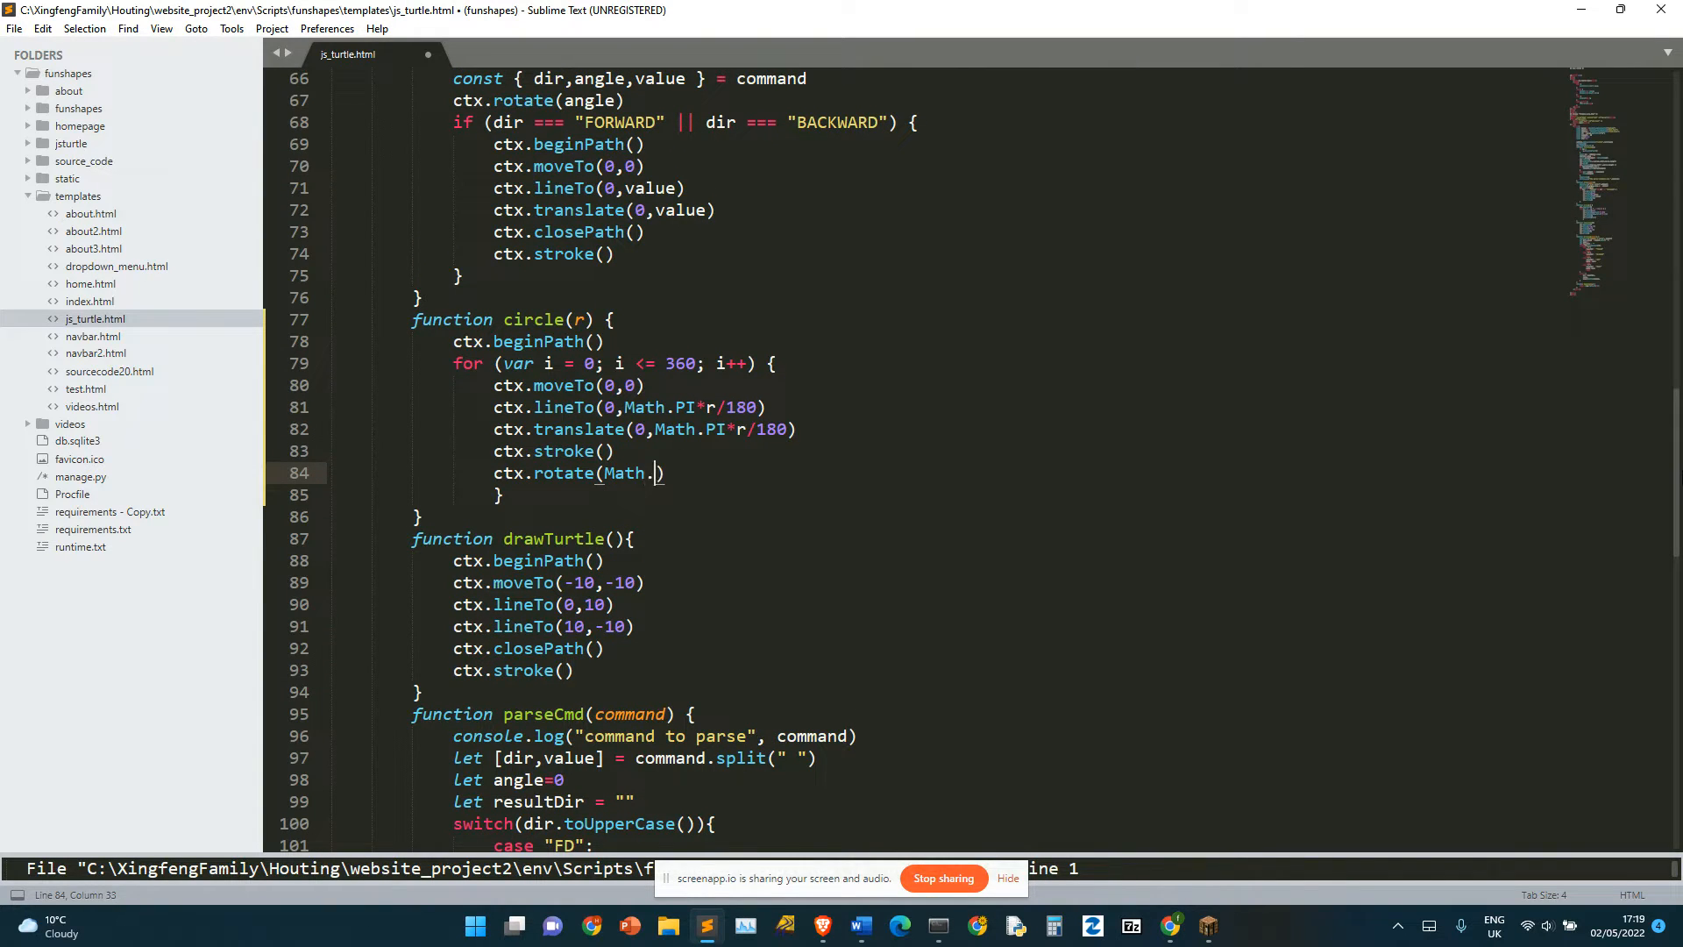
text(PI/180)
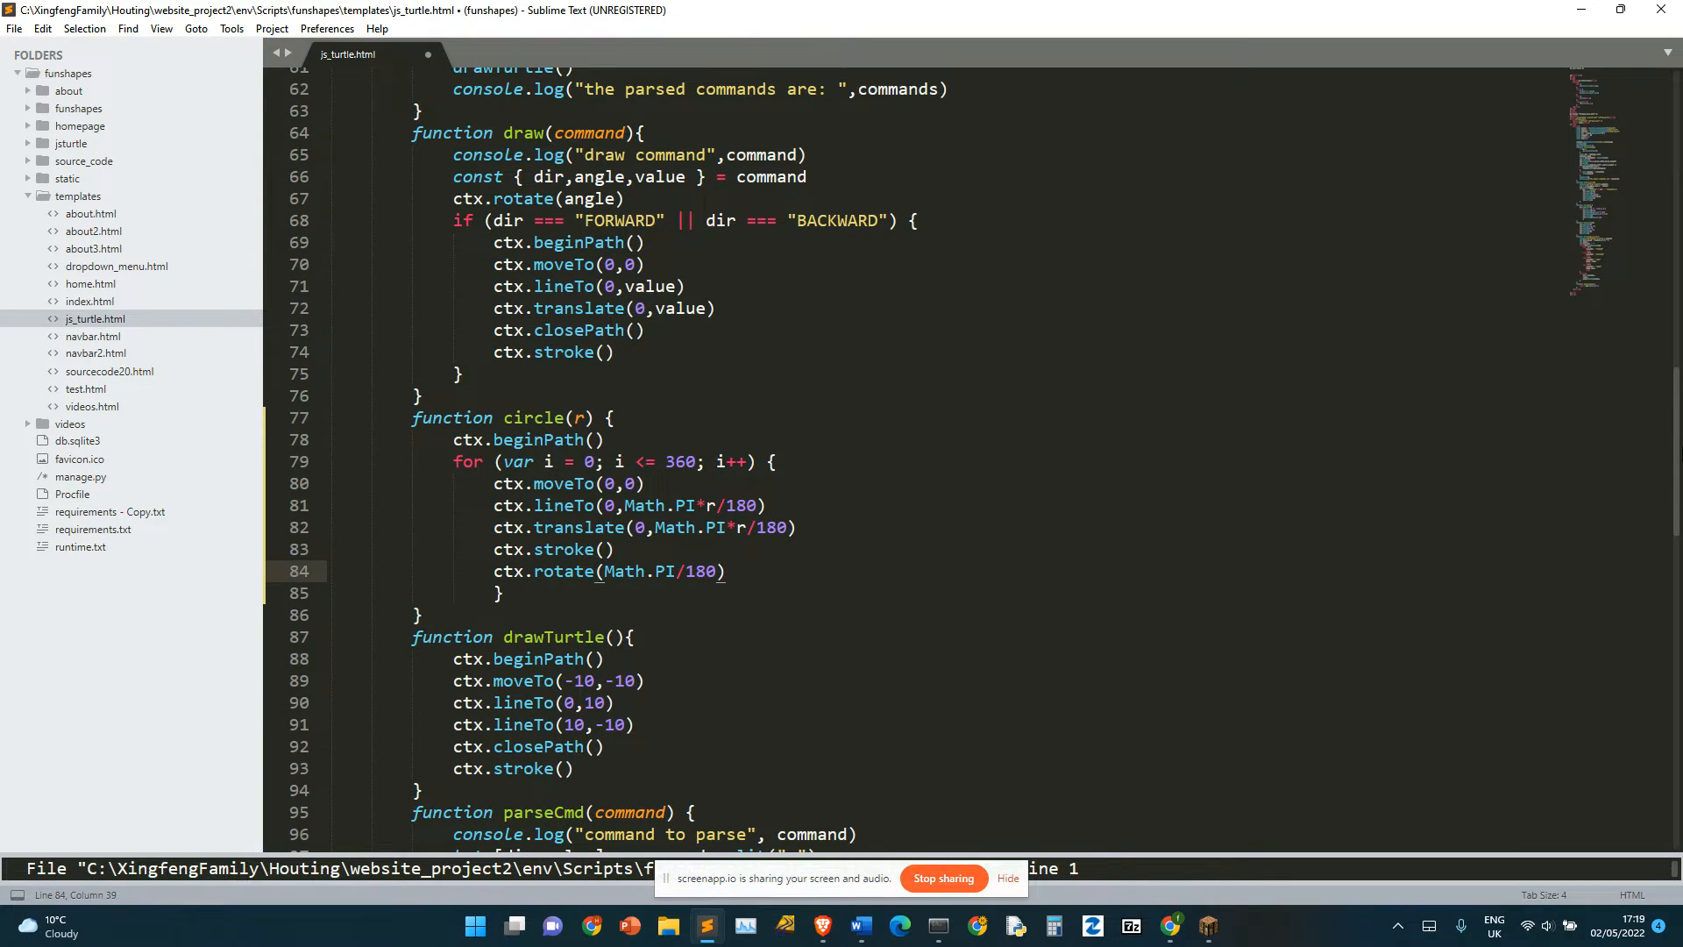
key(ctrl+s)
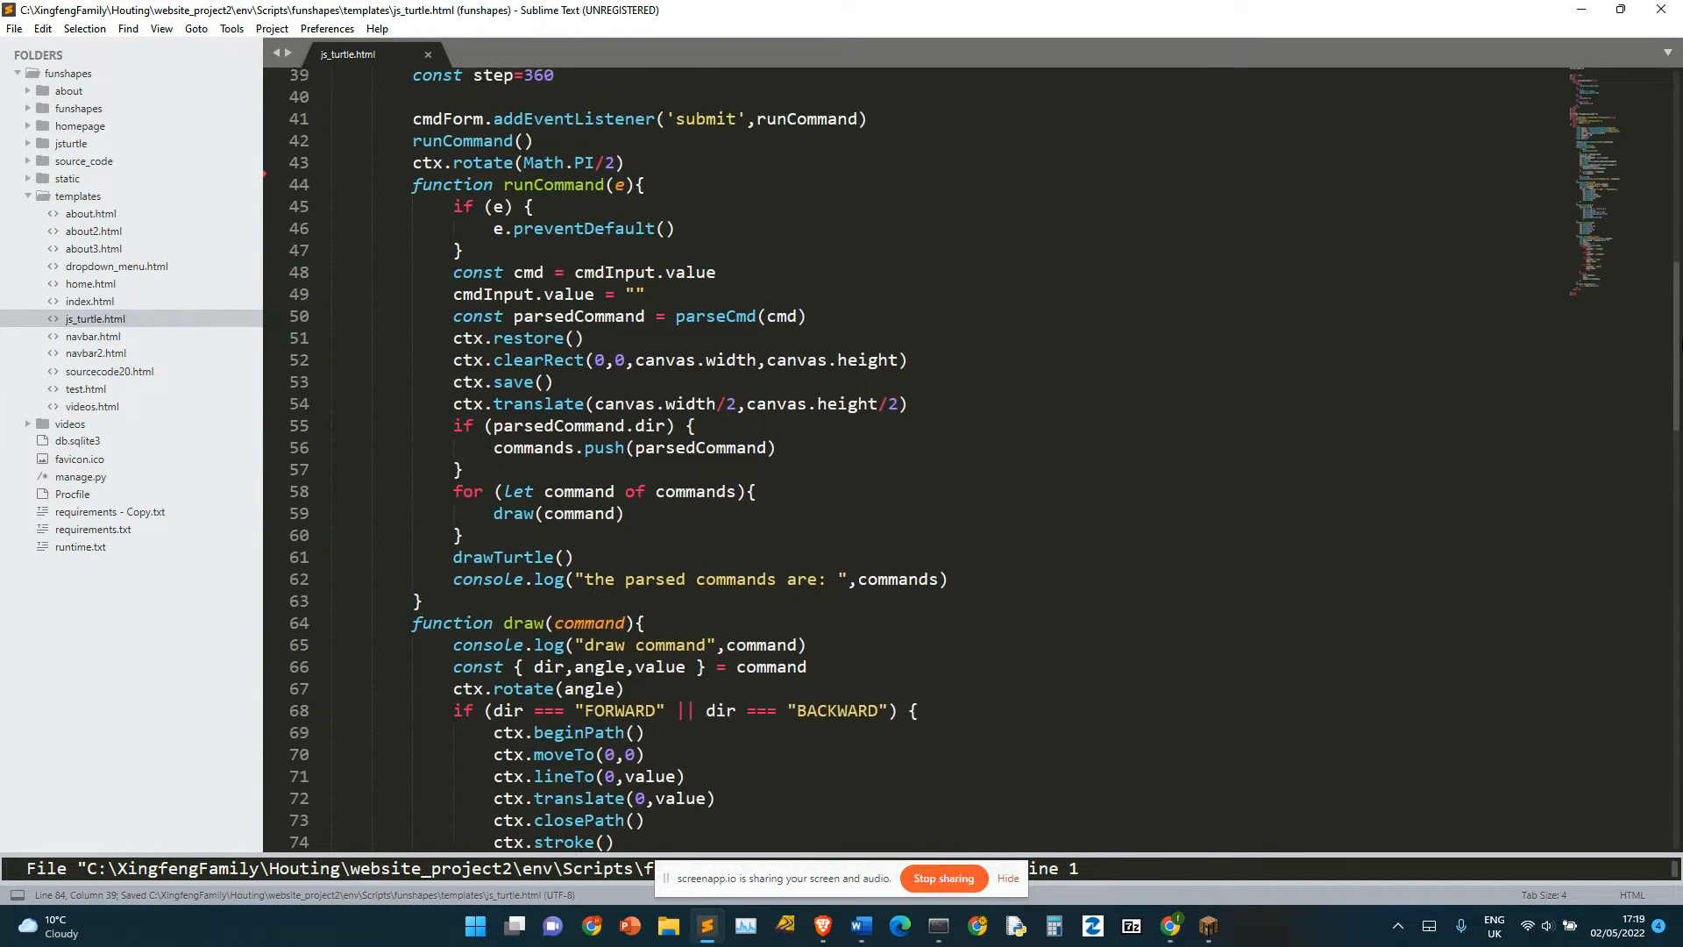
Step: Call circle(100) after the quarter-turn rotation, save, and switch to Brave
text(c)
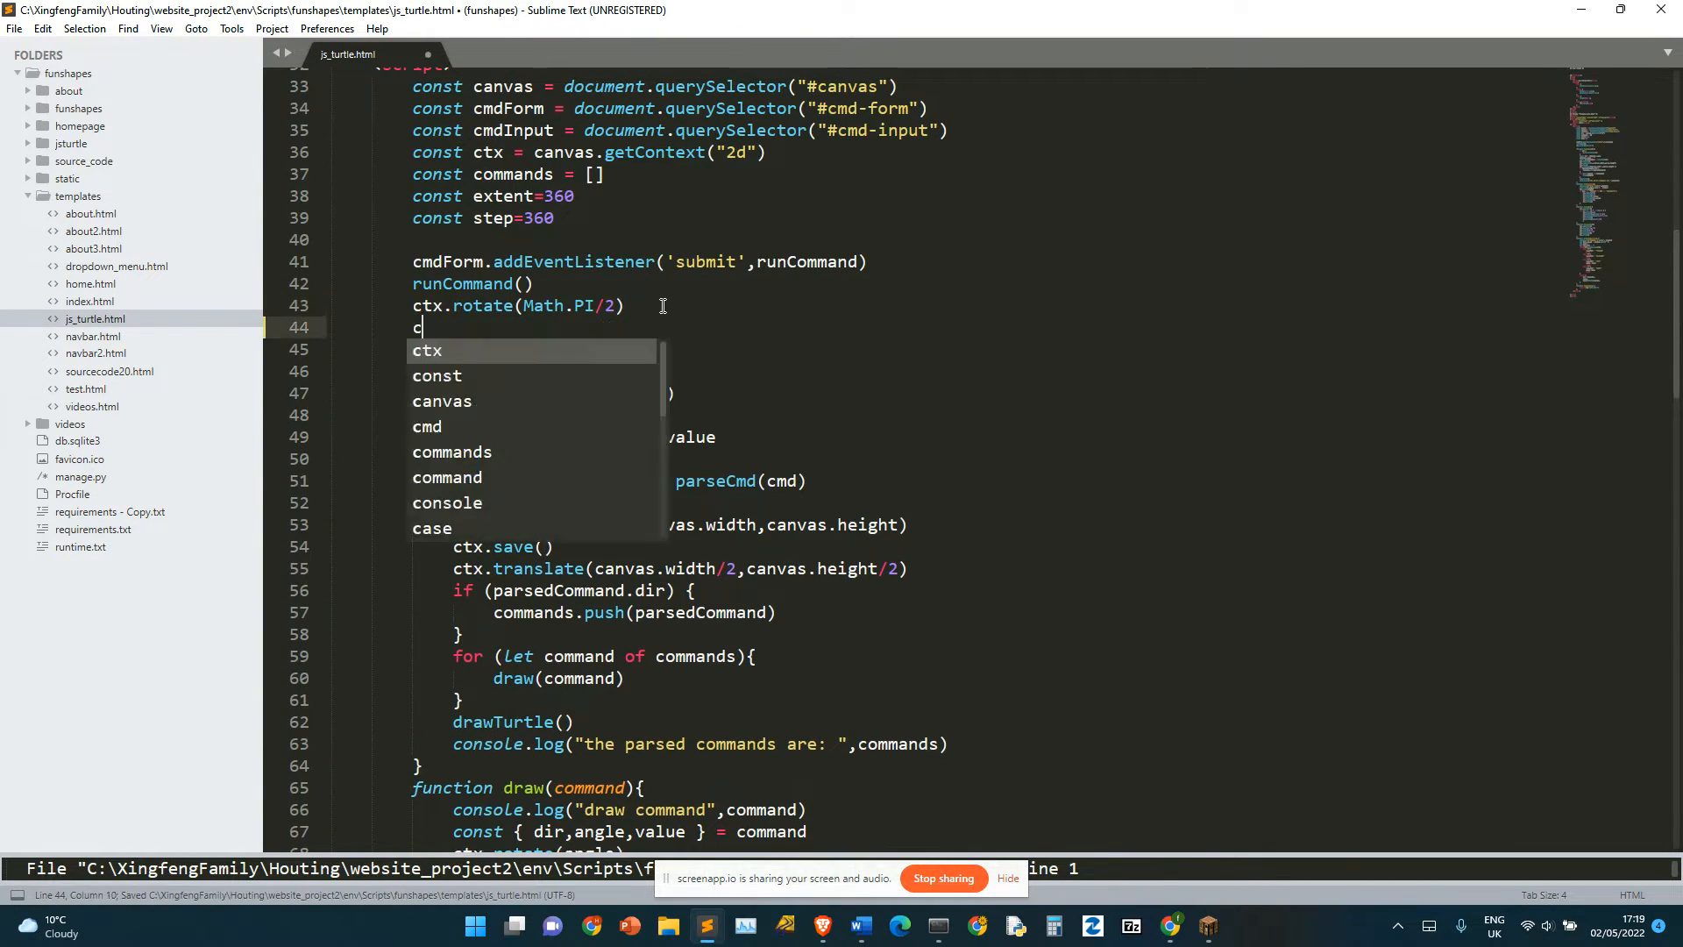
text(ircle(100))
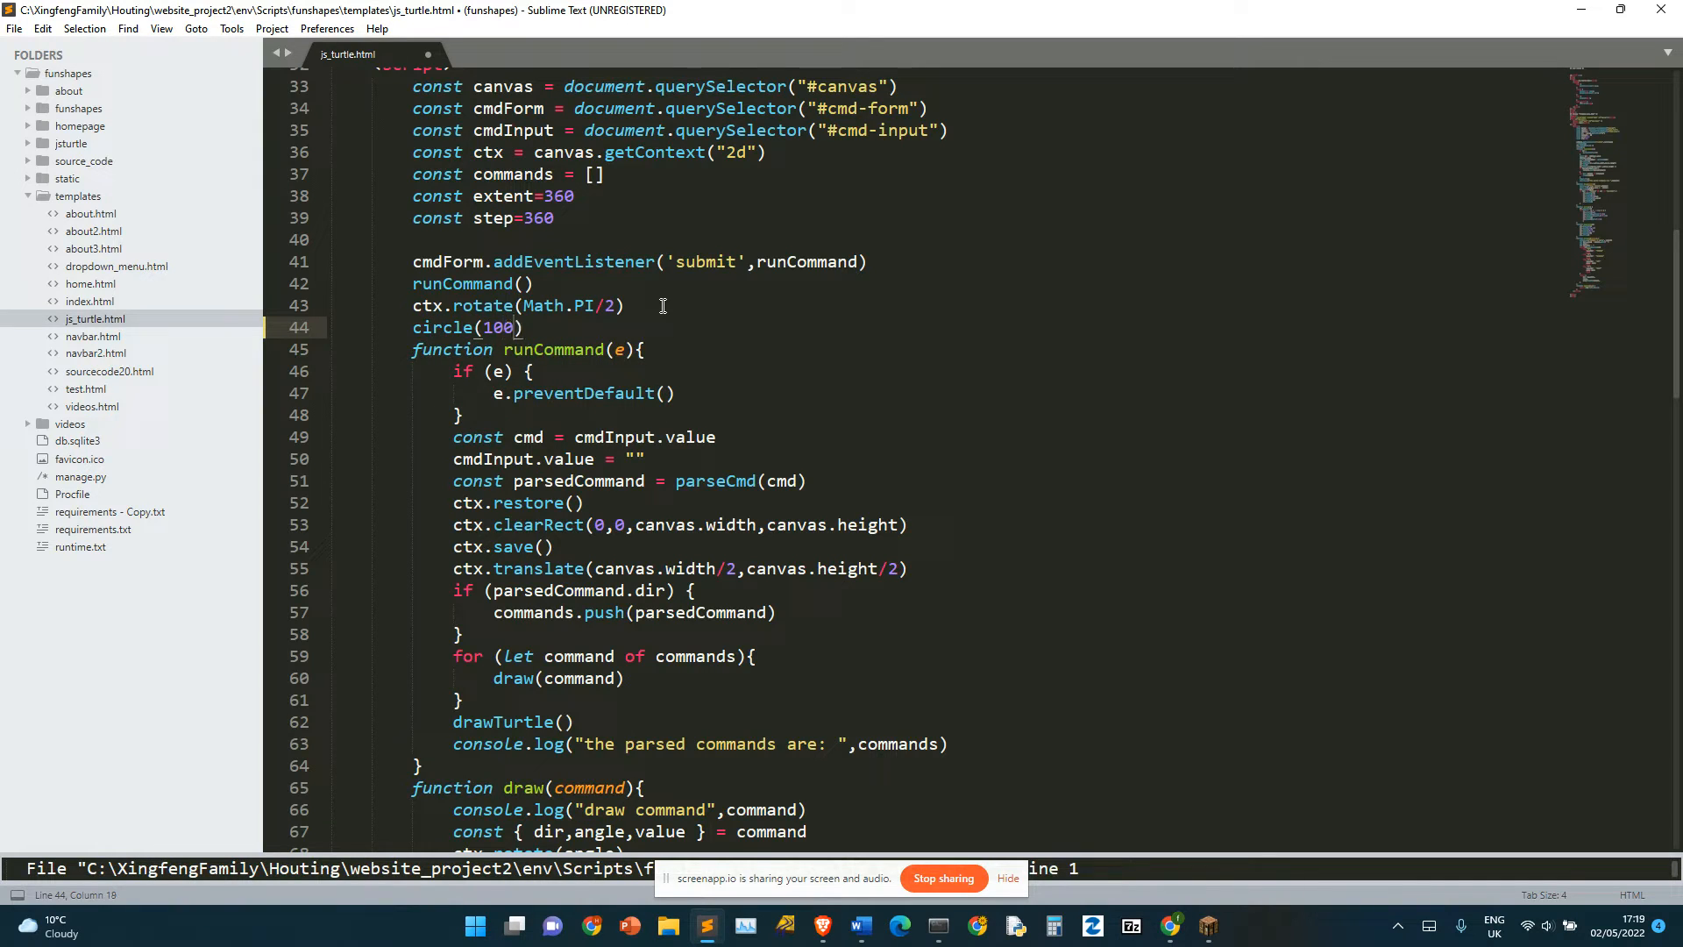
key(ctrl+s)
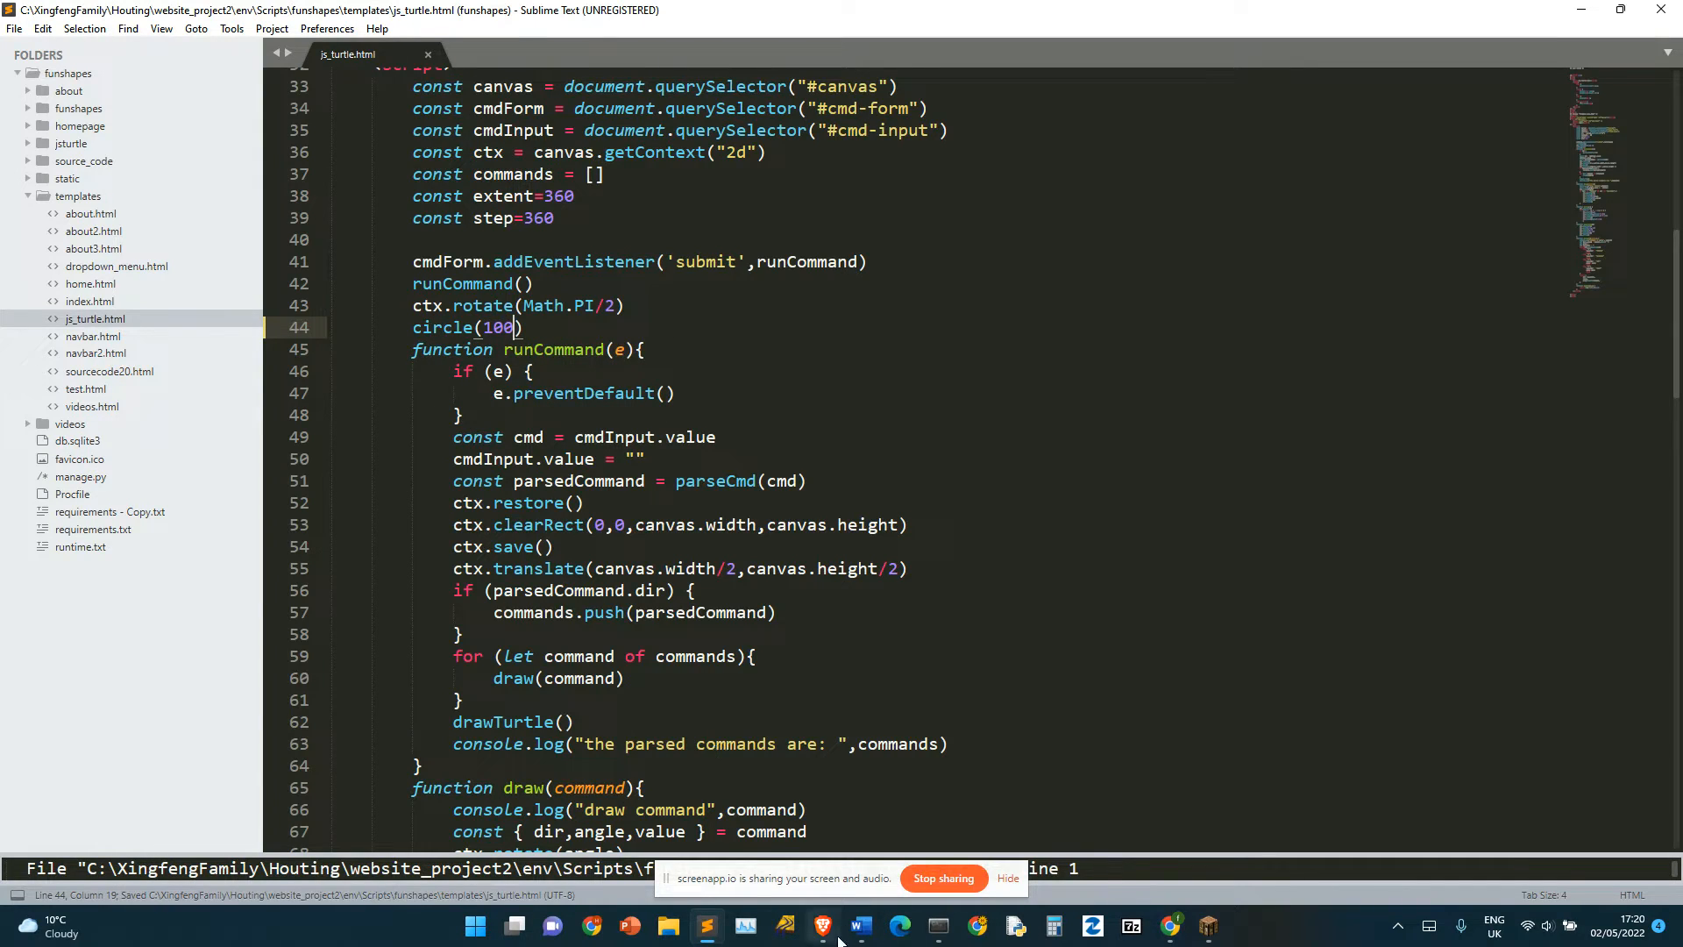
click(817, 926)
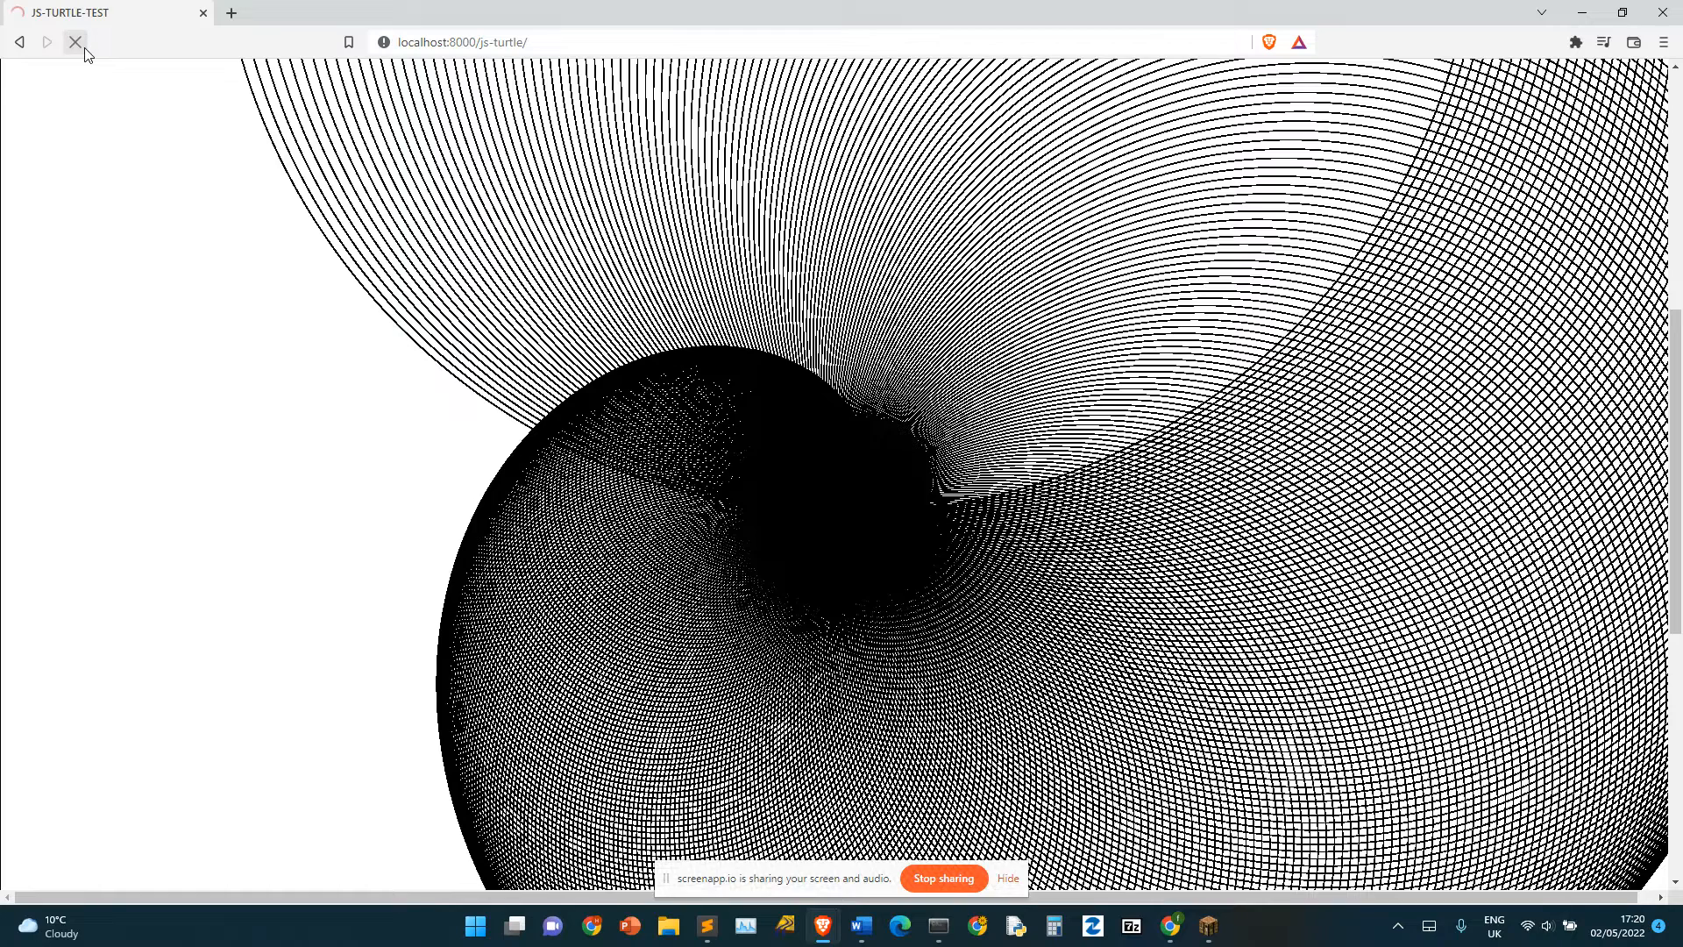
Step: Reload the page to see the single circle drawn by circle(100)
click(75, 41)
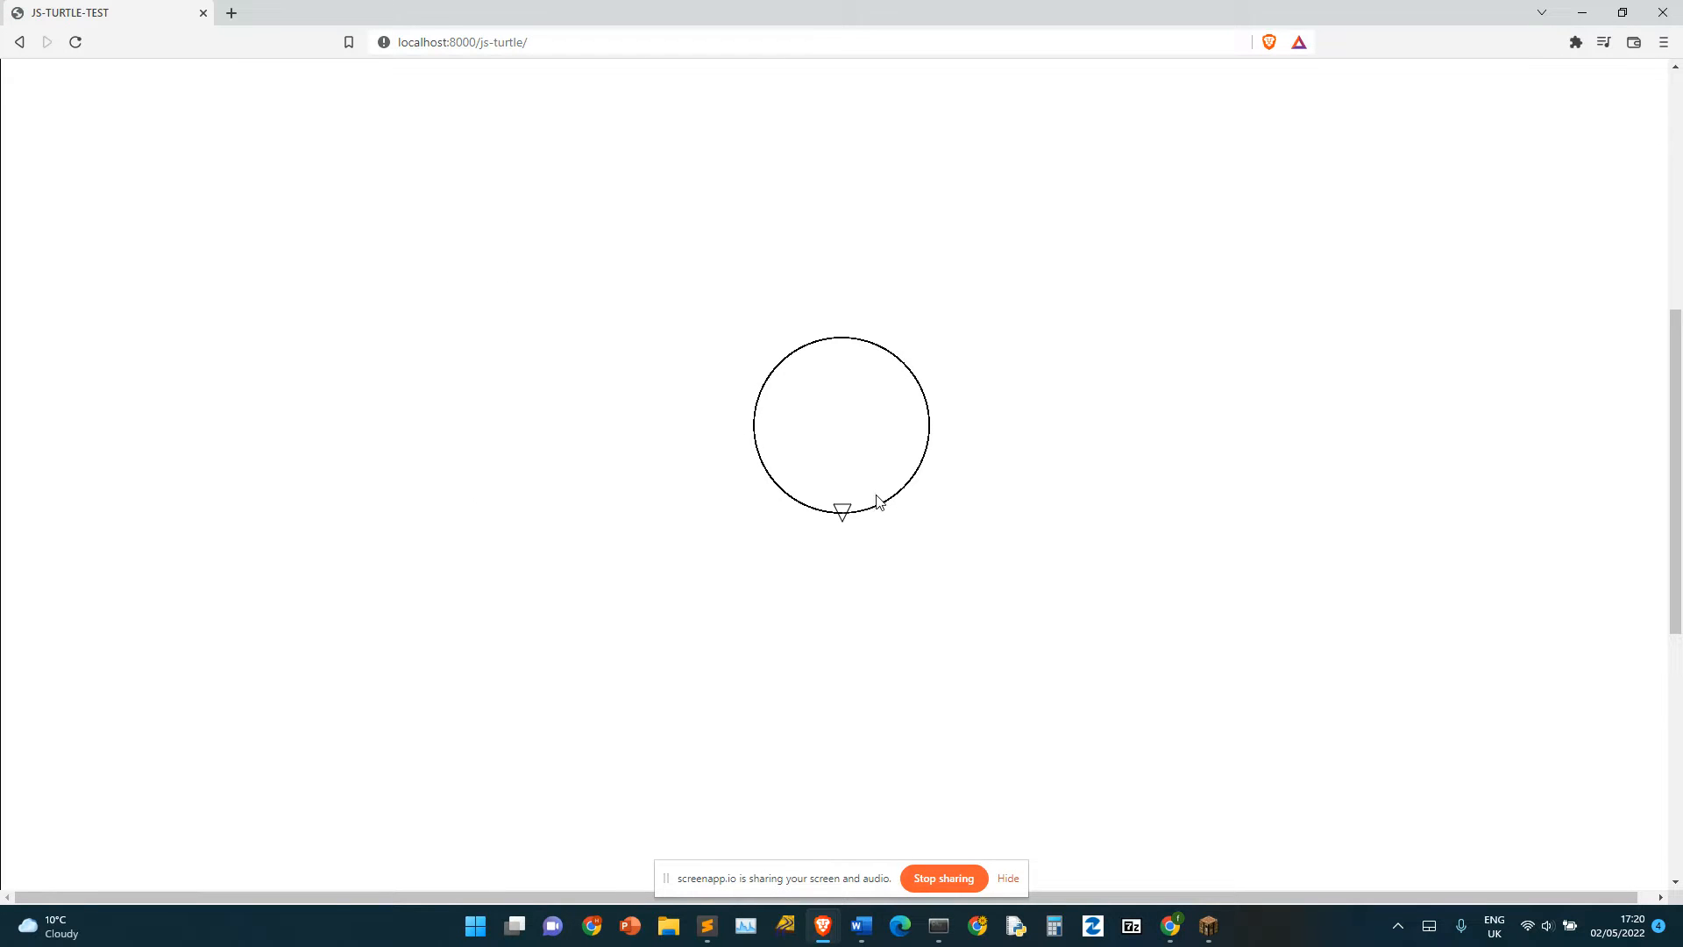
mouse_move(846, 520)
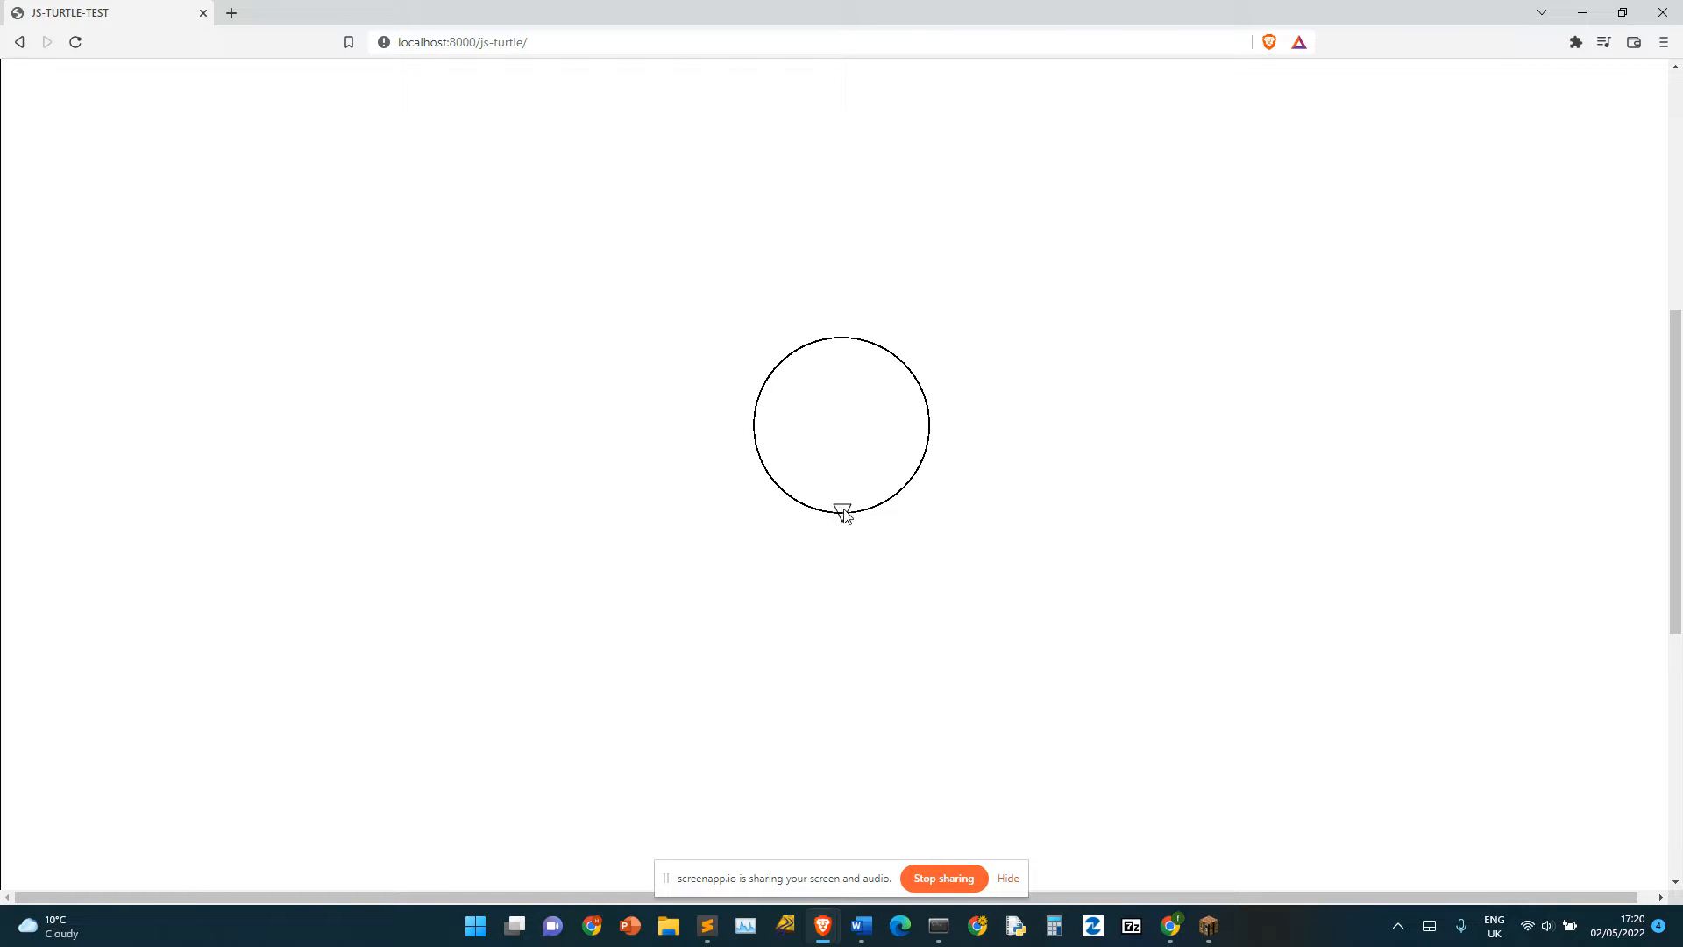
mouse_move(859, 540)
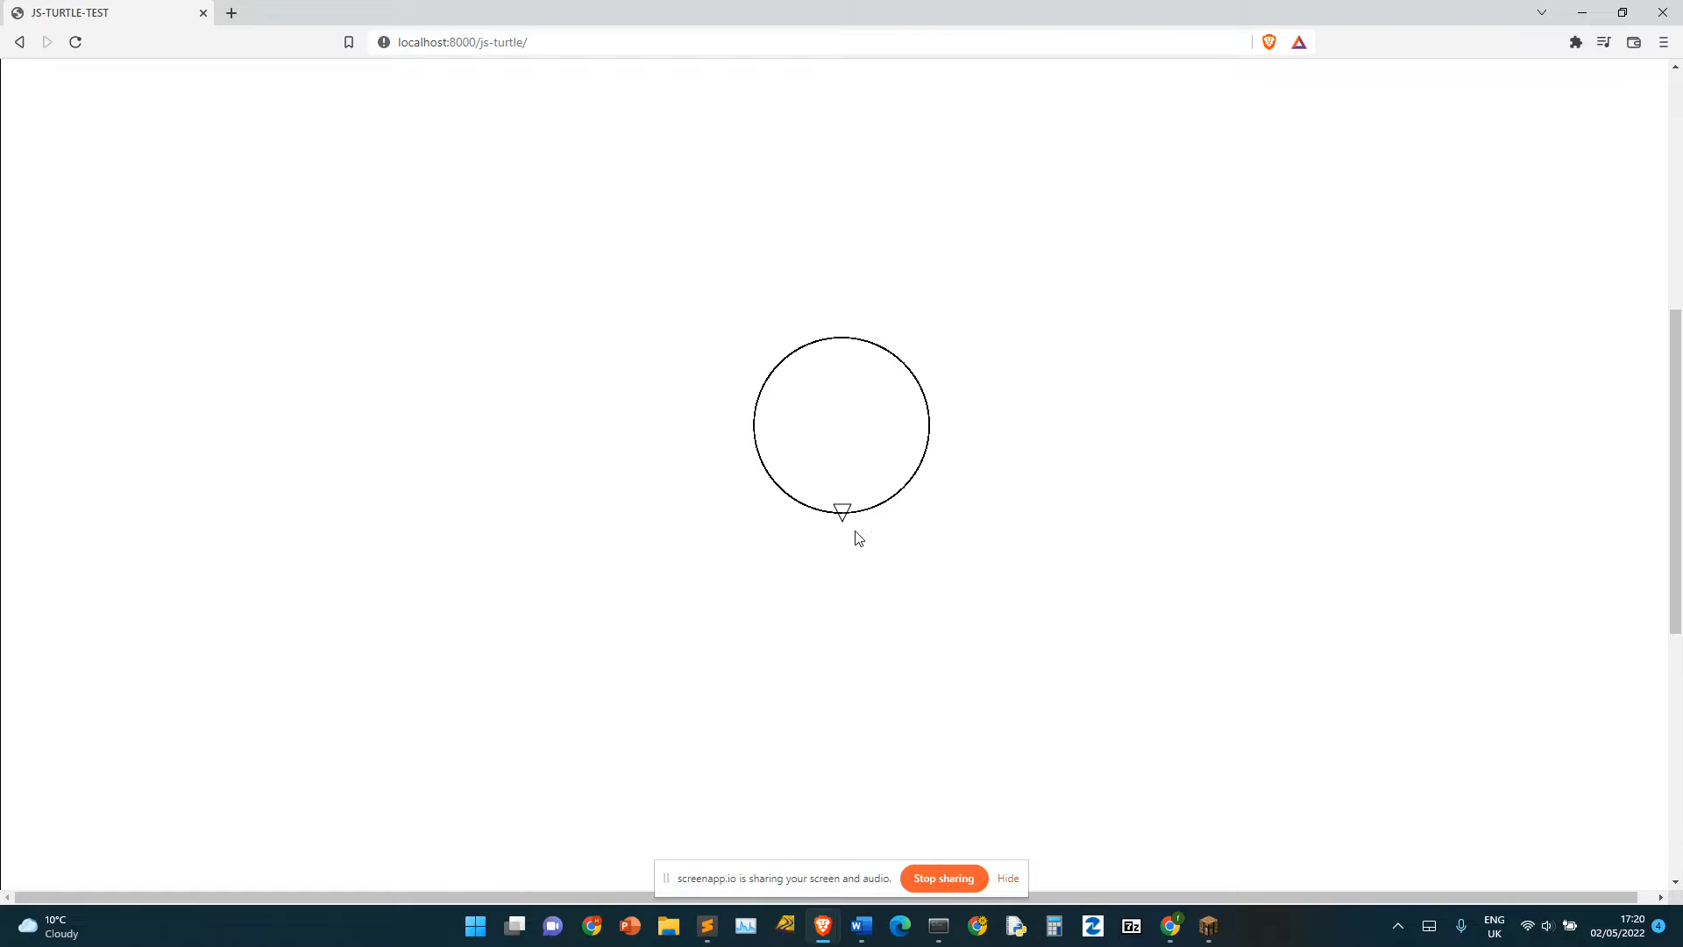
mouse_move(702, 927)
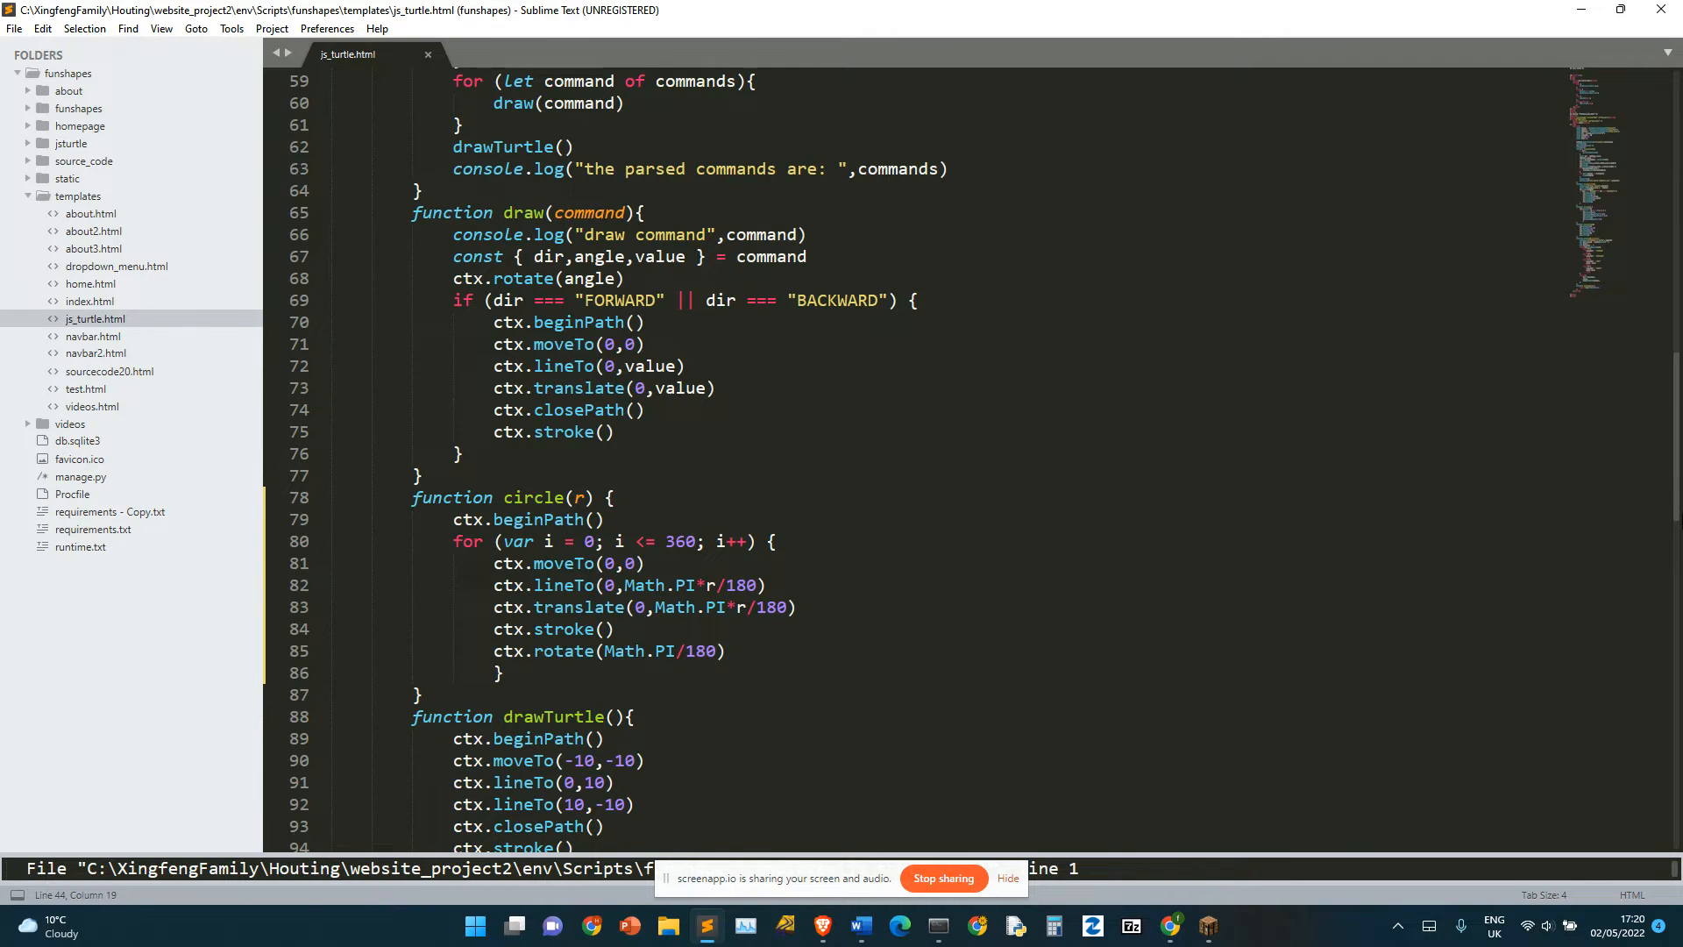
Step: Replace circle(100) with for (var i = 0; i <= 360; i++) calling circle(i)
scroll(down, 3)
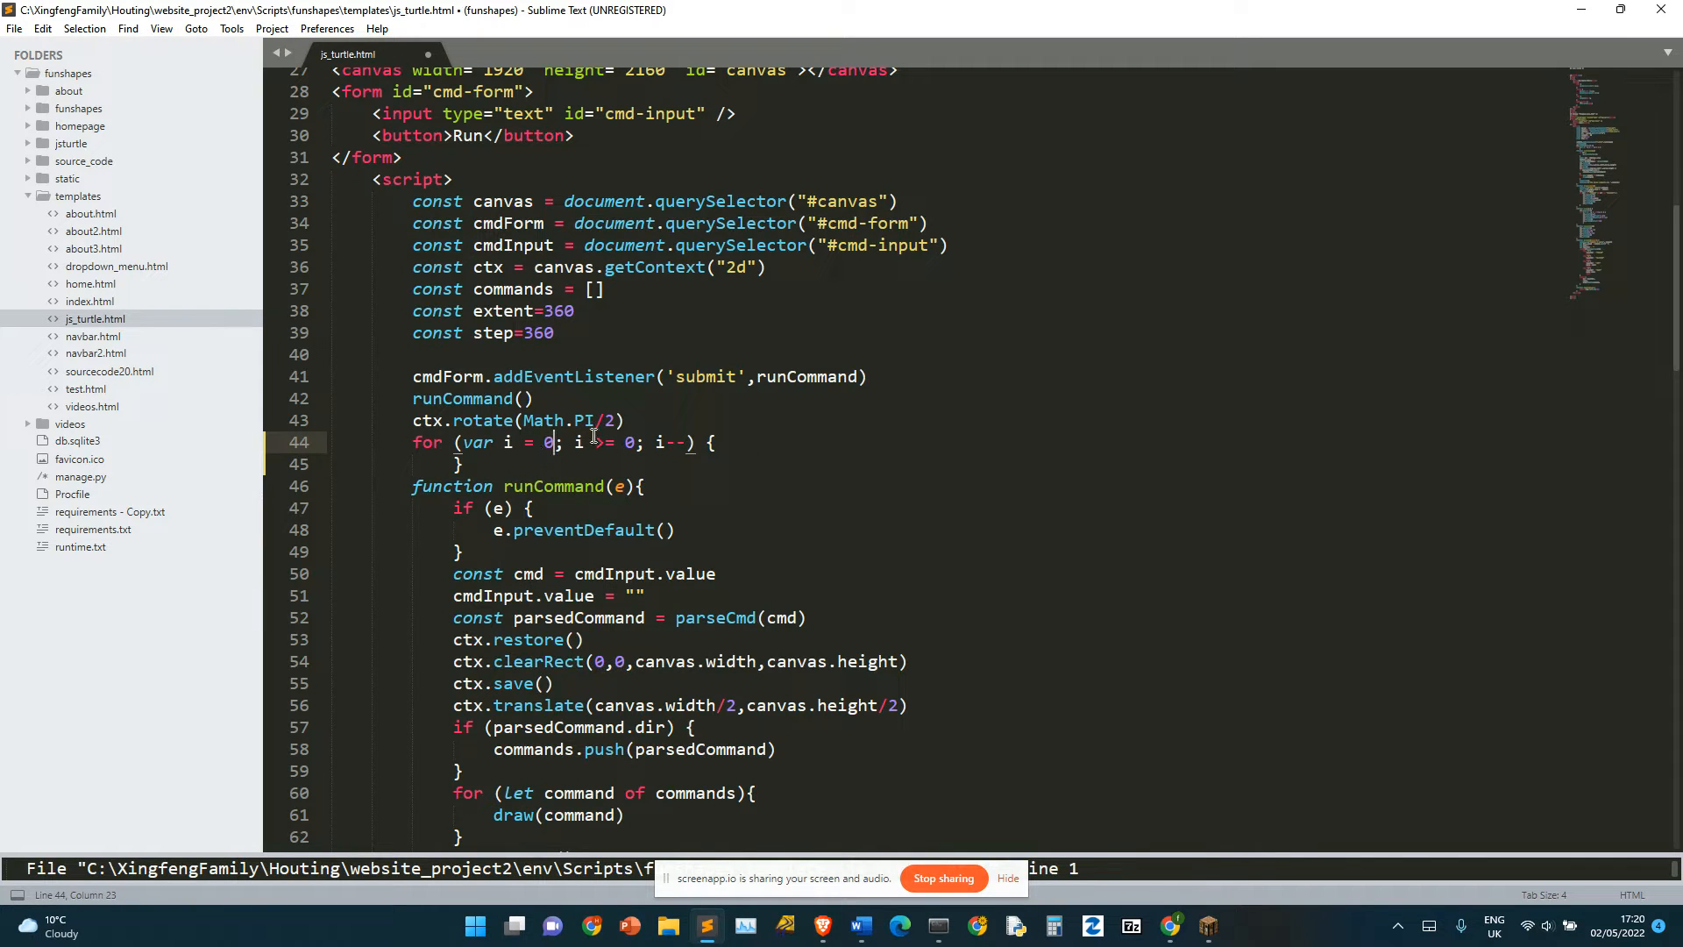
text(360)
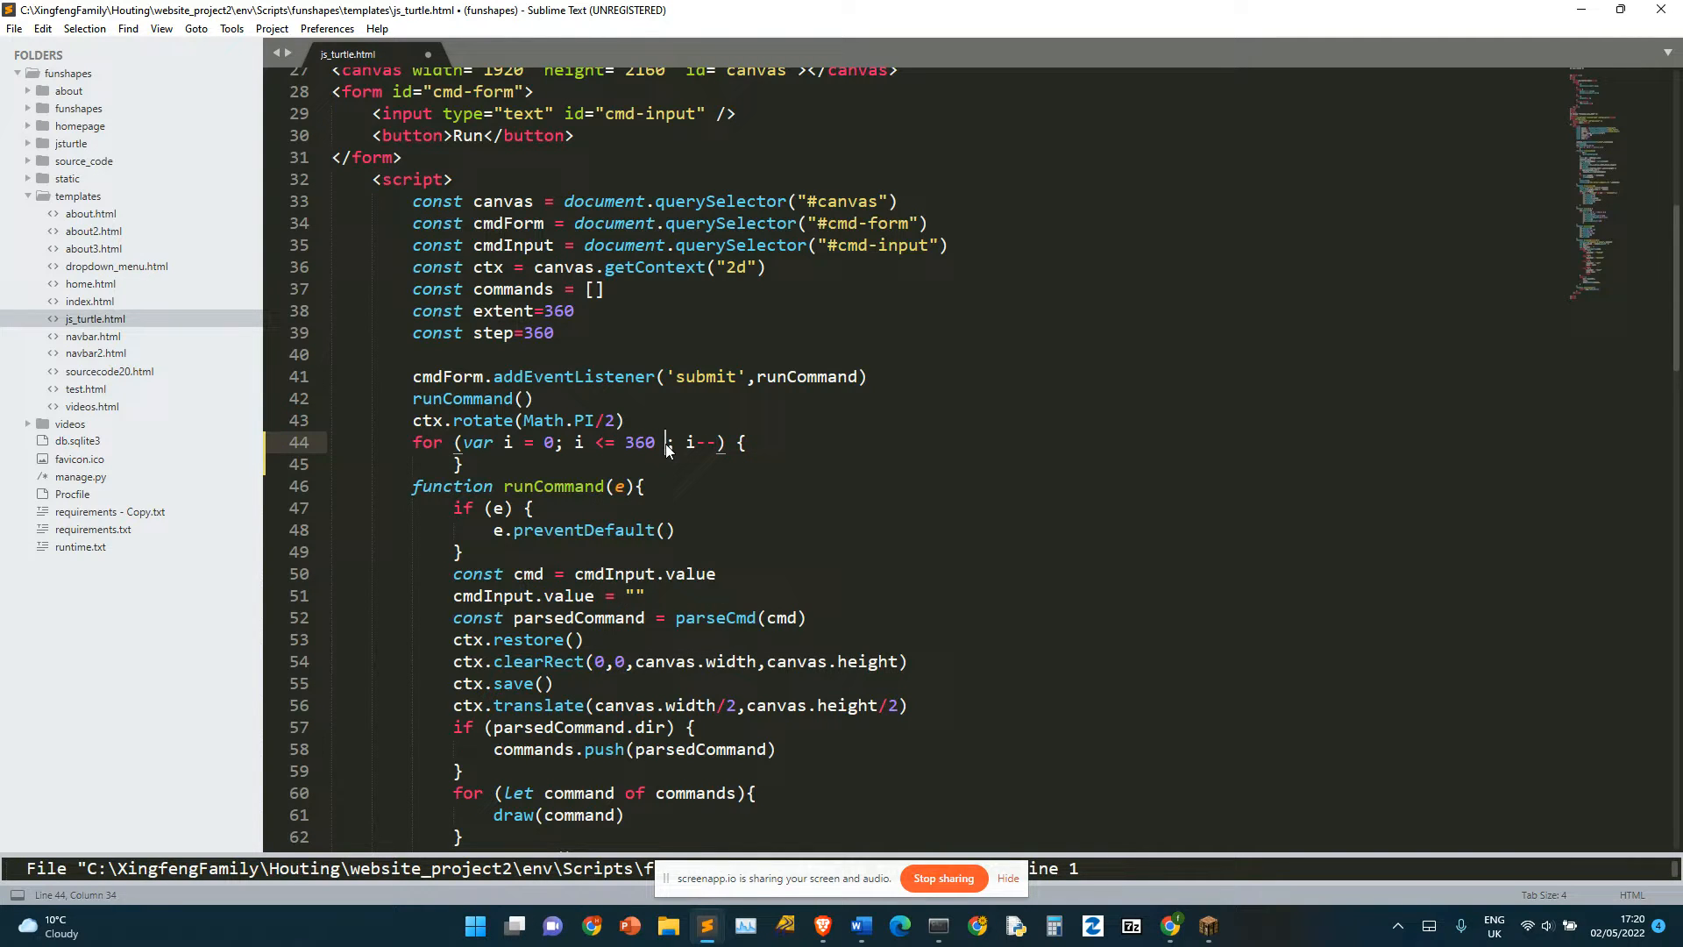
text(++)
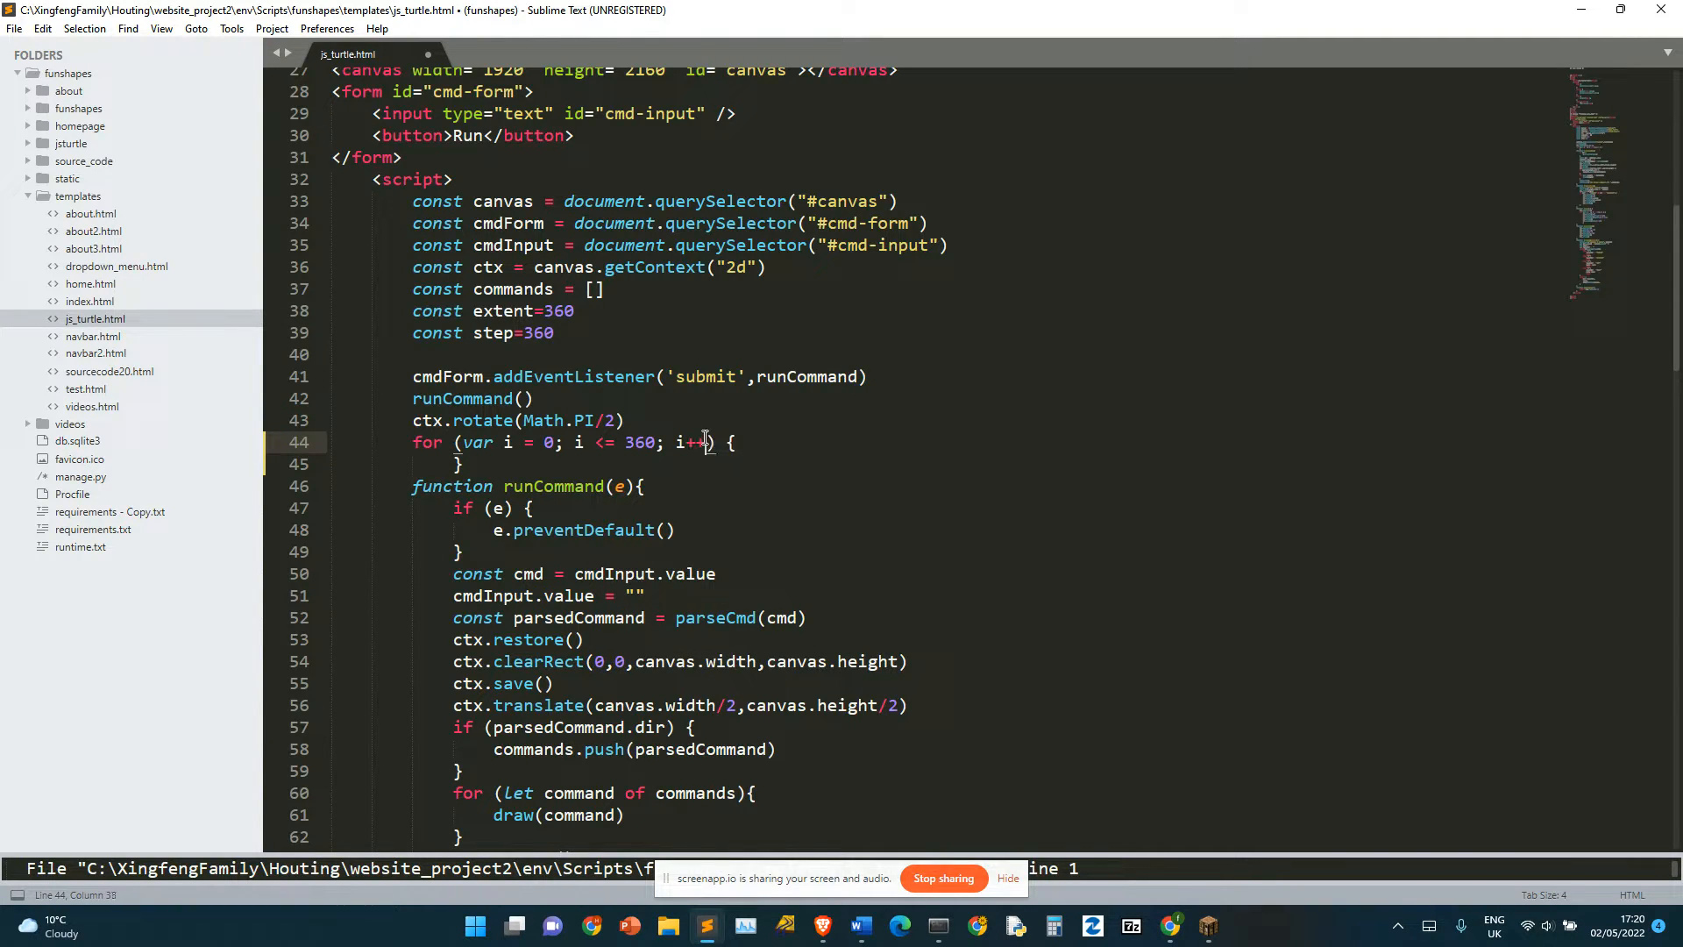
text(circle(i)
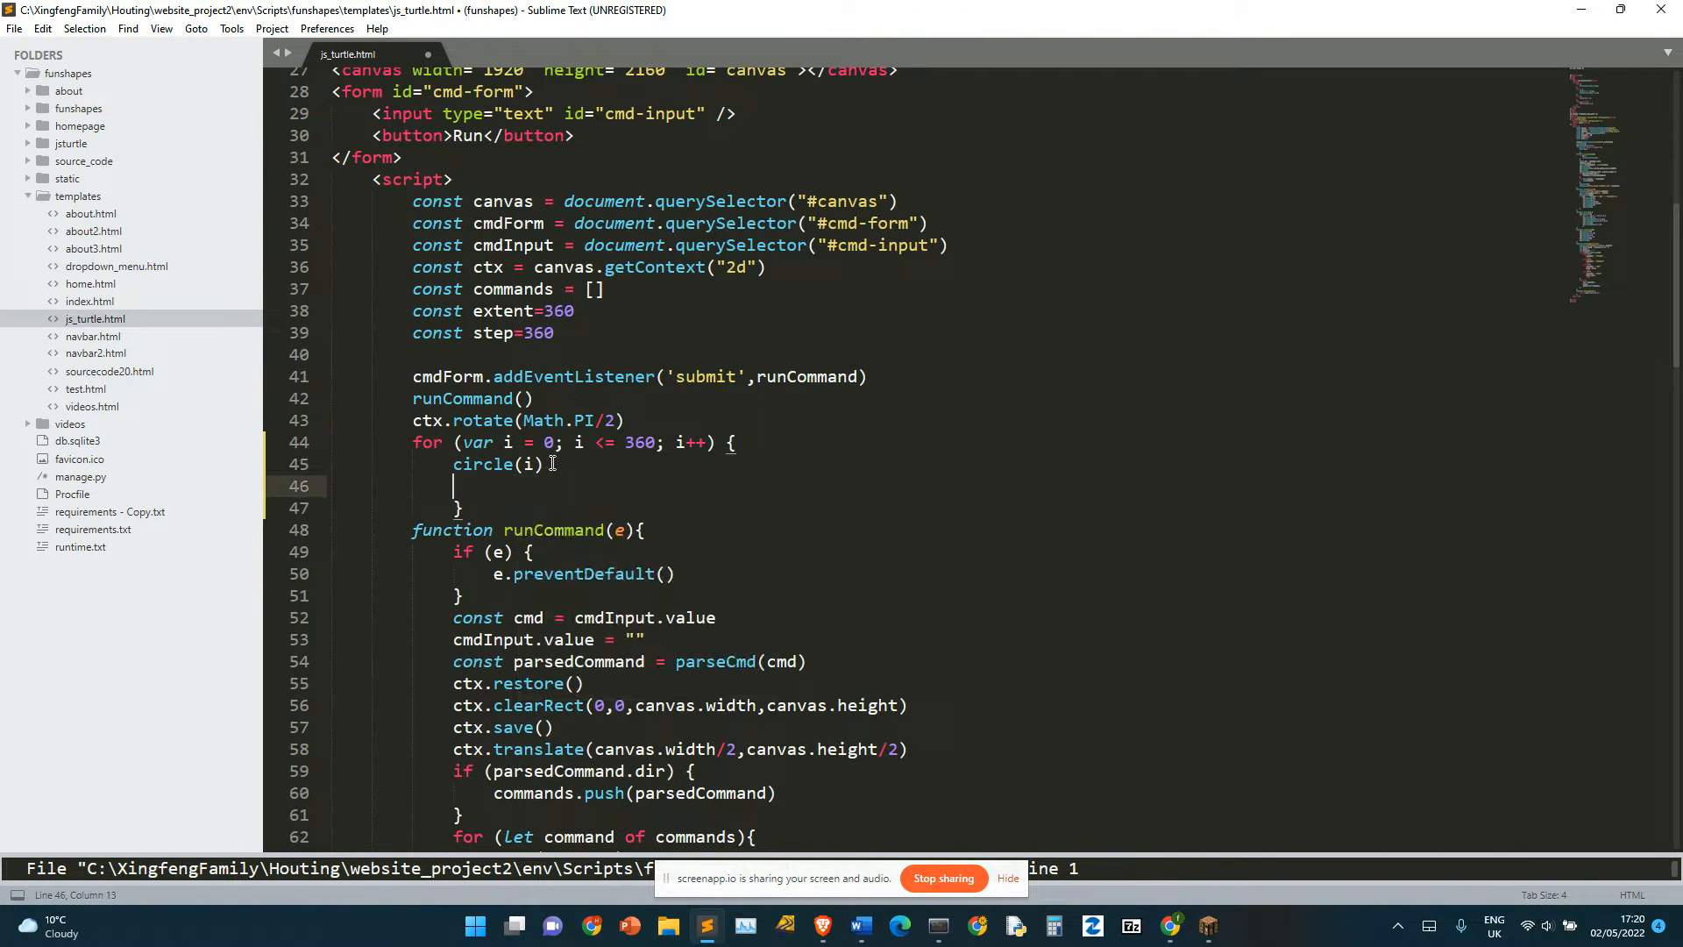
Step: Add ctx.rotate(-Math.PI/180) after circle(i) inside the loop
text(ctxr)
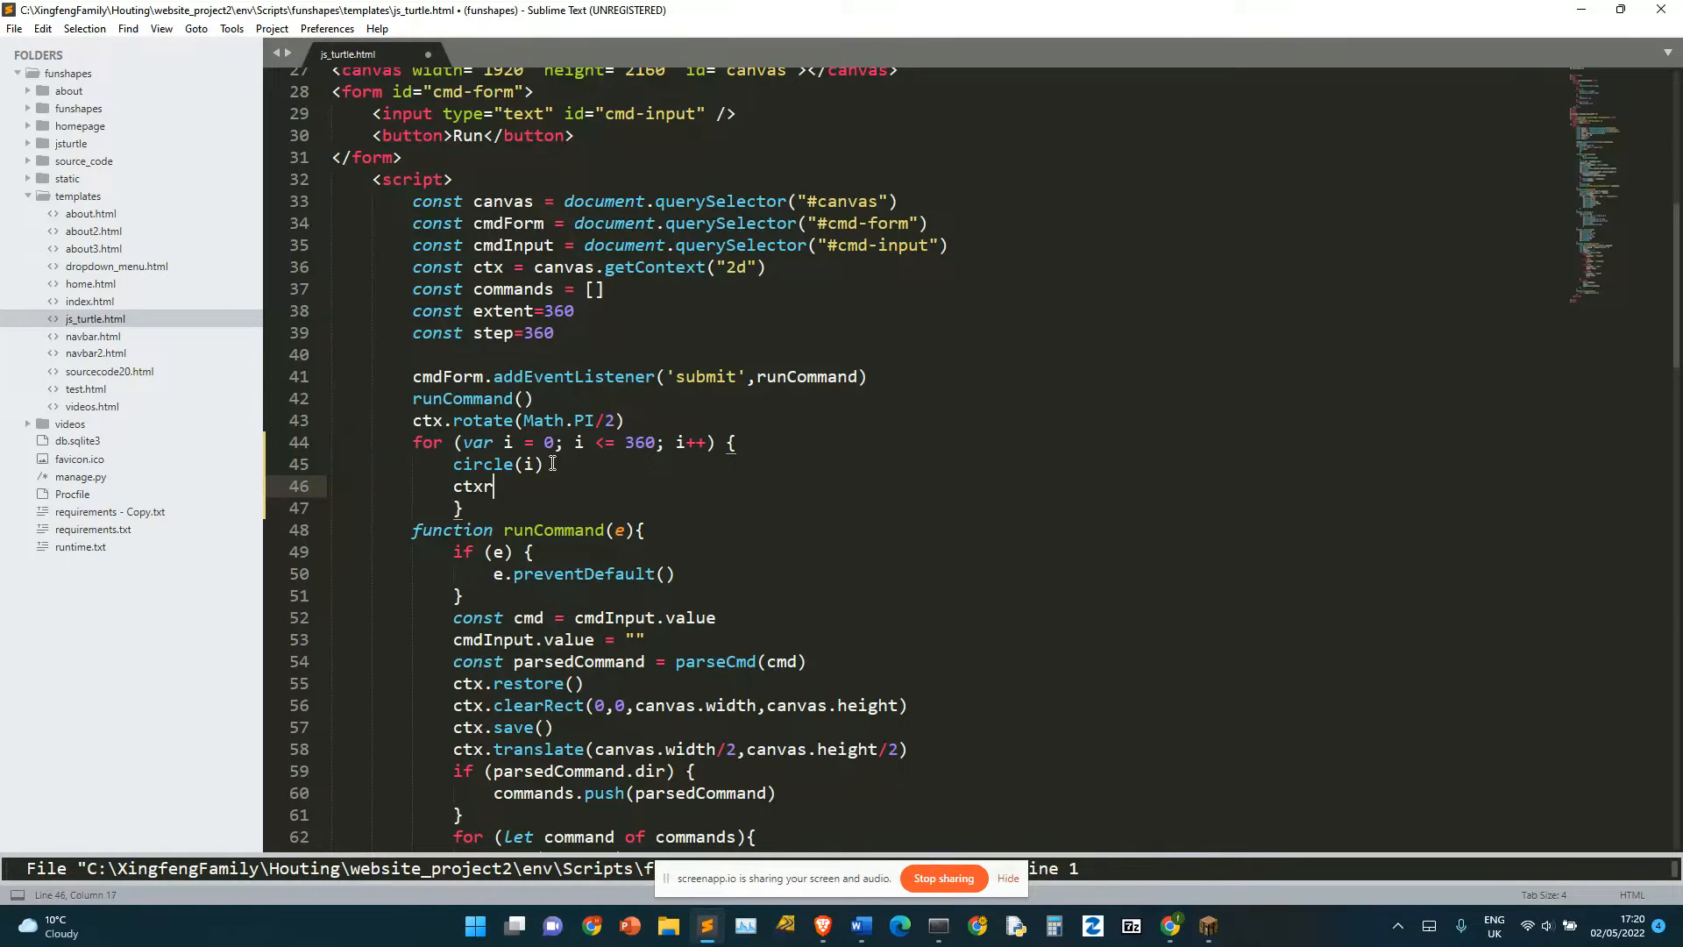
text(.rotate()
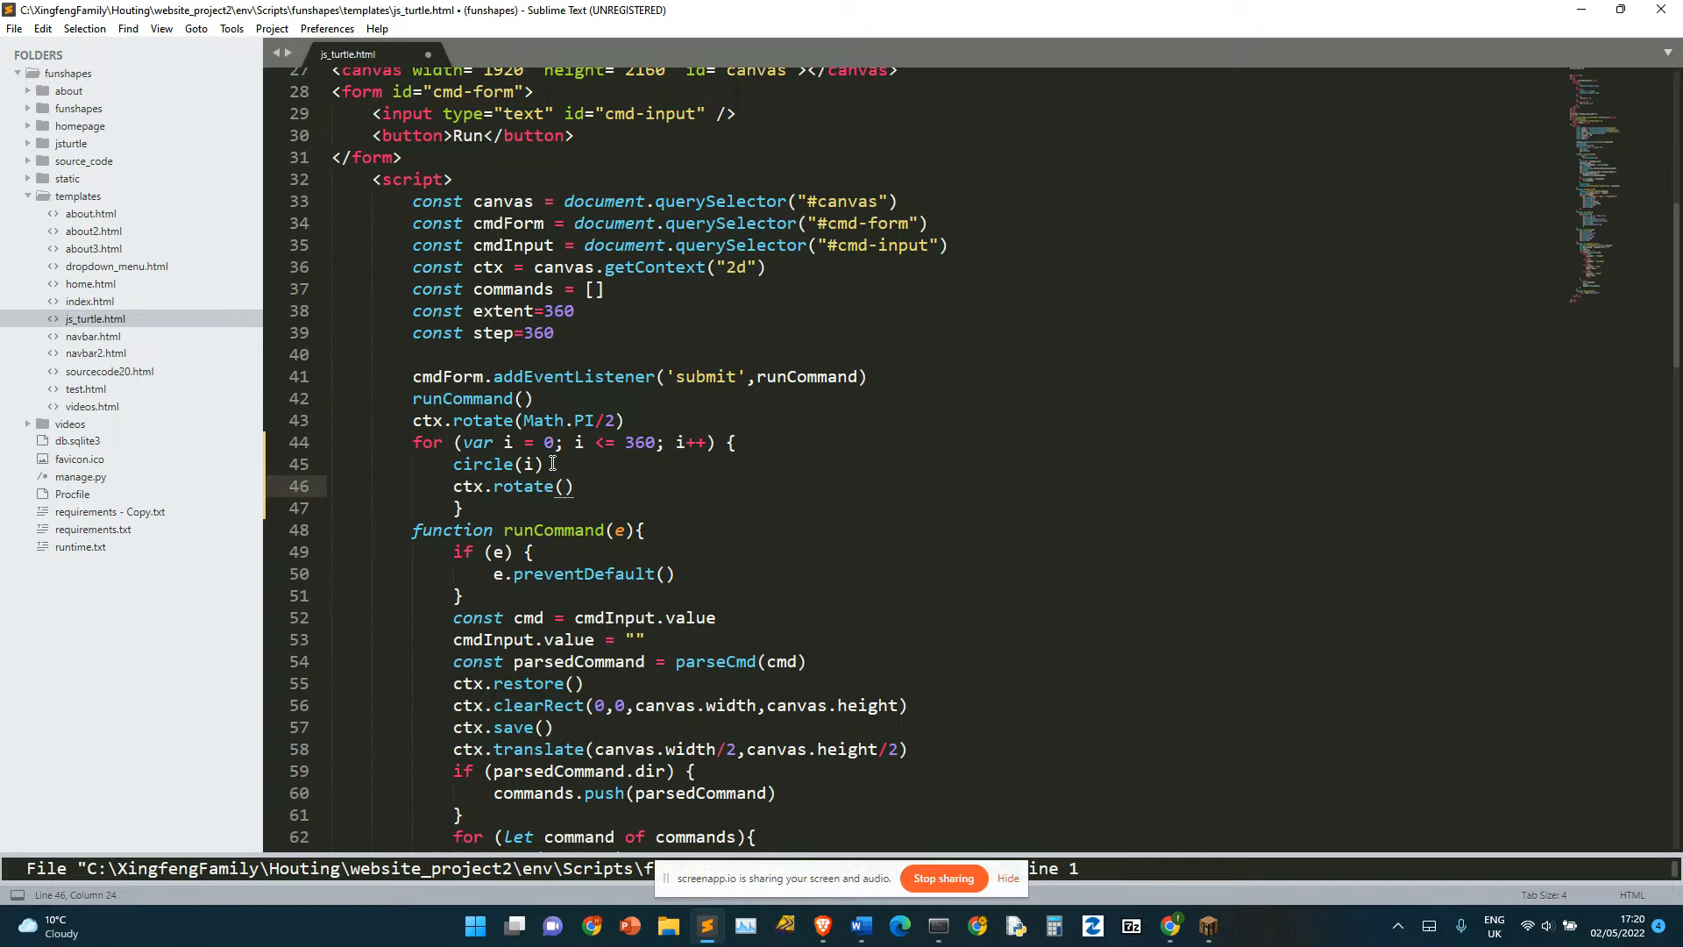
text(-Math.)
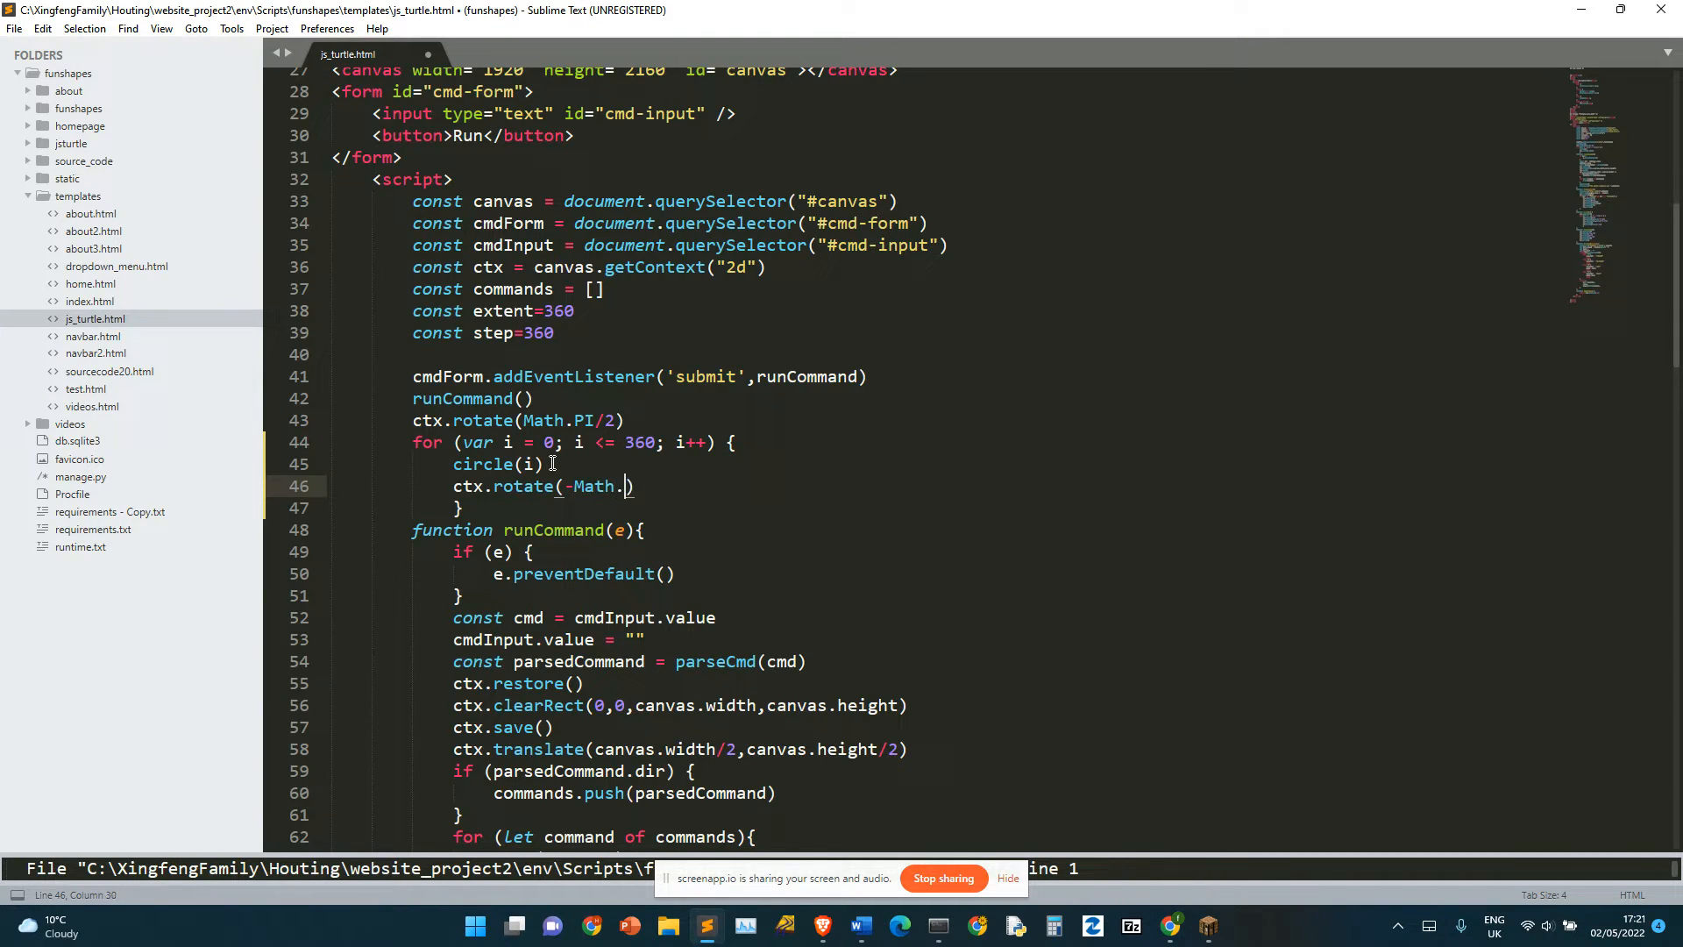
text(PI/)
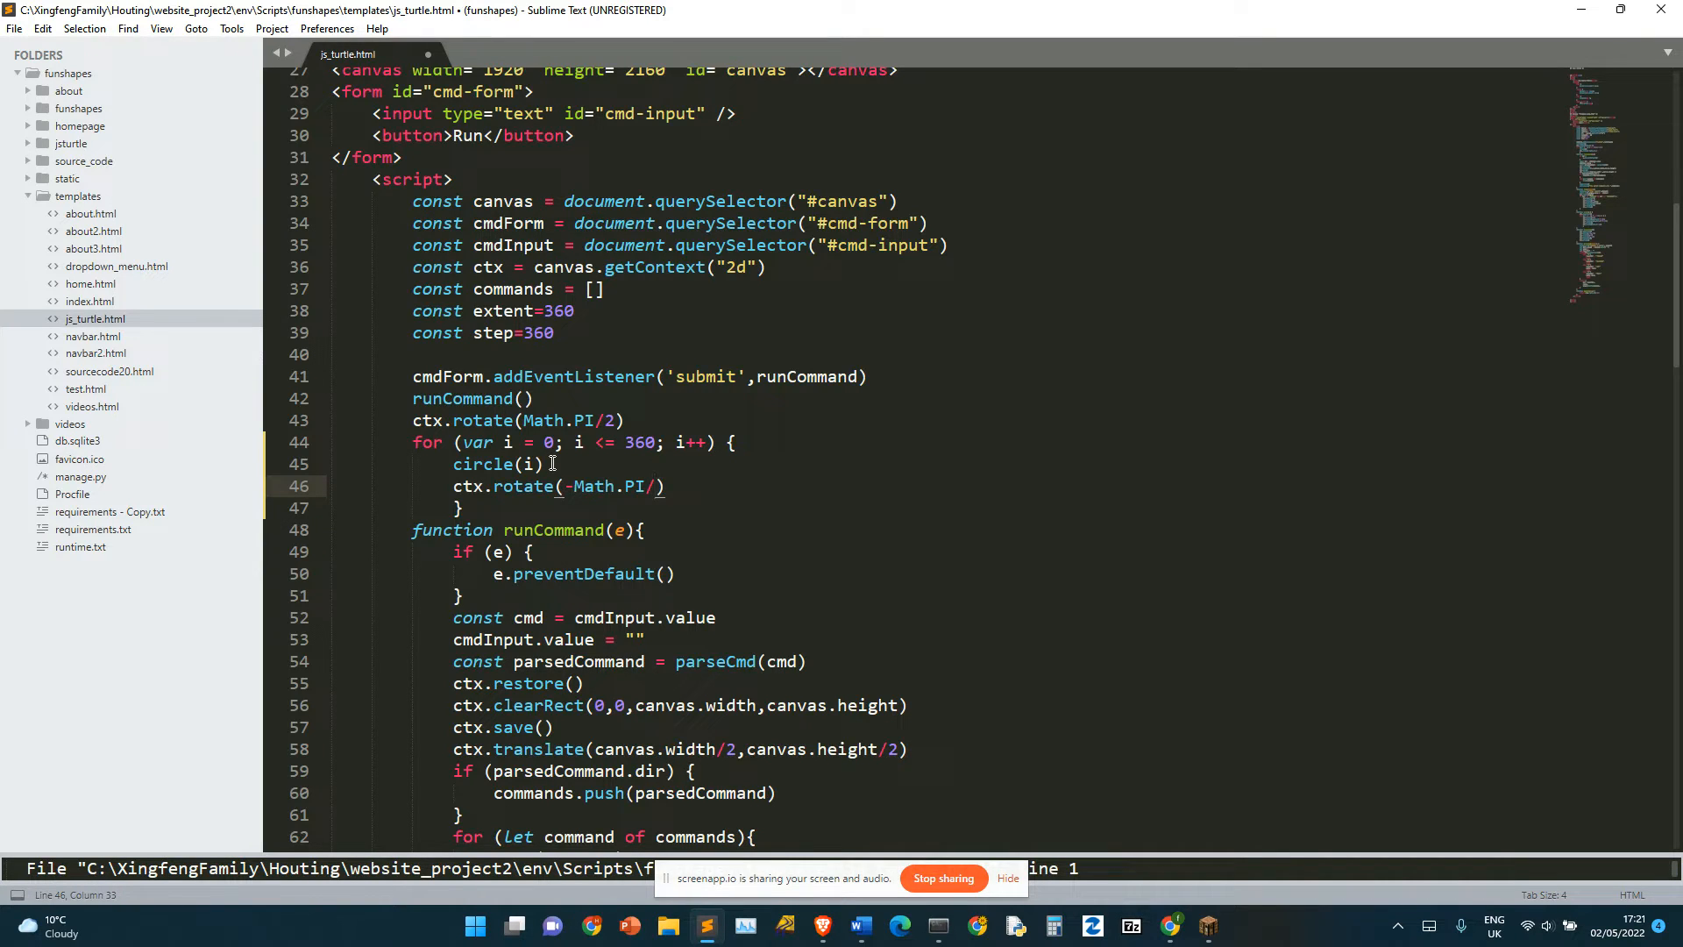
text(180)
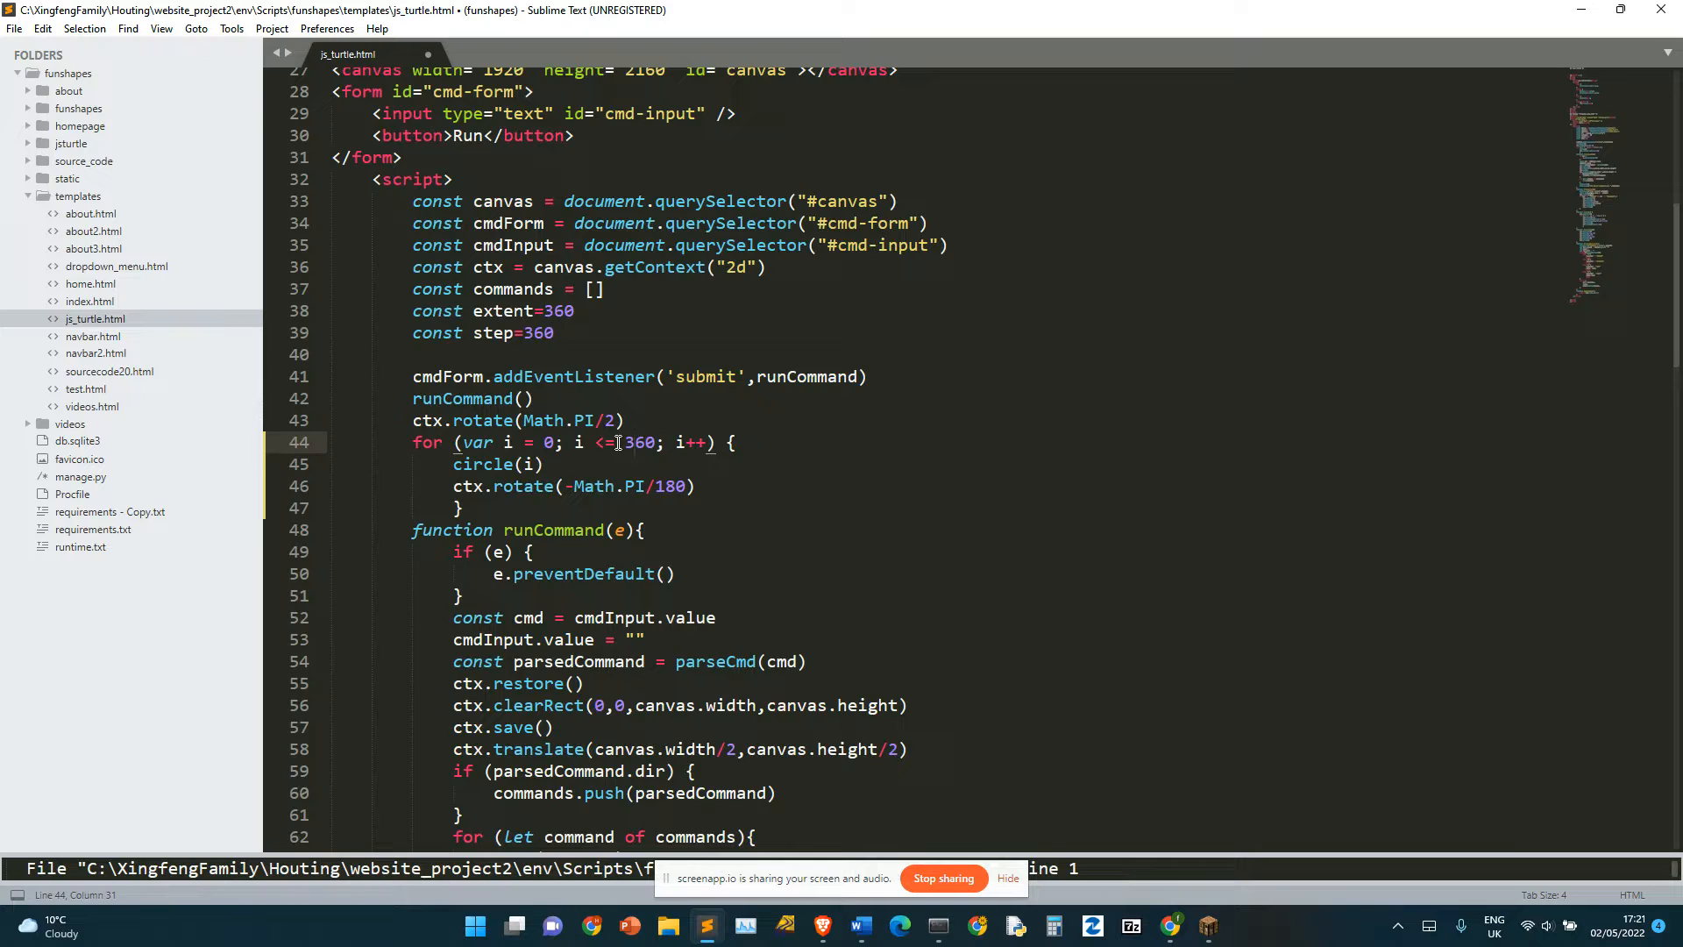
Step: Save, reload the page, and choose Wait when the page becomes unresponsive
key(ctrl+s)
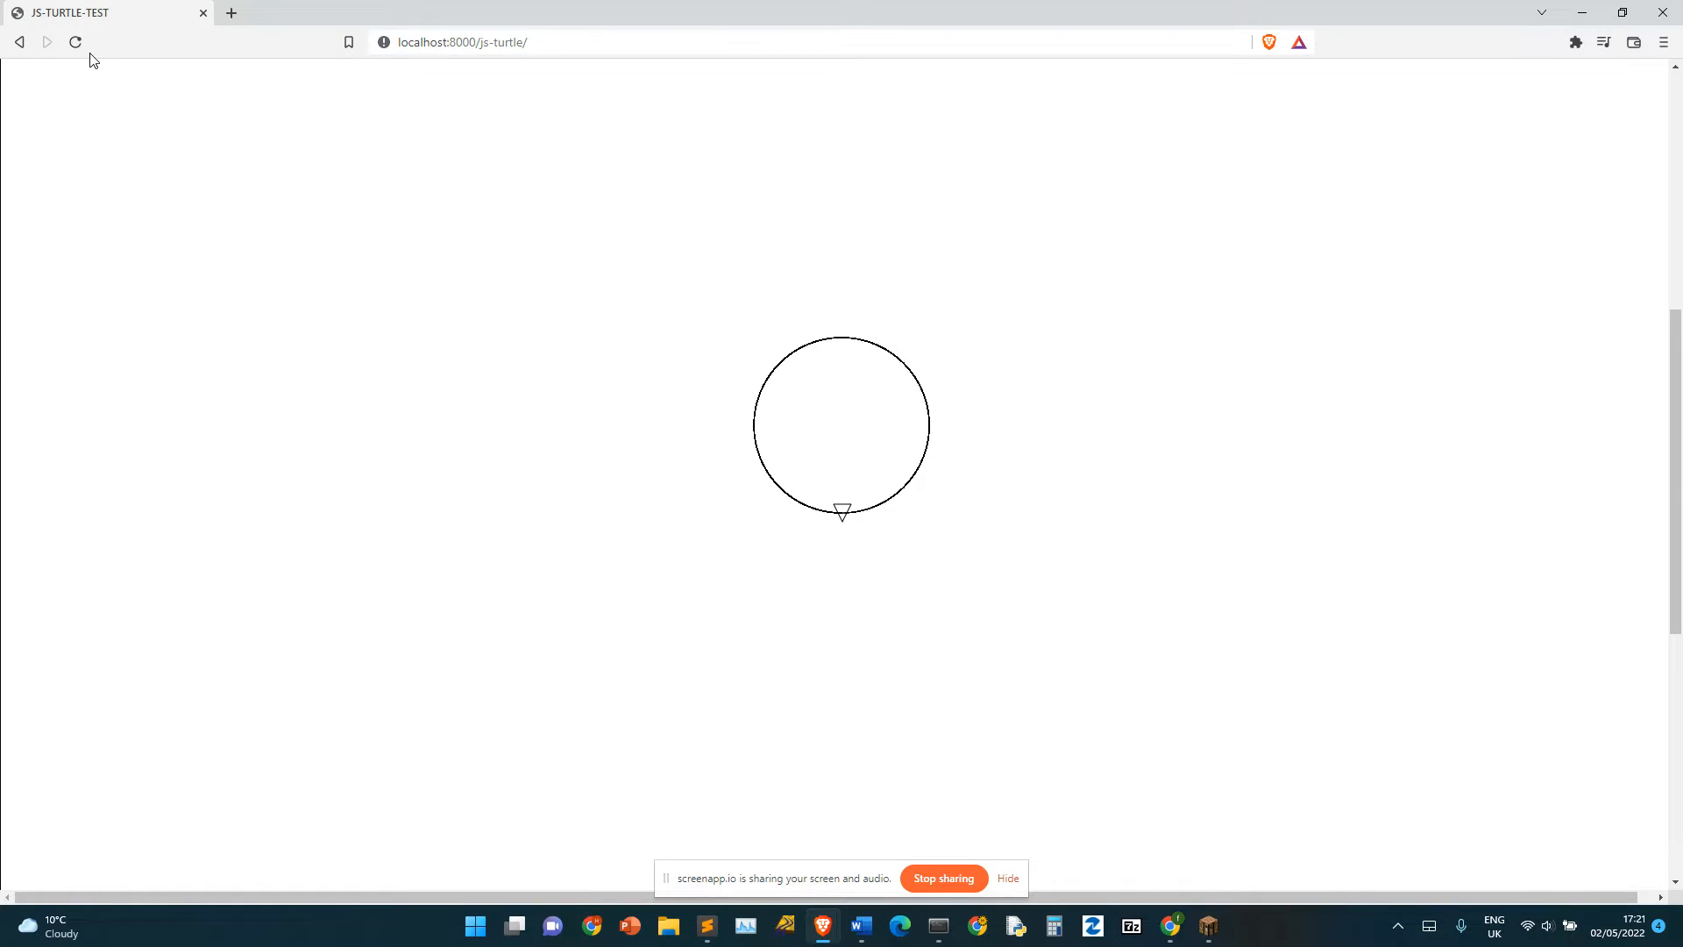
click(75, 42)
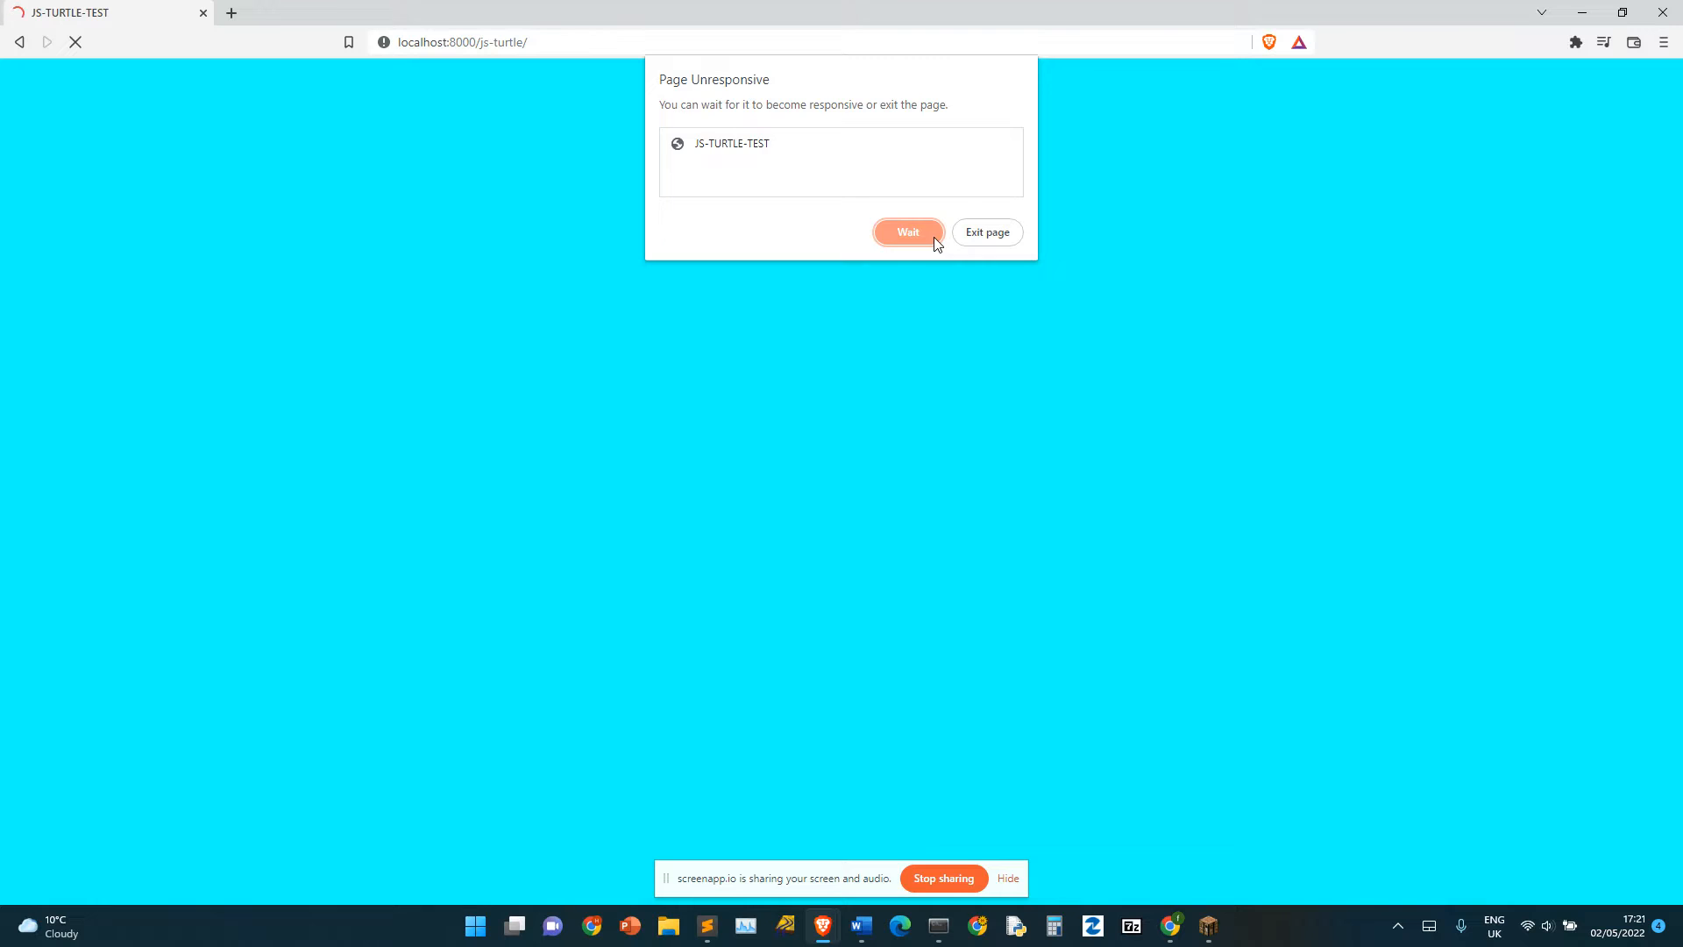
click(908, 232)
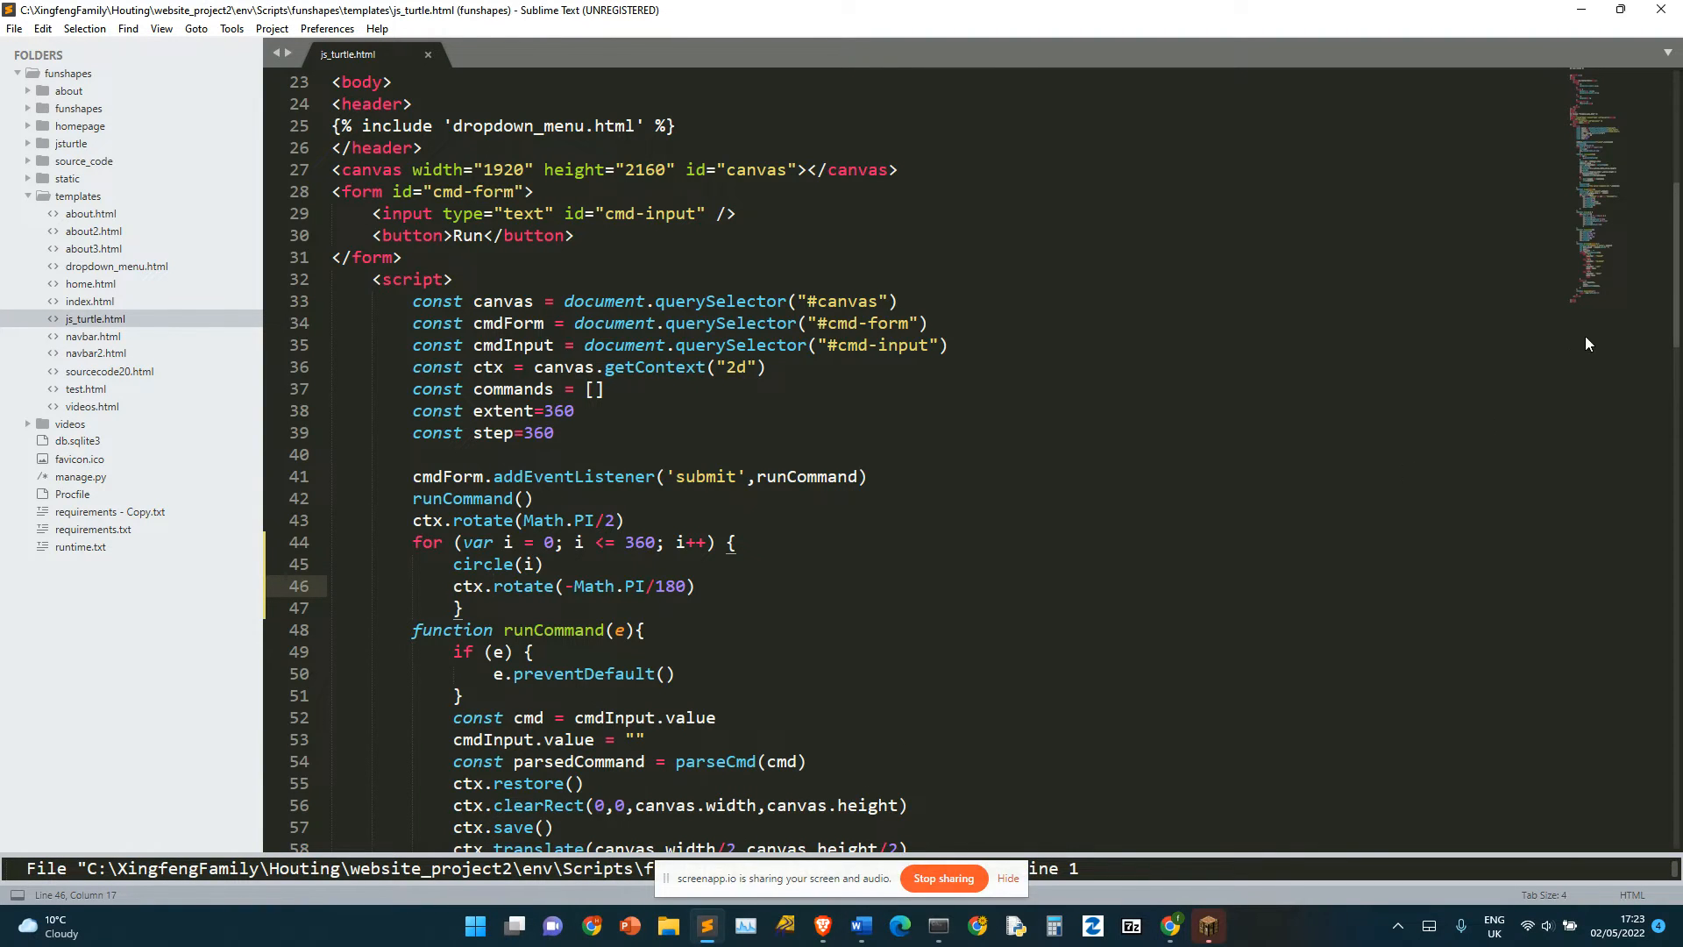
Step: Change the loop condition from i <= 360 to i < 360 and save js_turtle.html
scroll(down, 3)
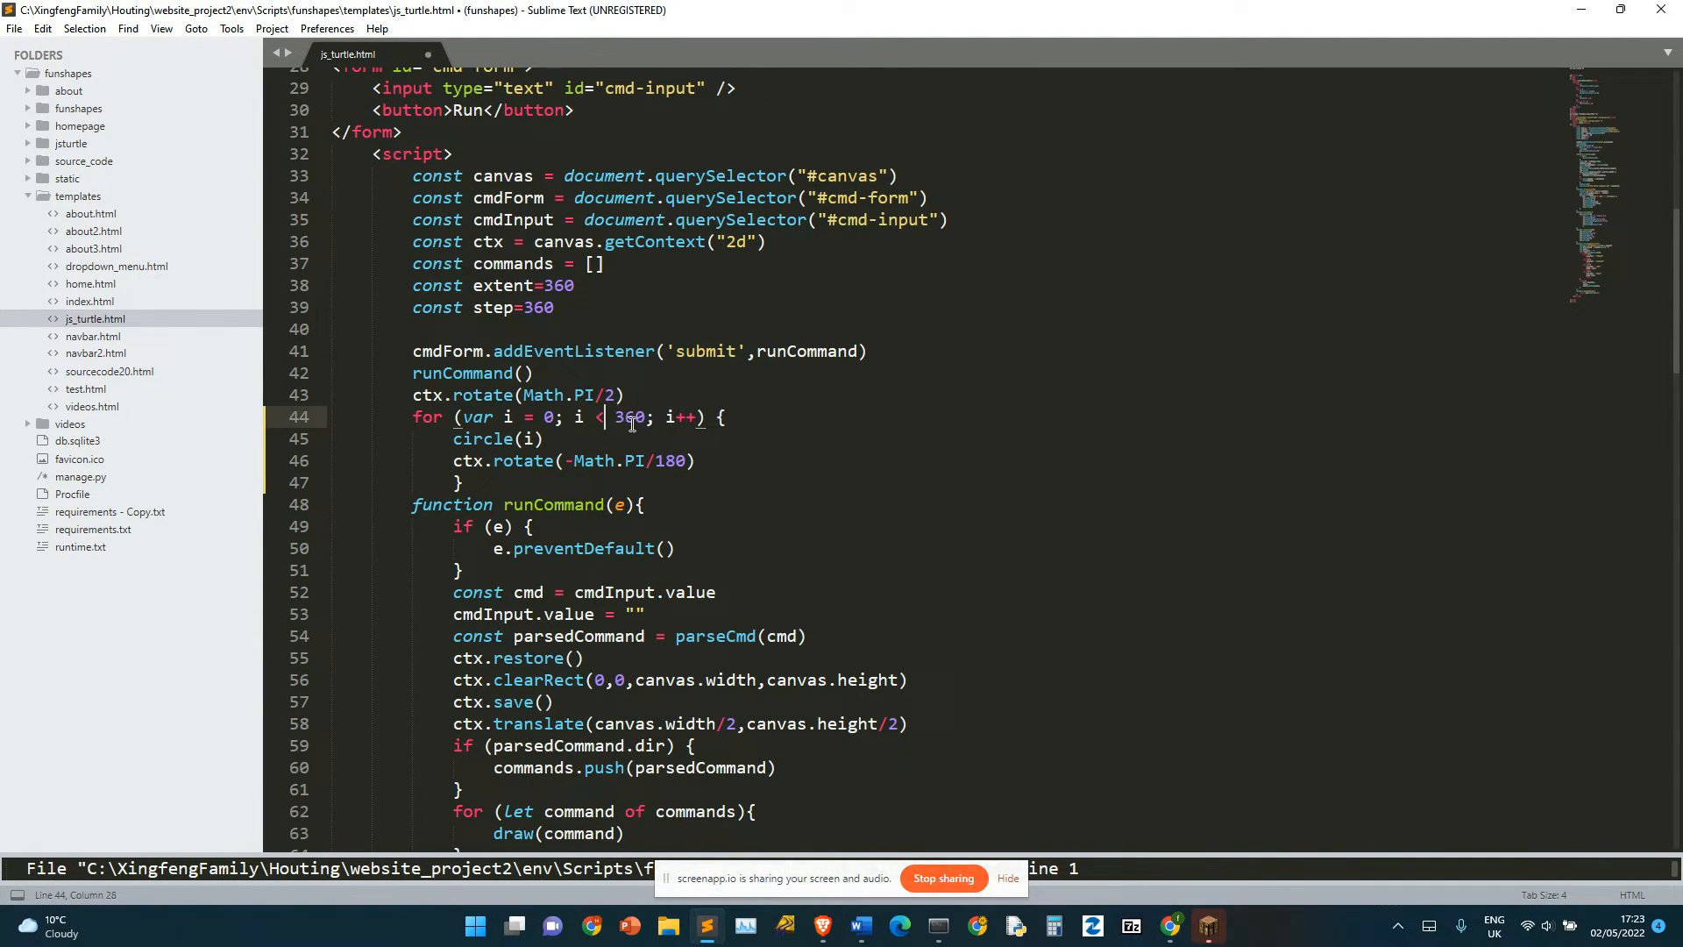
key(ctrl+s)
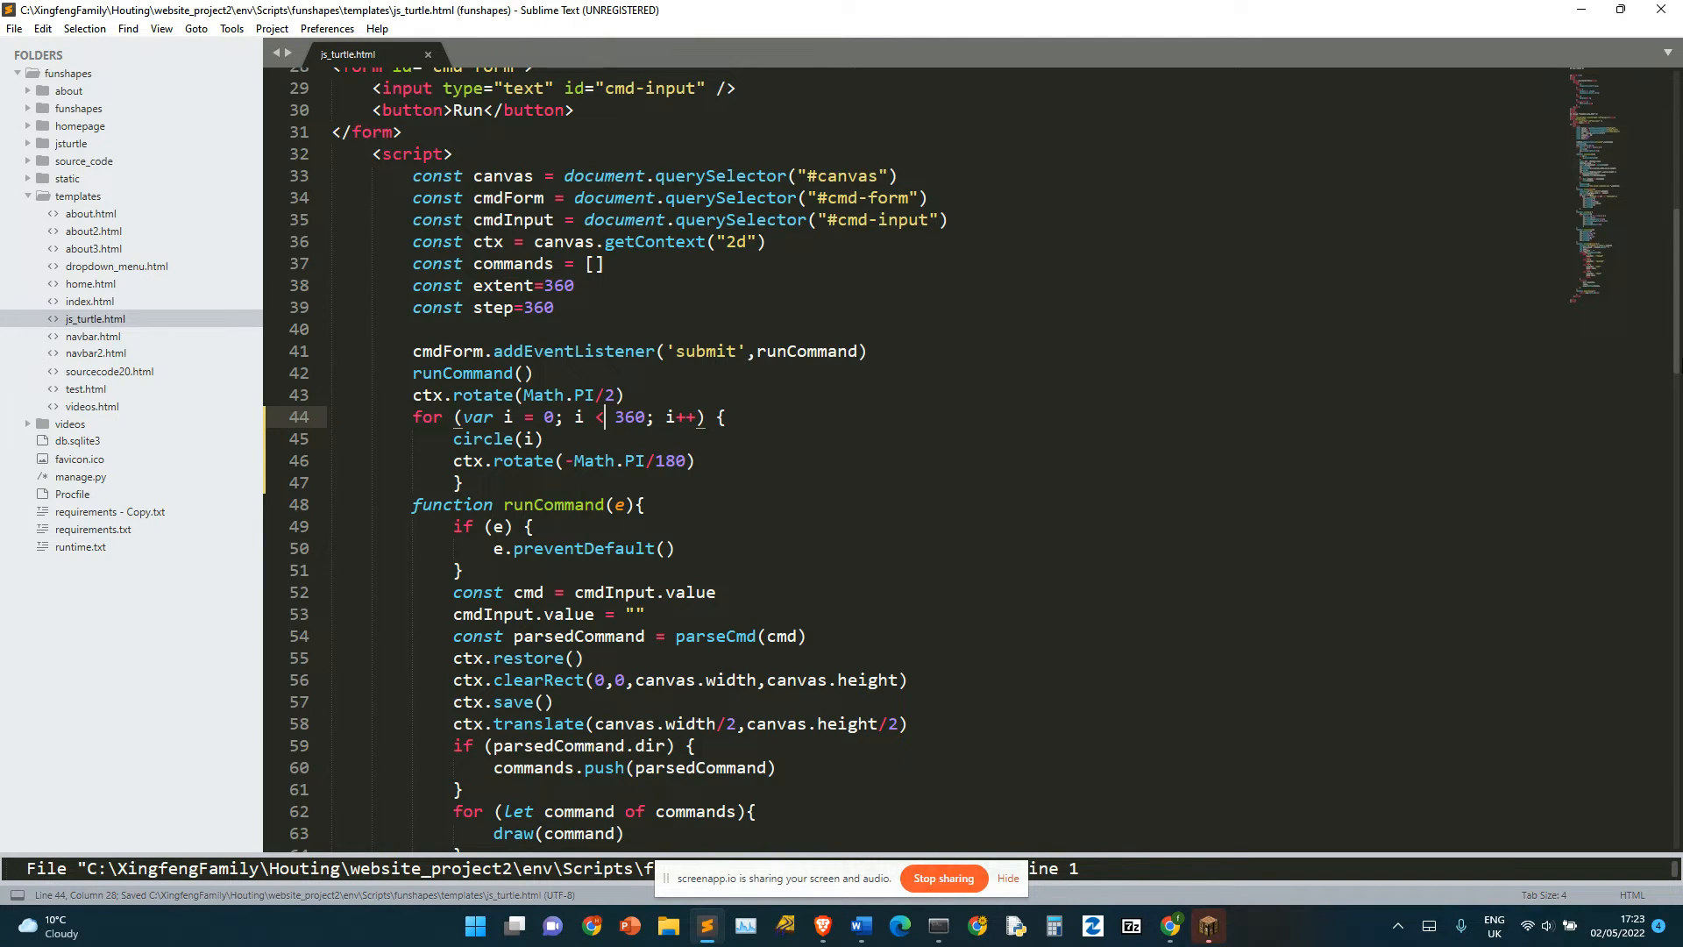
scroll(down, 3)
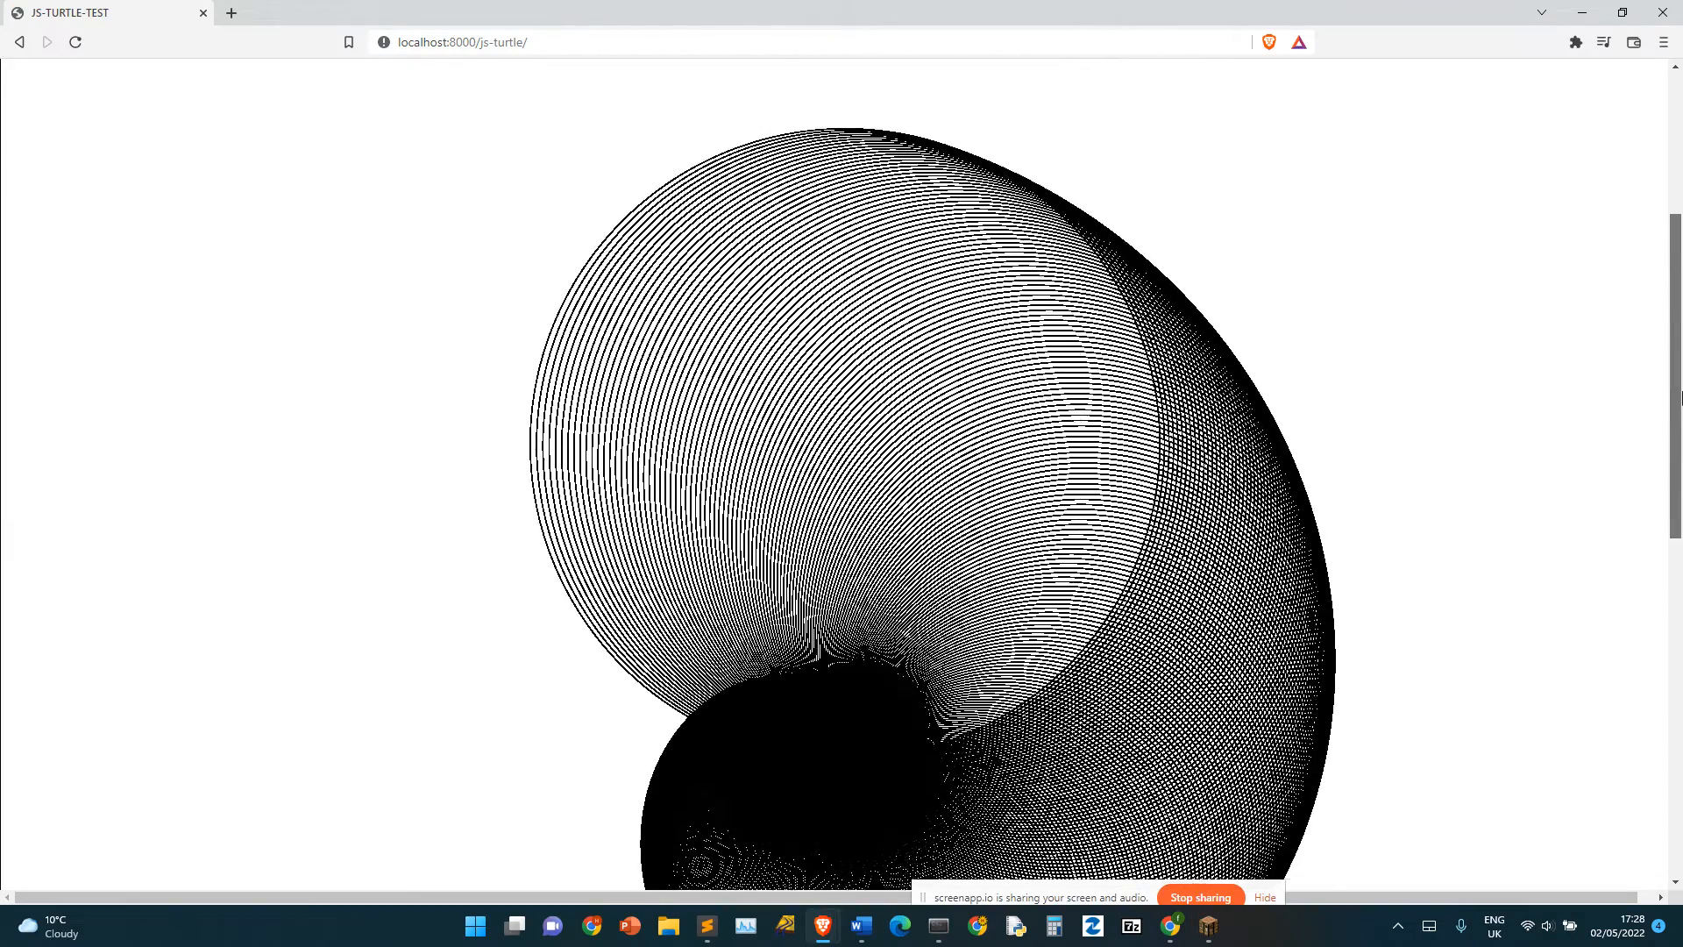
Step: Scroll the page to view the snail-shell spiral of rotated circles
scroll(down, 3)
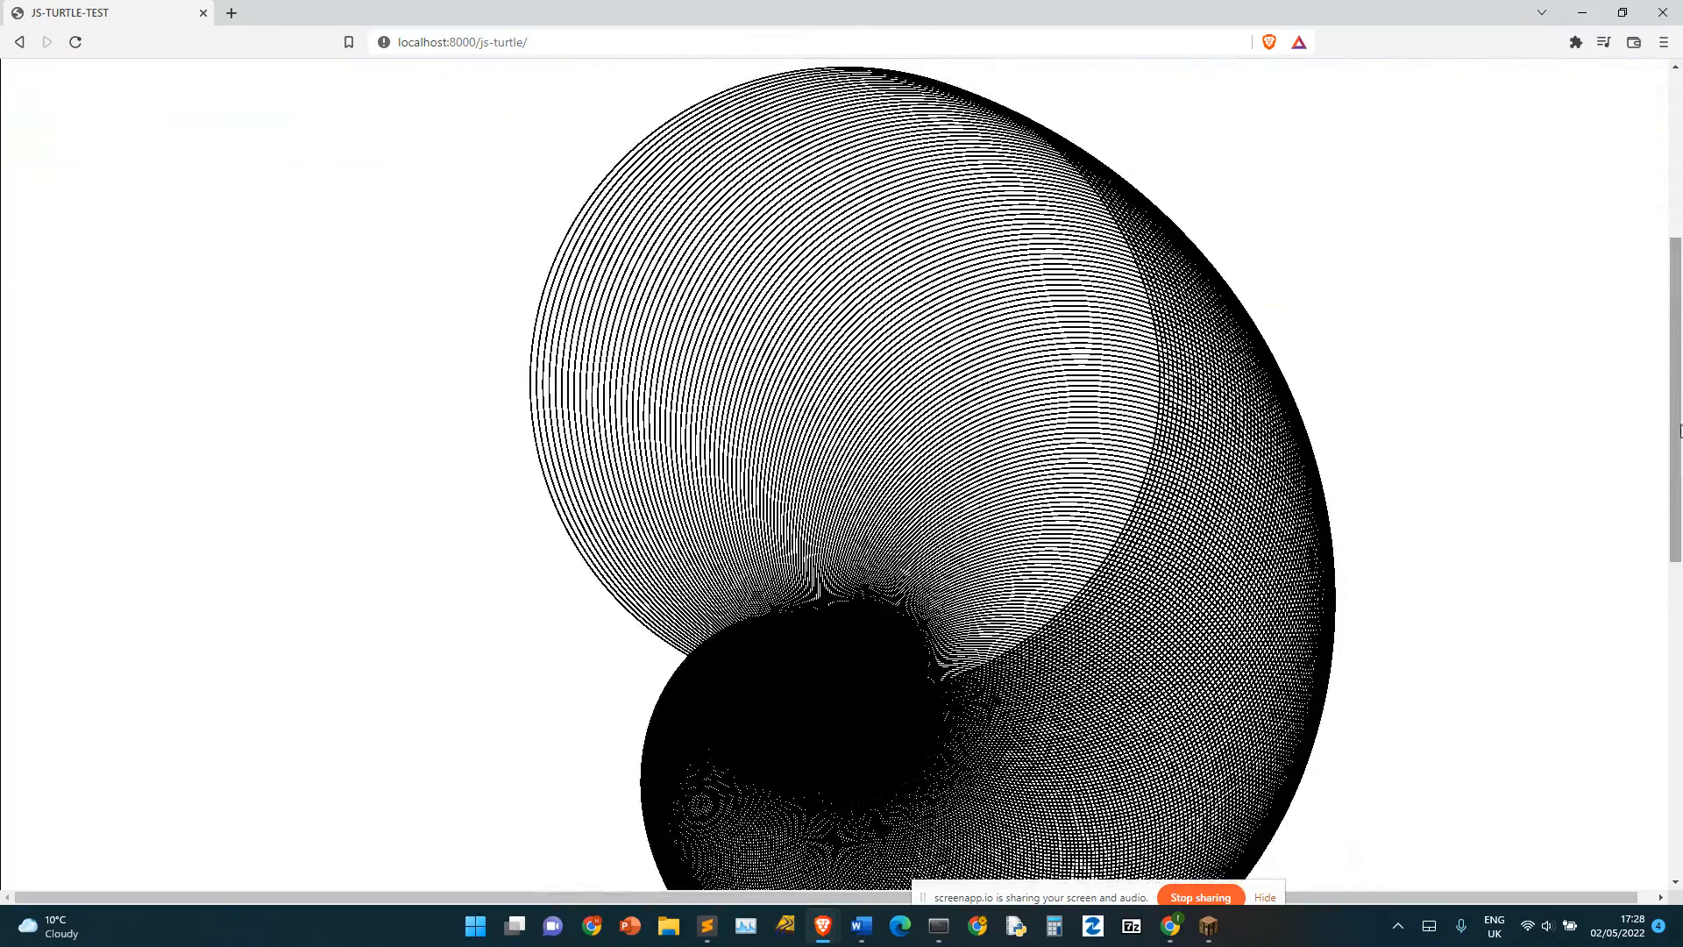